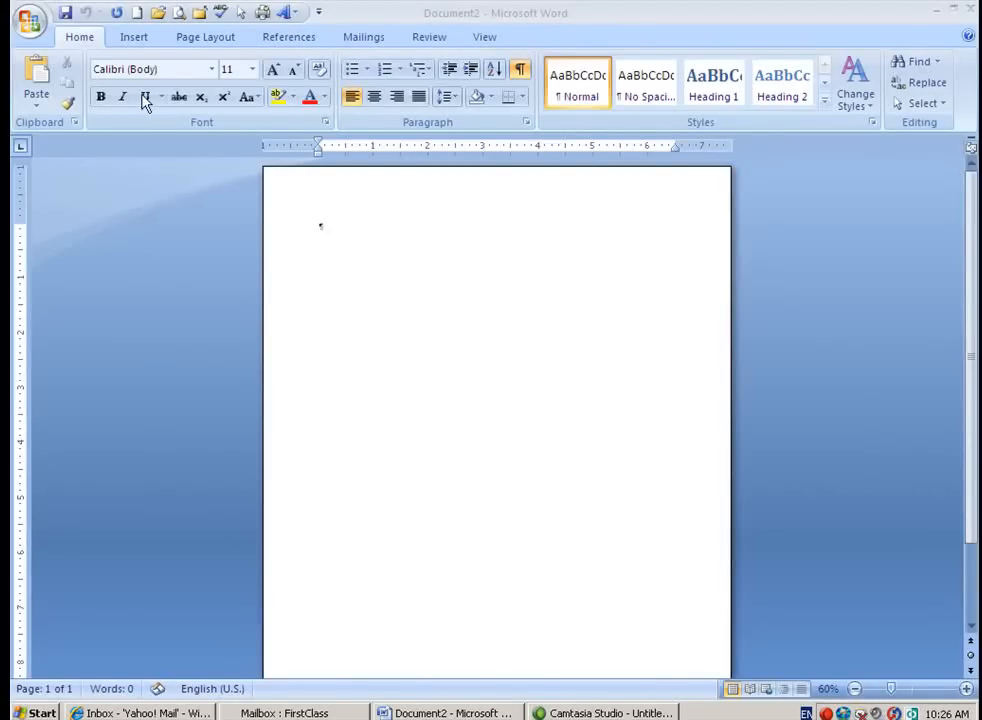
{"action": "mouse_move", "coordinate": [384, 292]}
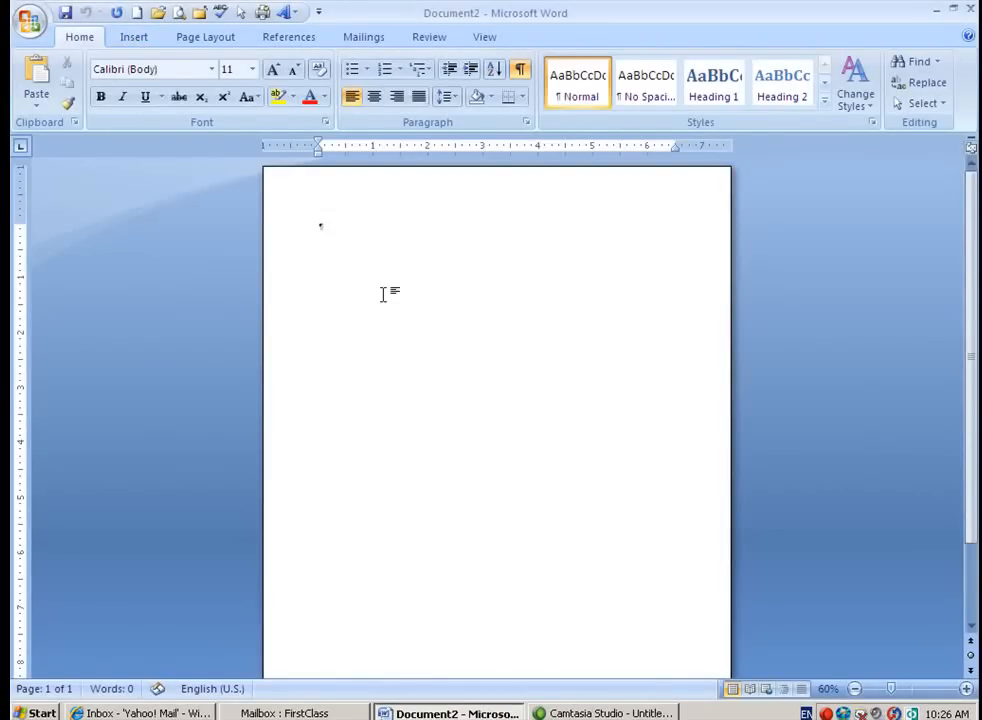
Step: Show the Insert ribbon's gallery of drawable shapes on the blank page
{"action": "left_click", "coordinate": [132, 36]}
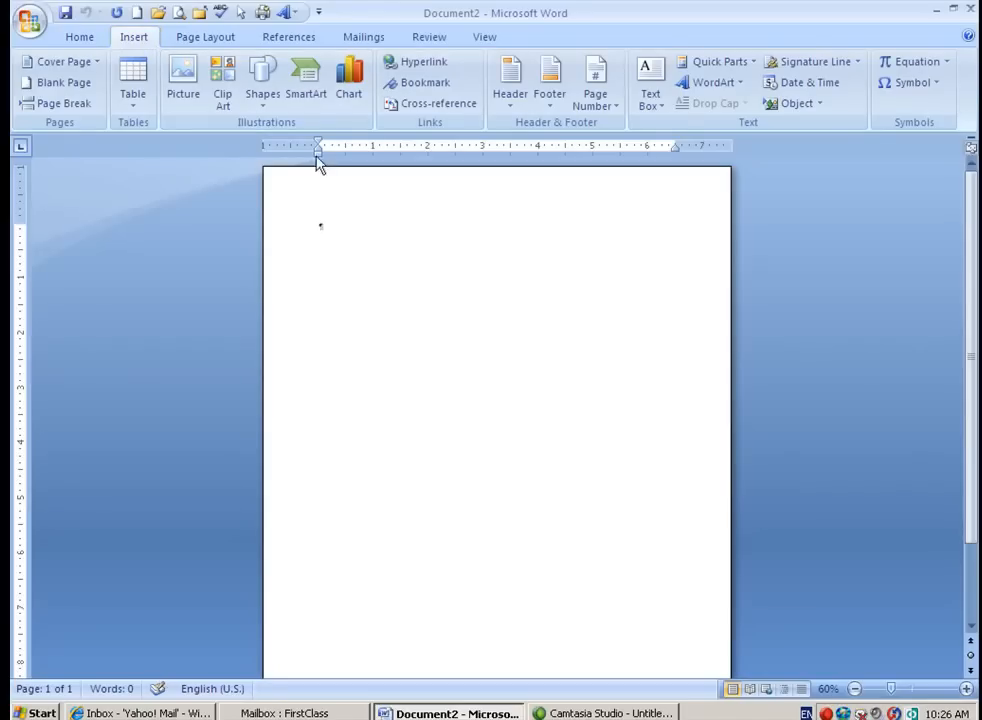
{"action": "left_click", "coordinate": [262, 76]}
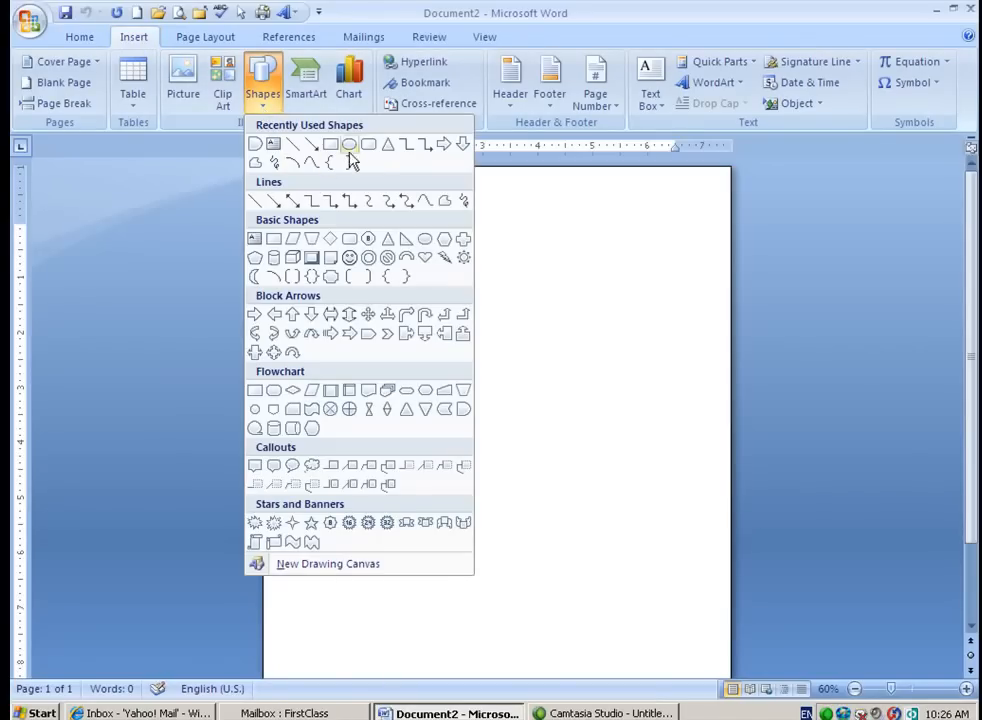
{"action": "mouse_move", "coordinate": [350, 144]}
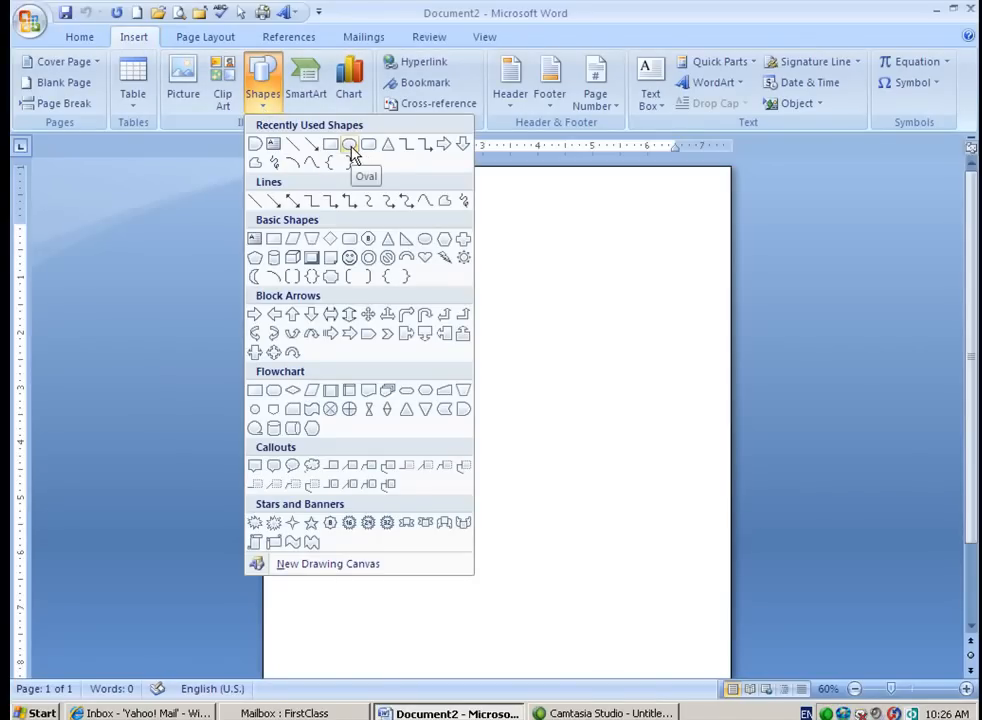
Step: Draw a large oval body with a second smaller oval resized to sit inside it
{"action": "left_click", "coordinate": [350, 144]}
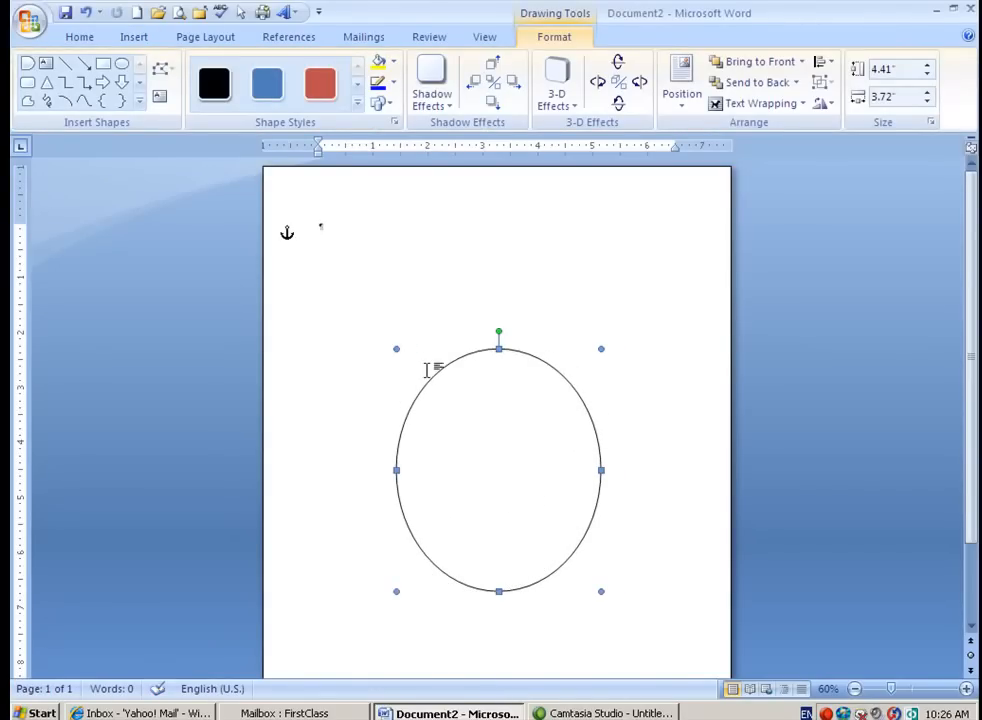
{"action": "mouse_move", "coordinate": [500, 408]}
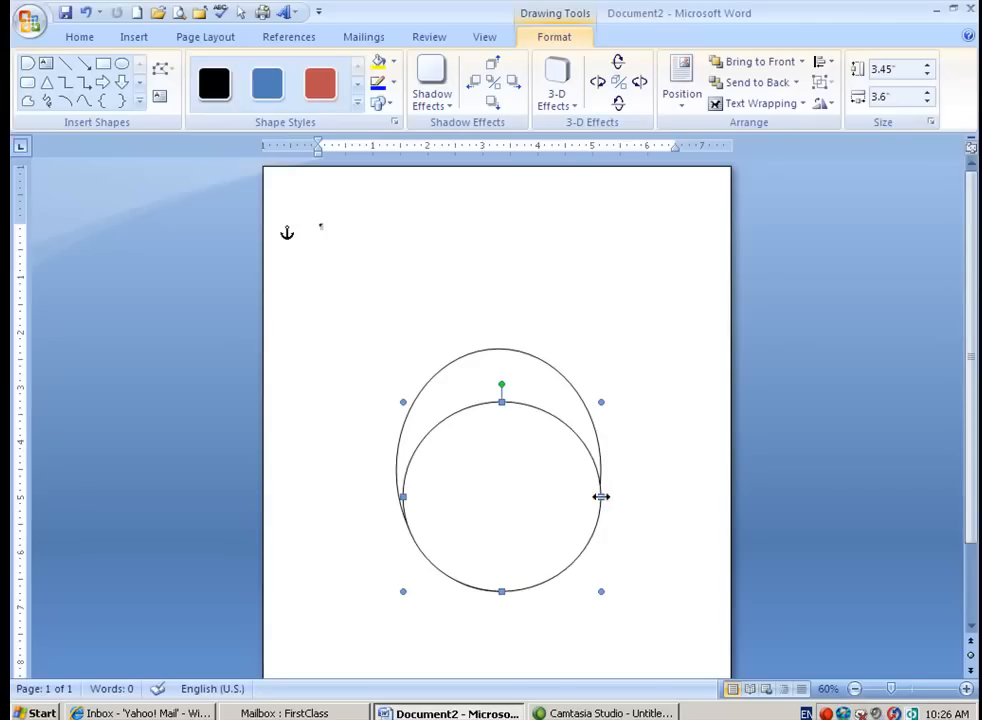
{"action": "left_click_drag", "start_coordinate": [600, 496], "coordinate": [590, 496]}
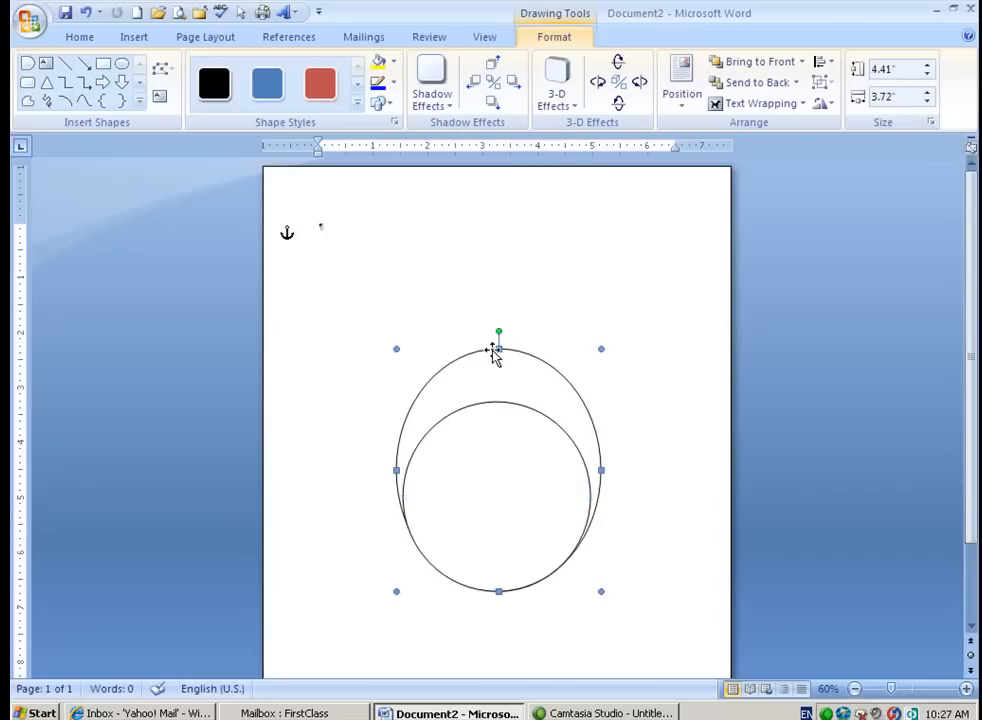
{"action": "left_click_drag", "start_coordinate": [500, 332], "coordinate": [500, 356]}
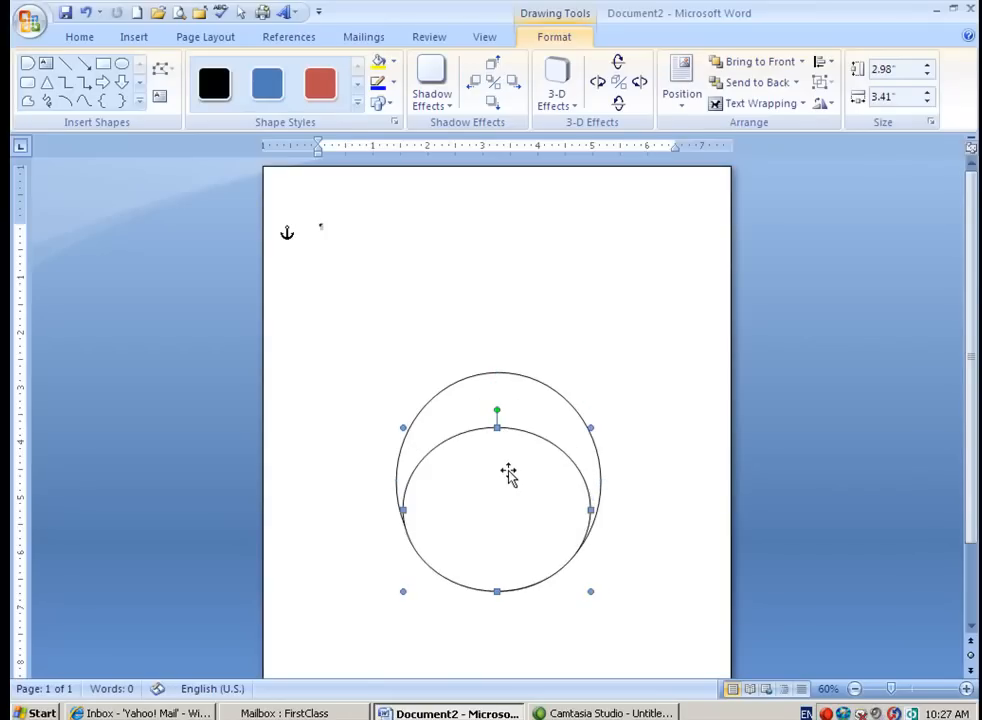
{"action": "mouse_move", "coordinate": [494, 428]}
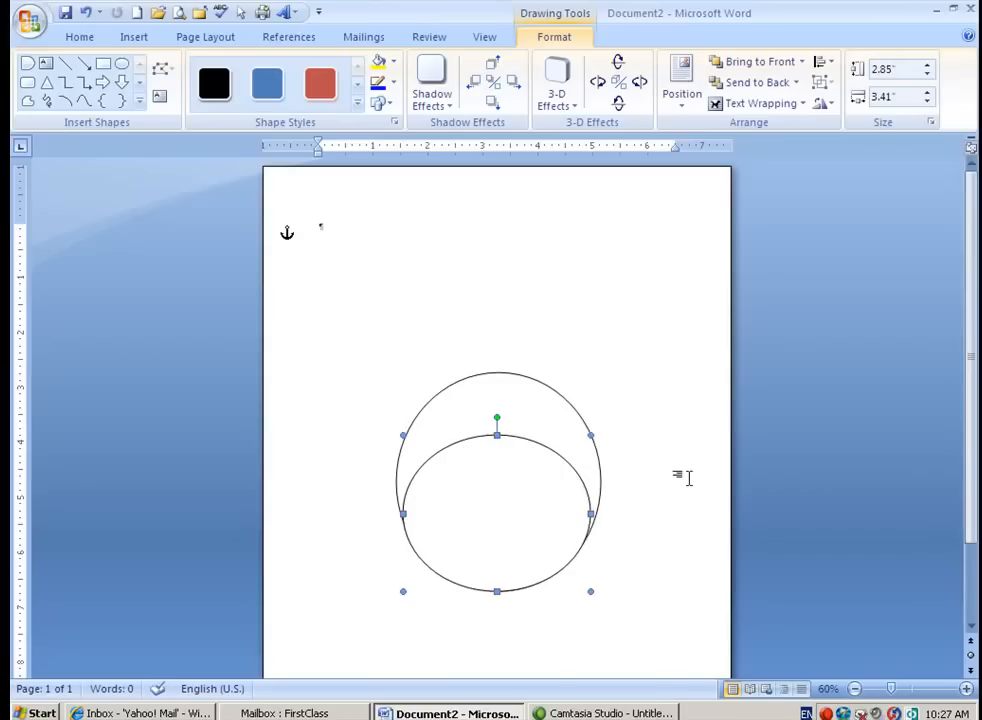
{"action": "mouse_move", "coordinate": [516, 556]}
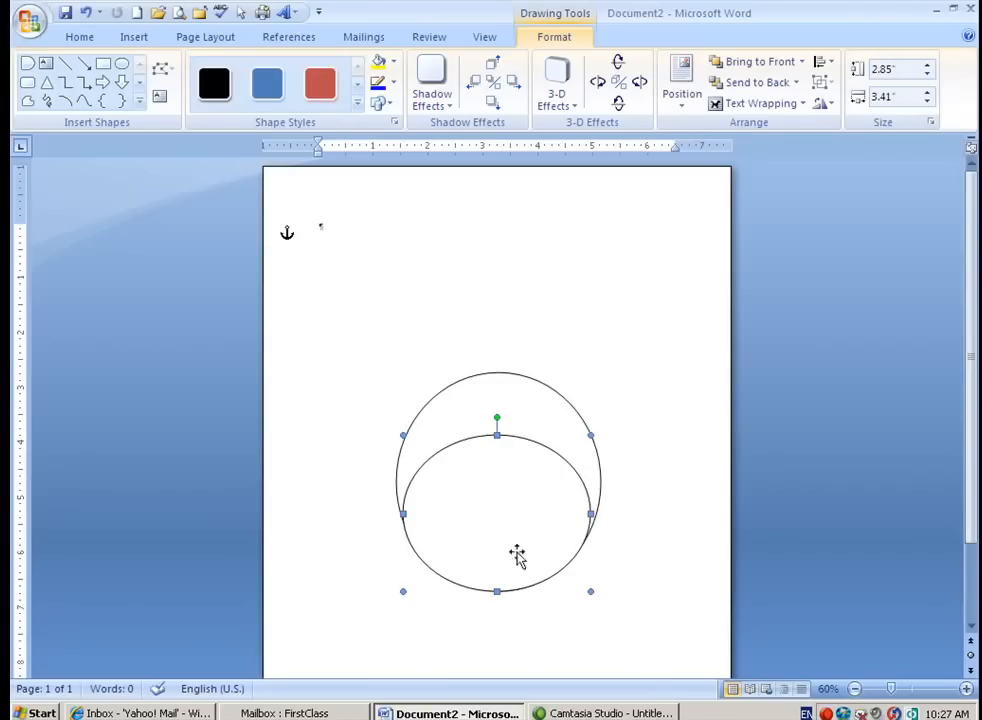
Step: Add a small oval foot under the body, copy it to the left and fill it orange
{"action": "left_click", "coordinate": [120, 62]}
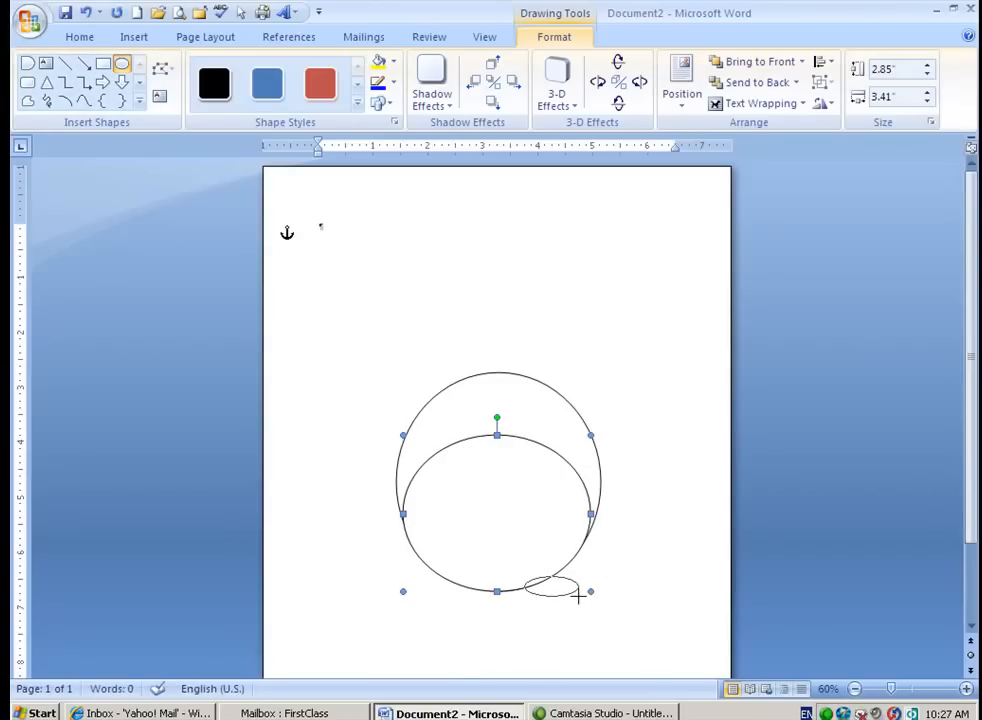
{"action": "left_click", "coordinate": [556, 588]}
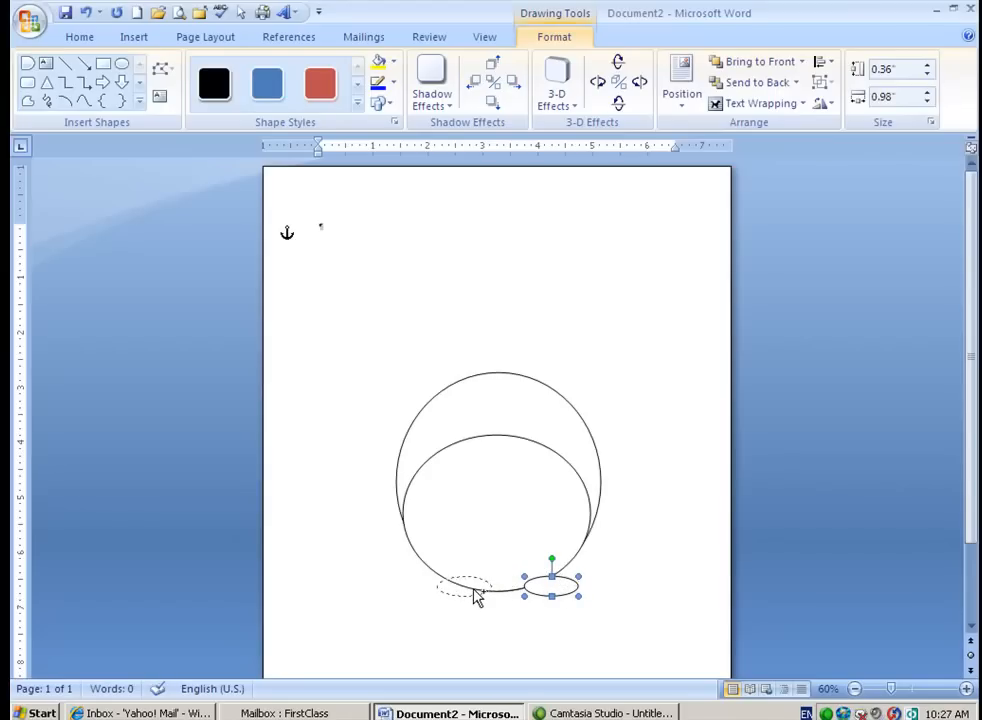
{"action": "left_click_drag", "start_coordinate": [550, 584], "coordinate": [458, 584]}
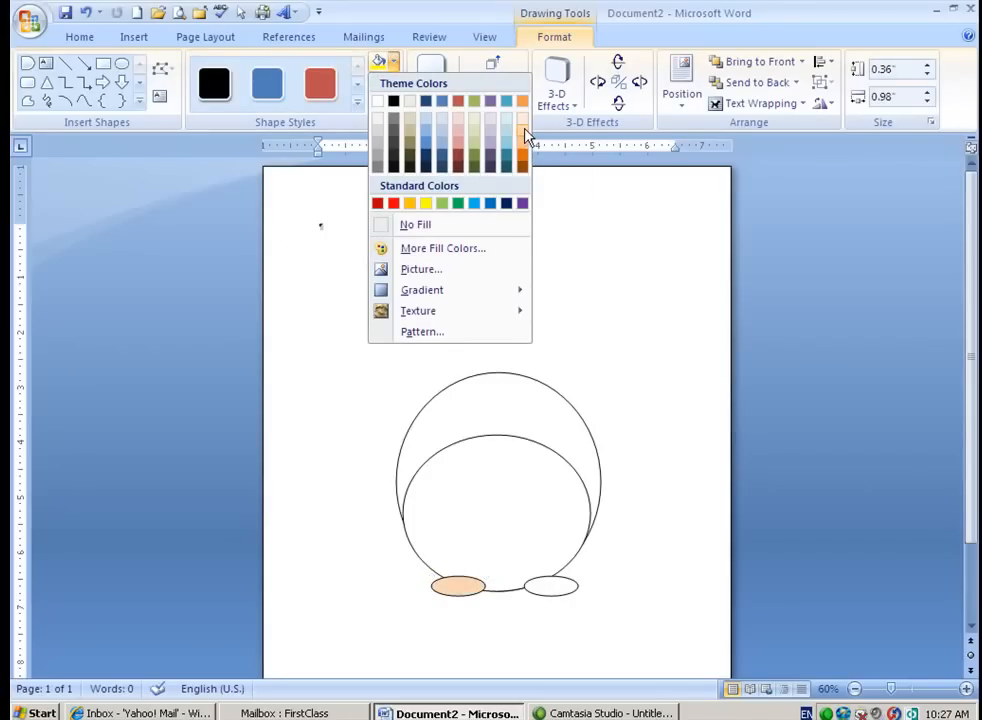
{"action": "left_click", "coordinate": [410, 204]}
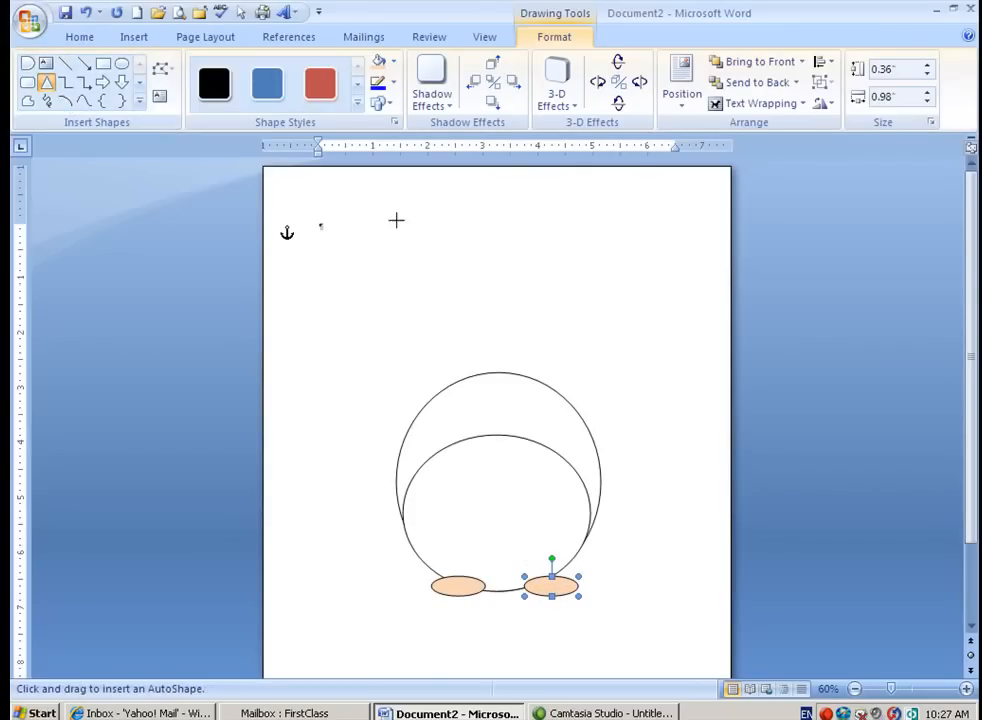
Step: Draw a triangle, flip it upside down, shrink it and place it inside the body as a beak
{"action": "left_click_drag", "start_coordinate": [390, 210], "coordinate": [456, 262]}
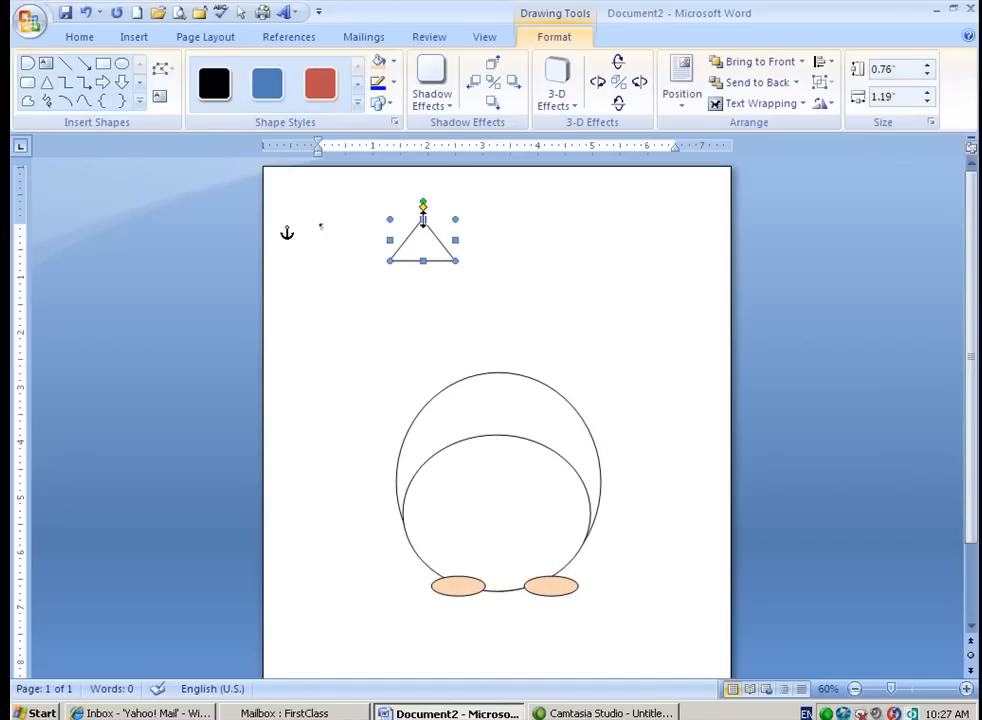
{"action": "left_click_drag", "start_coordinate": [422, 236], "coordinate": [422, 284]}
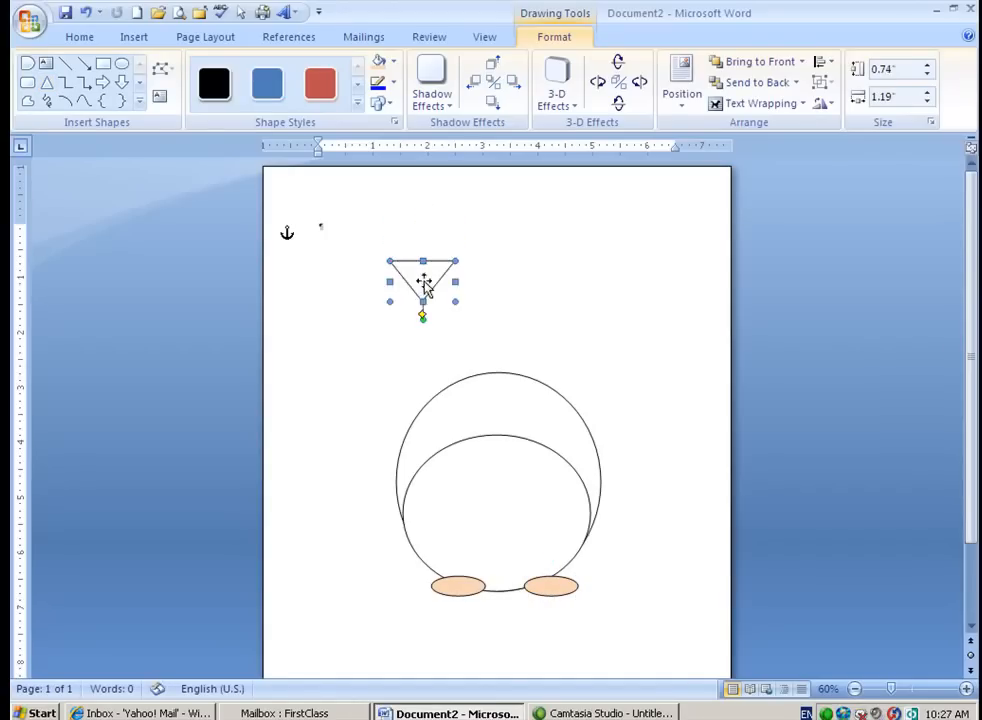
{"action": "left_click_drag", "start_coordinate": [422, 284], "coordinate": [500, 480]}
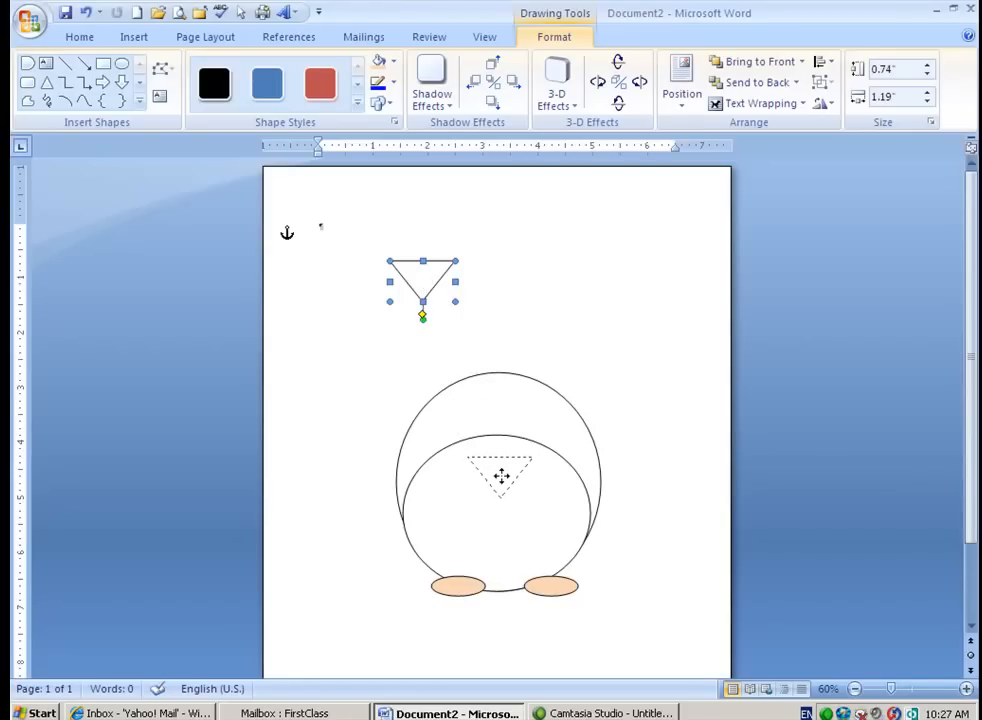
{"action": "left_click_drag", "start_coordinate": [422, 284], "coordinate": [498, 300]}
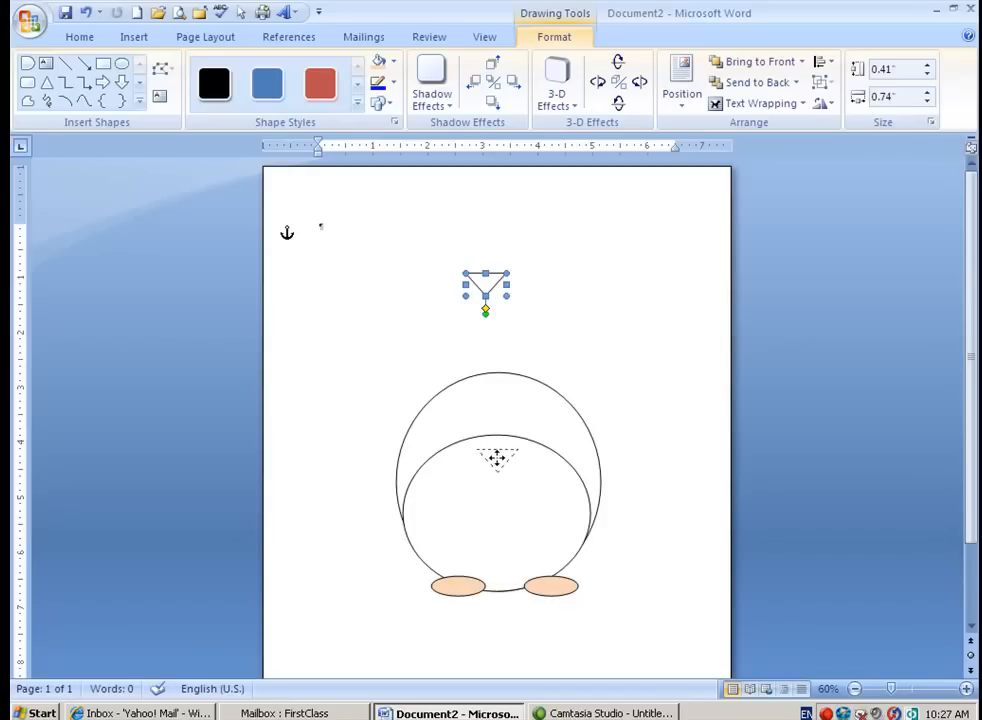
{"action": "left_click_drag", "start_coordinate": [484, 290], "coordinate": [498, 464]}
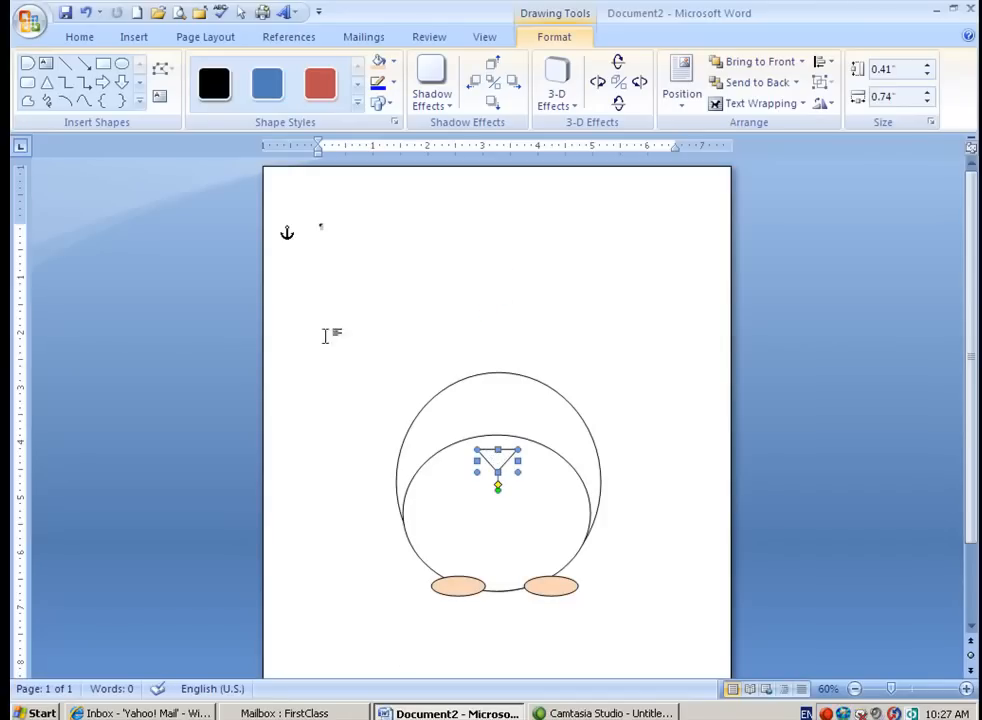
Step: Draw a tall oval eye just above the beak
{"action": "left_click", "coordinate": [120, 62]}
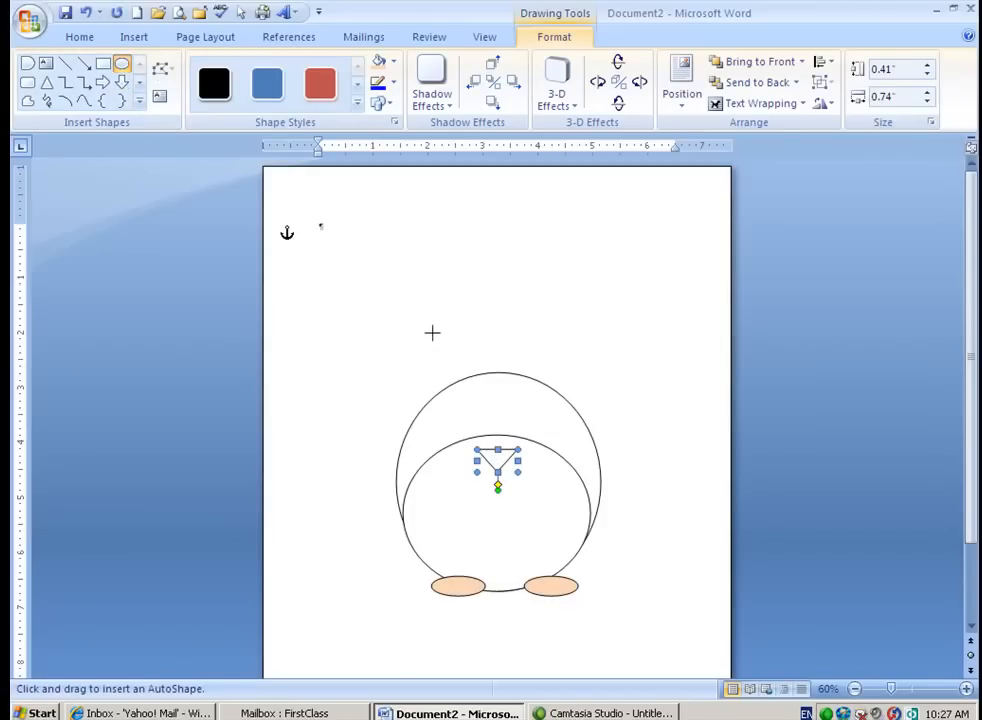
{"action": "left_click_drag", "start_coordinate": [448, 404], "coordinate": [478, 456]}
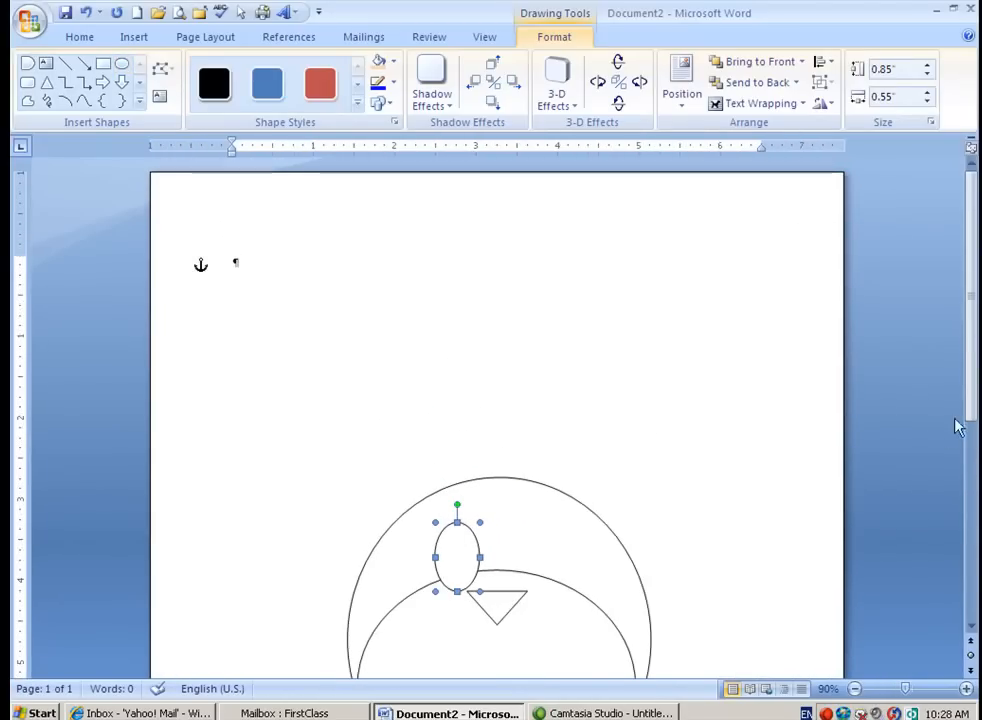
Step: Copy the eye to the right of the beak and give the eyes small black pupils
{"action": "scroll", "scroll_direction": "up", "scroll_amount": 3}
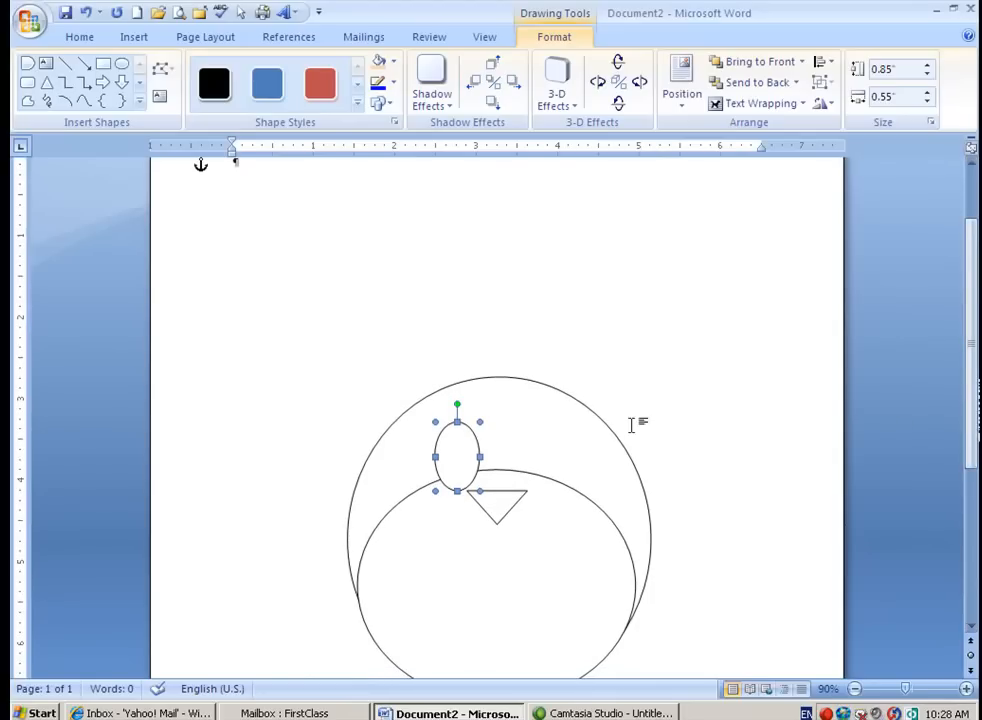
{"action": "mouse_move", "coordinate": [458, 452]}
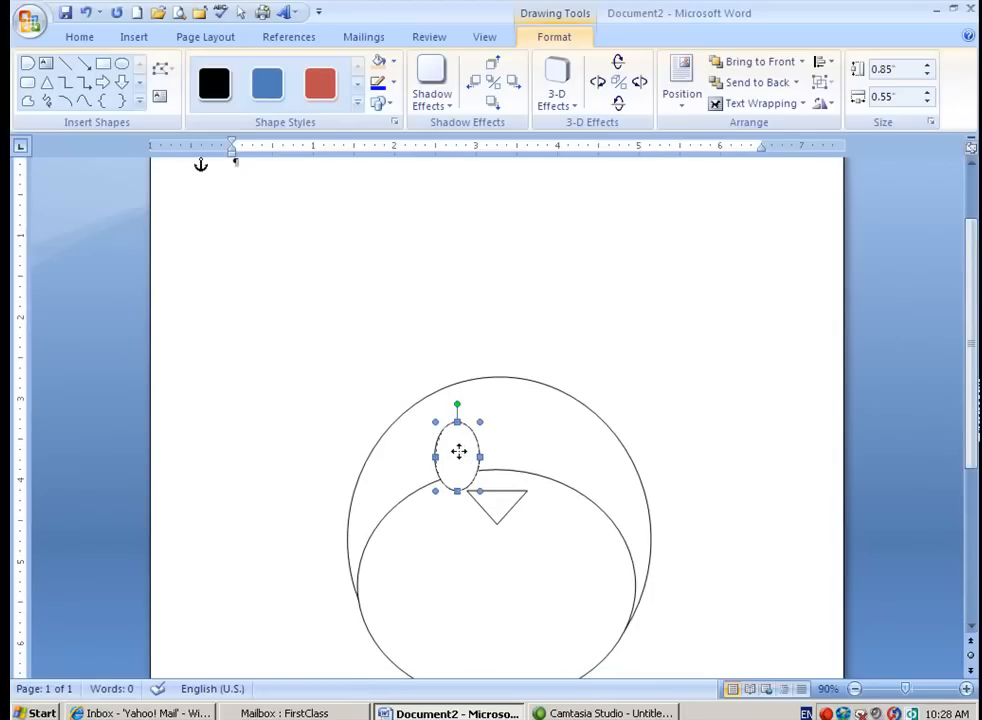
{"action": "mouse_move", "coordinate": [468, 458]}
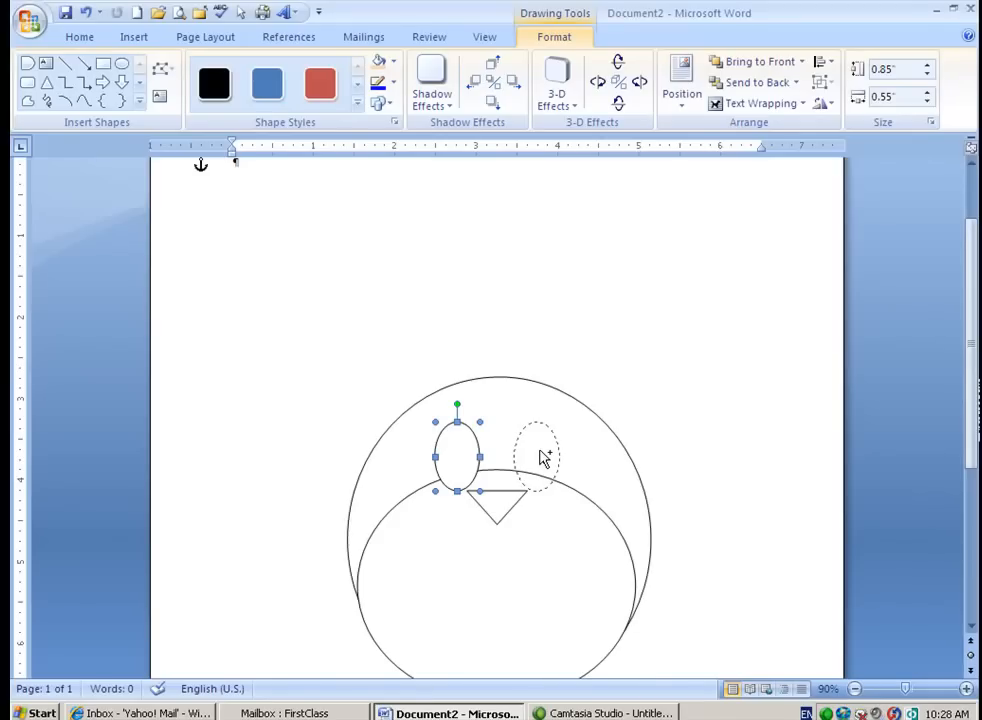
{"action": "left_click_drag", "start_coordinate": [456, 452], "coordinate": [536, 456]}
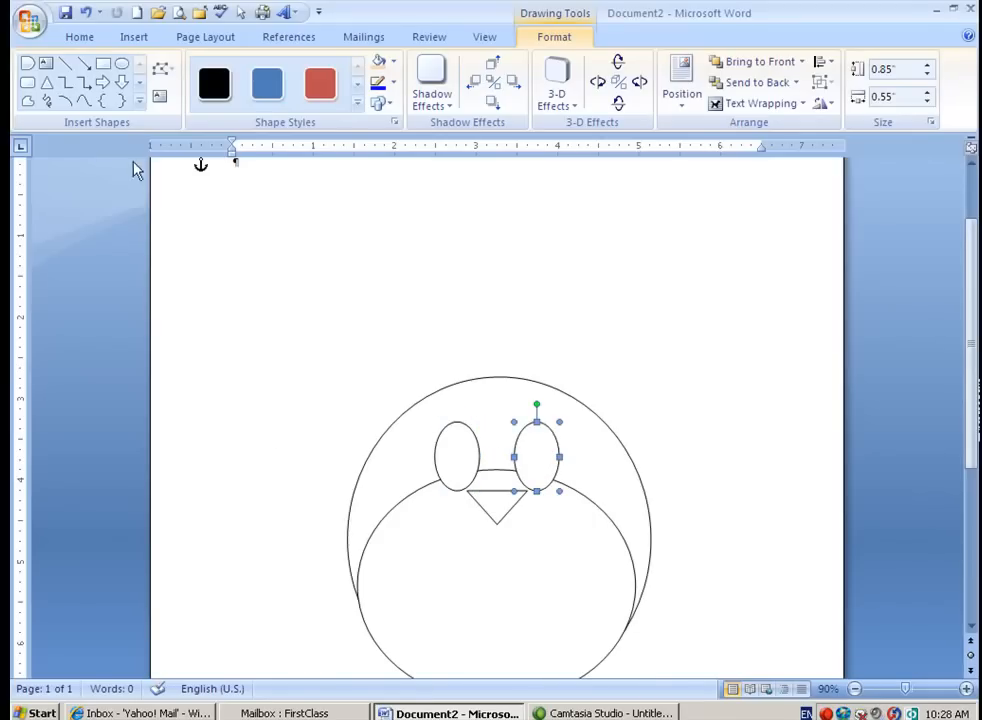
{"action": "left_click", "coordinate": [120, 62]}
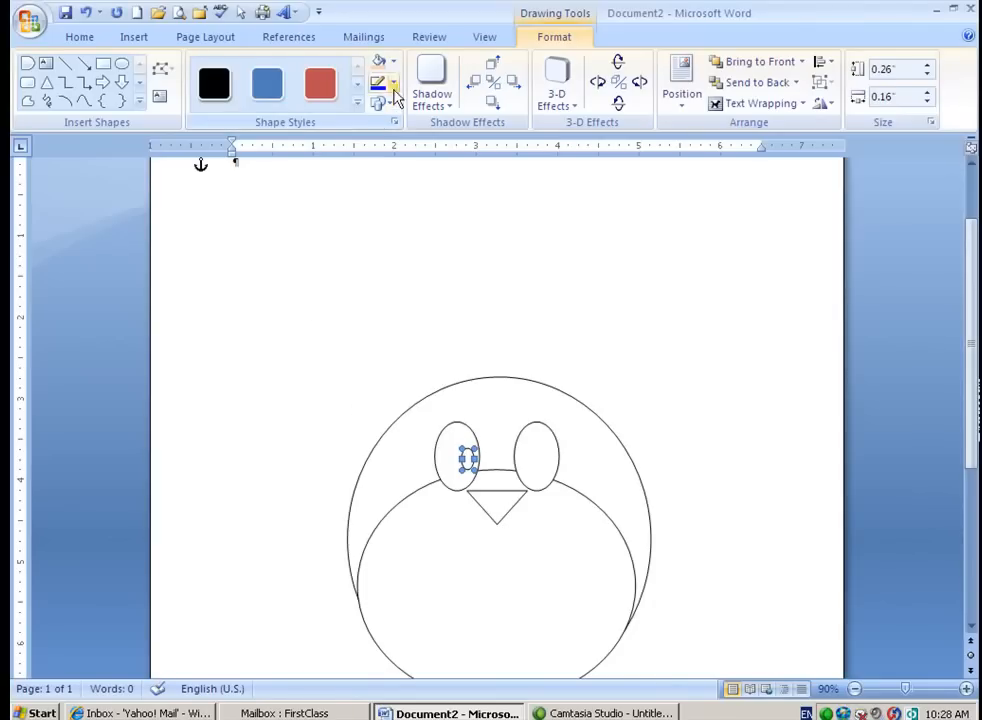
{"action": "left_click", "coordinate": [378, 82]}
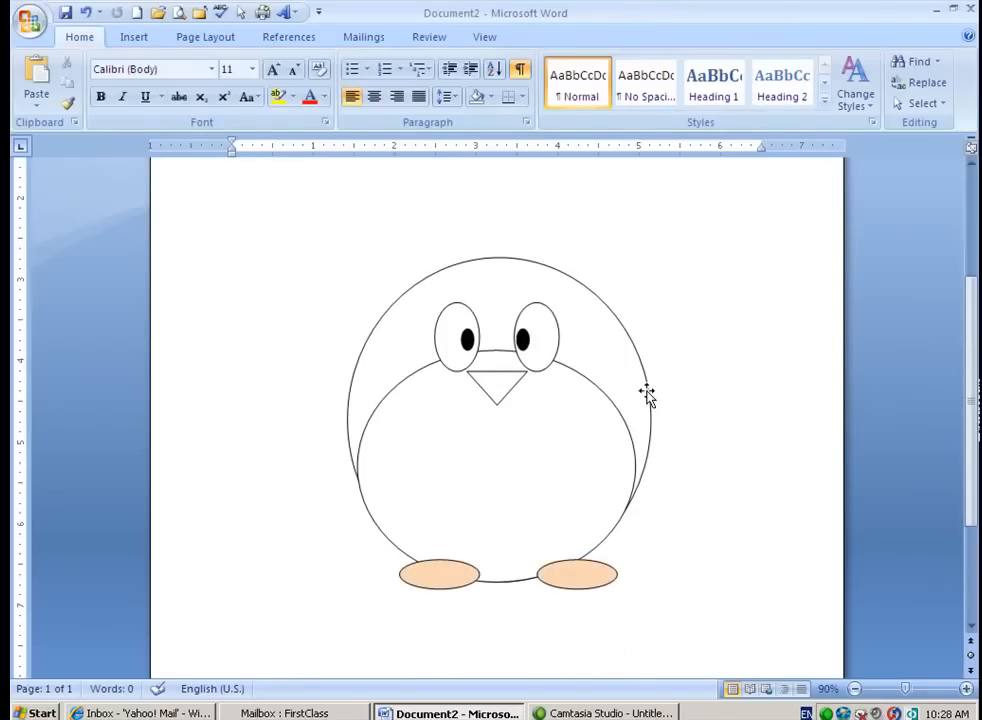
{"action": "mouse_move", "coordinate": [204, 36]}
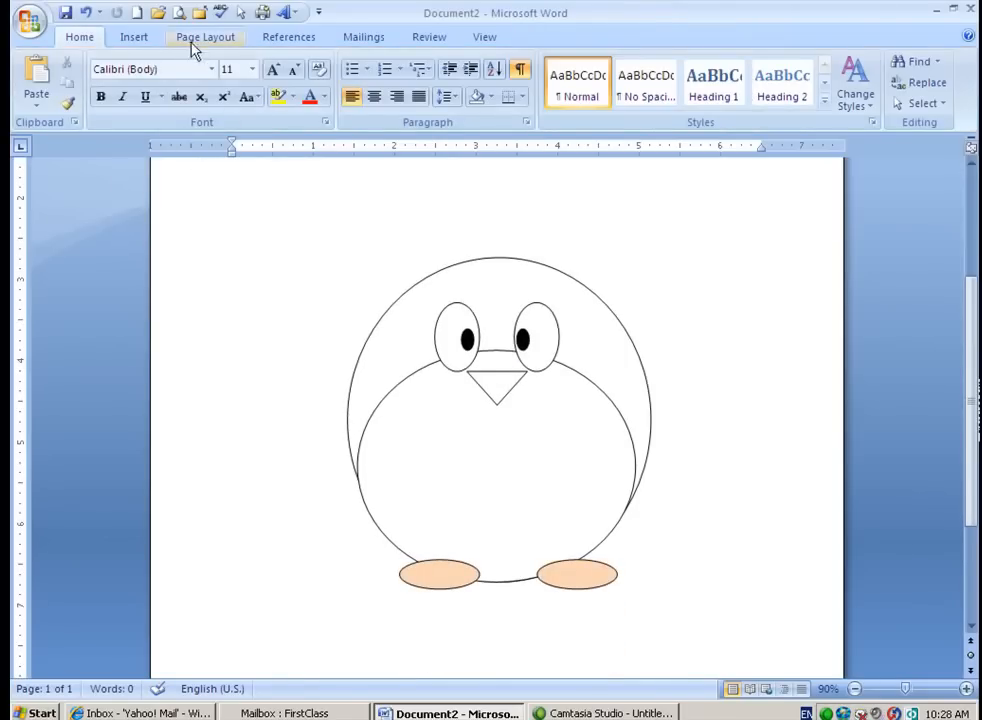
Step: Draw a freeform flipper against the penguin's right side and fill it black
{"action": "left_click", "coordinate": [134, 36]}
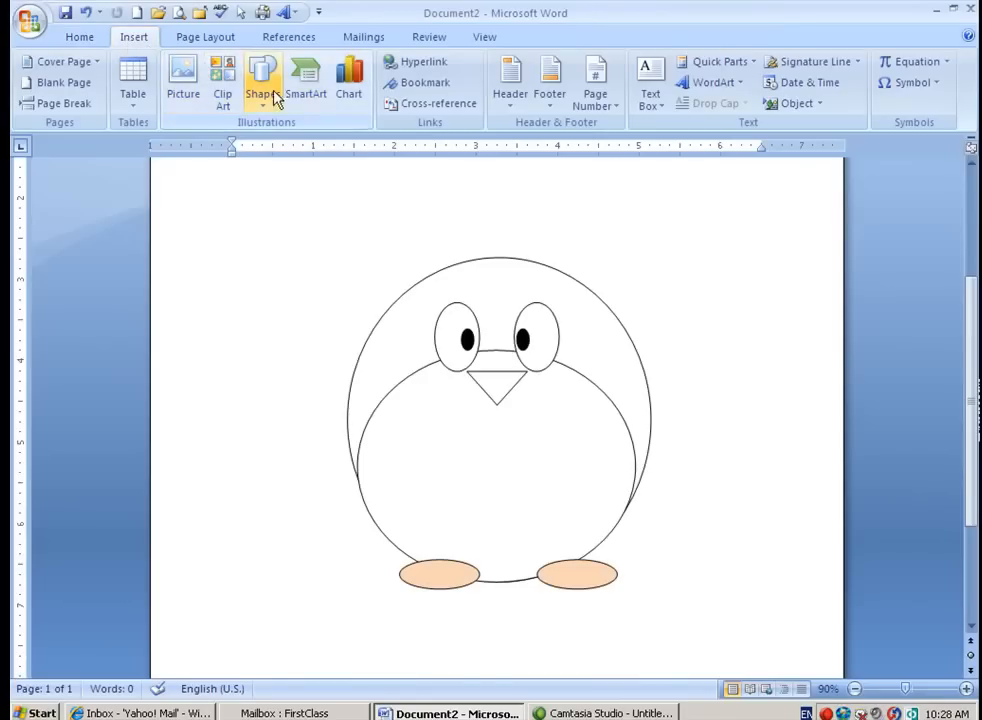
{"action": "left_click", "coordinate": [262, 78]}
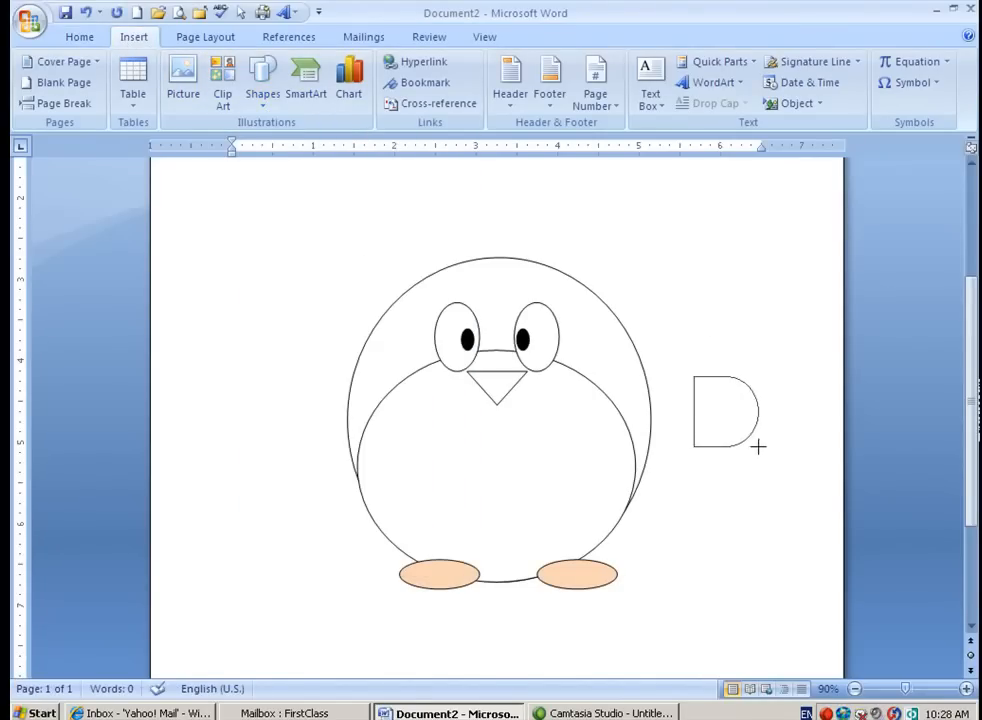
{"action": "left_click", "coordinate": [724, 410]}
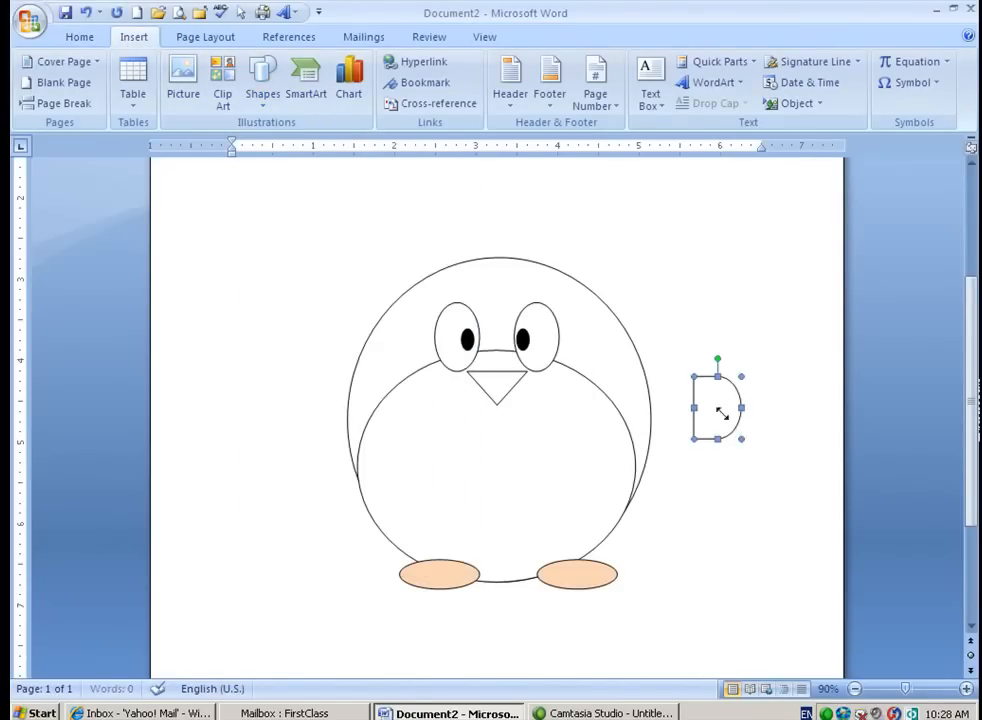
{"action": "left_click", "coordinate": [716, 408]}
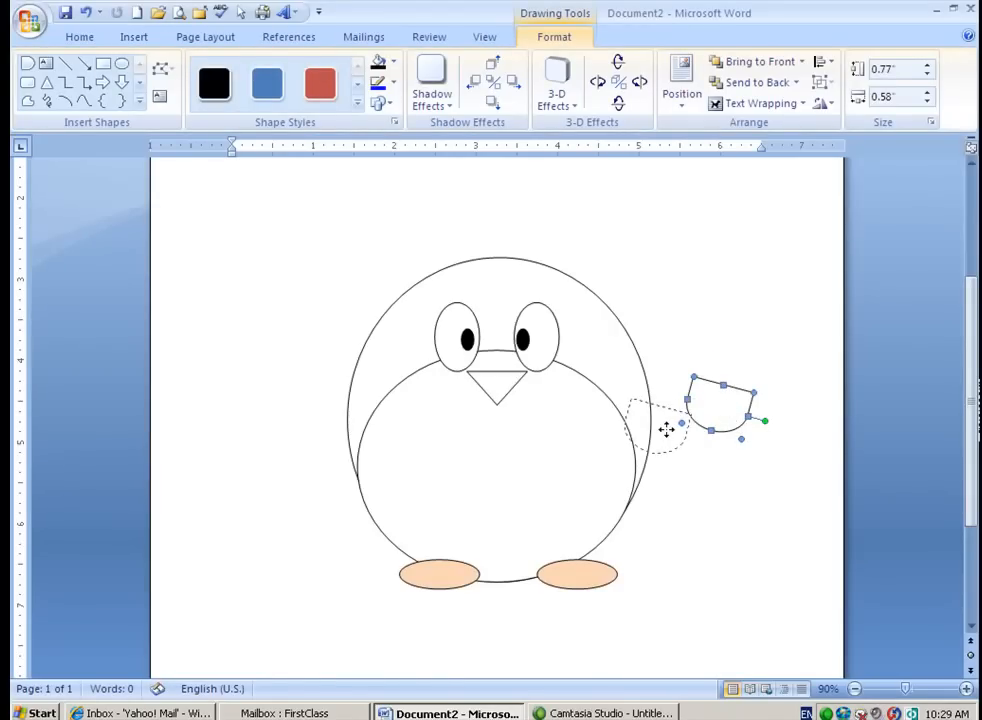
{"action": "left_click_drag", "start_coordinate": [720, 410], "coordinate": [656, 430]}
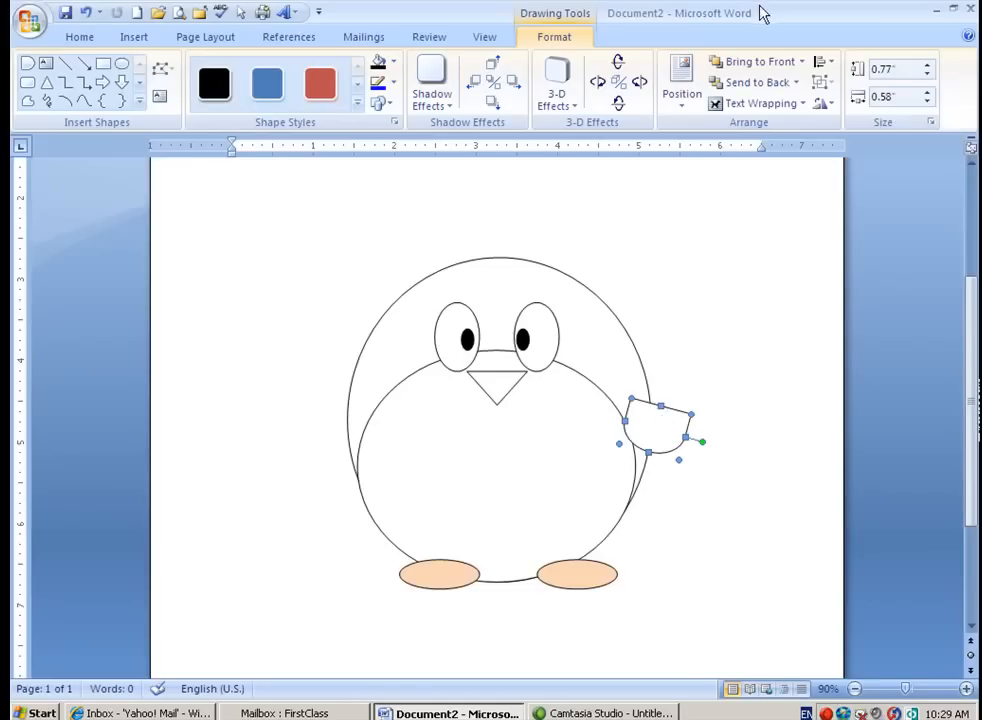
{"action": "left_click", "coordinate": [756, 82]}
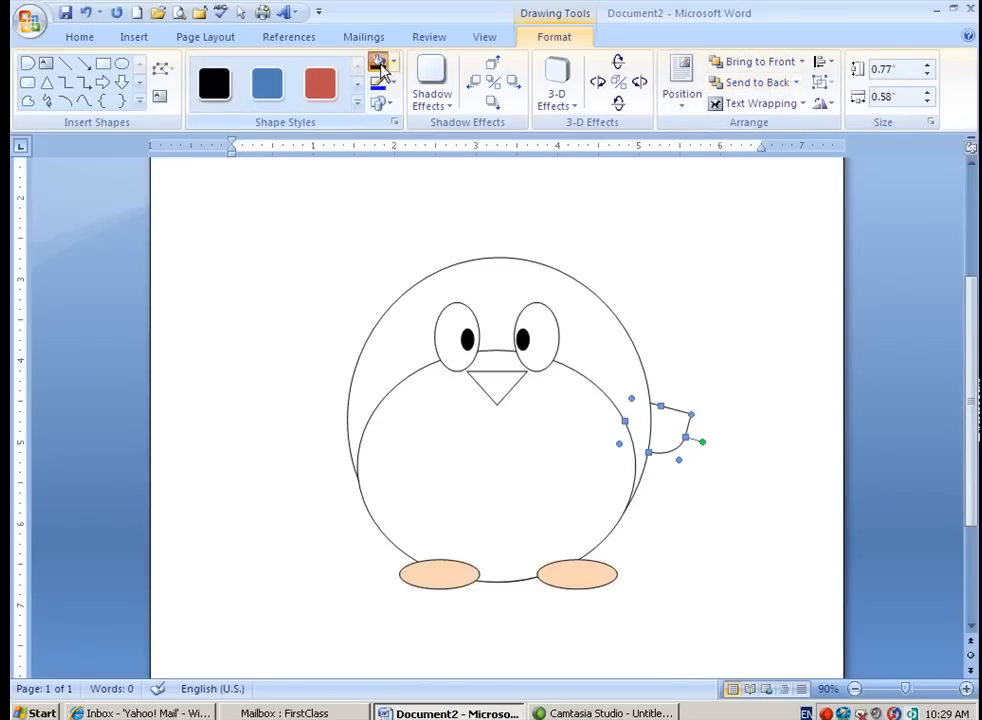
{"action": "left_click", "coordinate": [378, 64]}
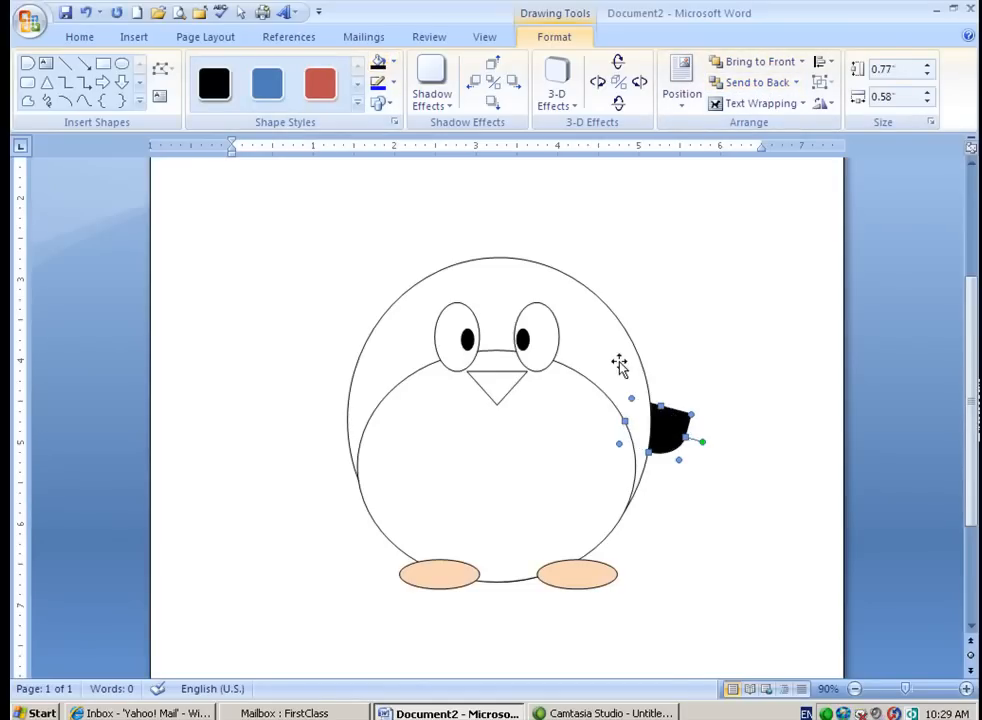
{"action": "left_click", "coordinate": [378, 62]}
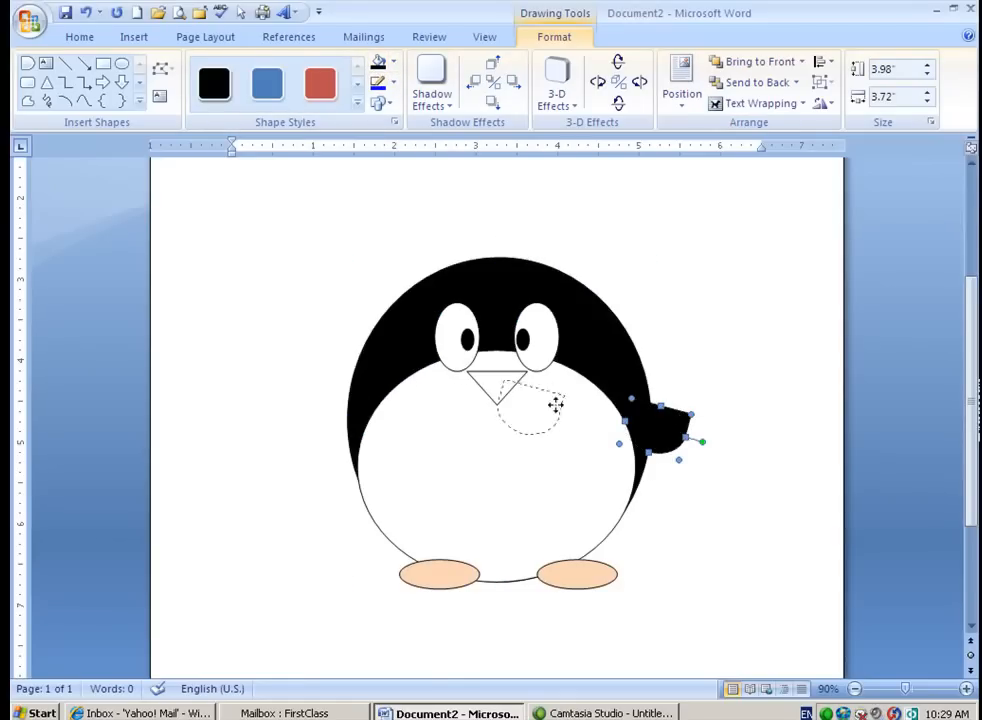
Step: Copy the flipper to the left side, turn it outward and fit it against the body
{"action": "left_click_drag", "start_coordinate": [536, 414], "coordinate": [356, 404]}
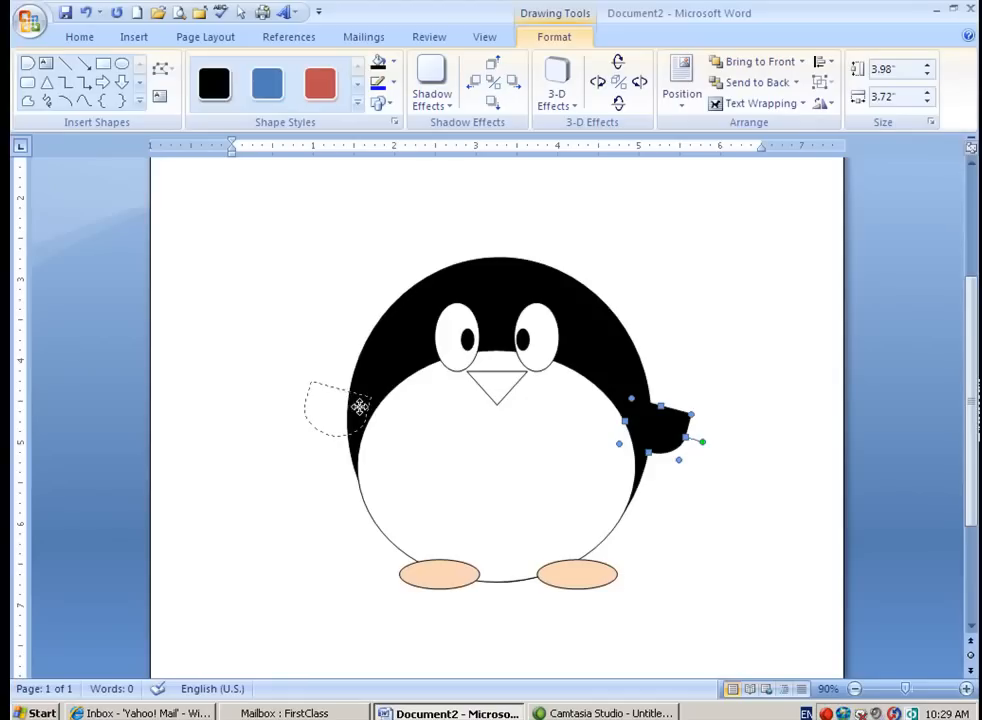
{"action": "left_click_drag", "start_coordinate": [660, 430], "coordinate": [336, 410]}
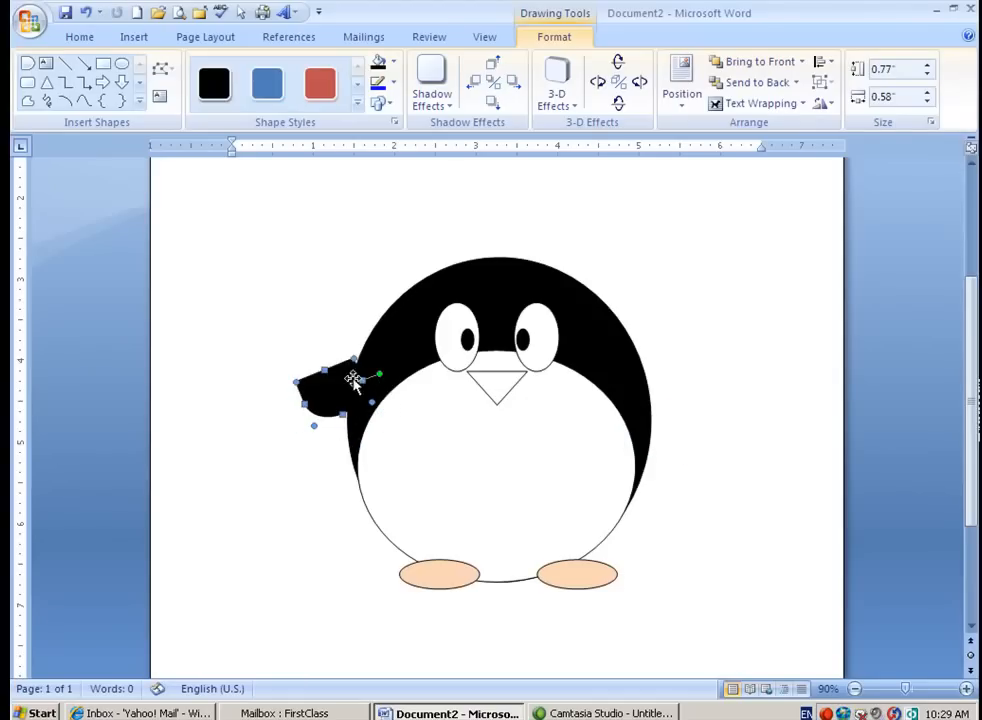
{"action": "left_click_drag", "start_coordinate": [330, 384], "coordinate": [340, 414]}
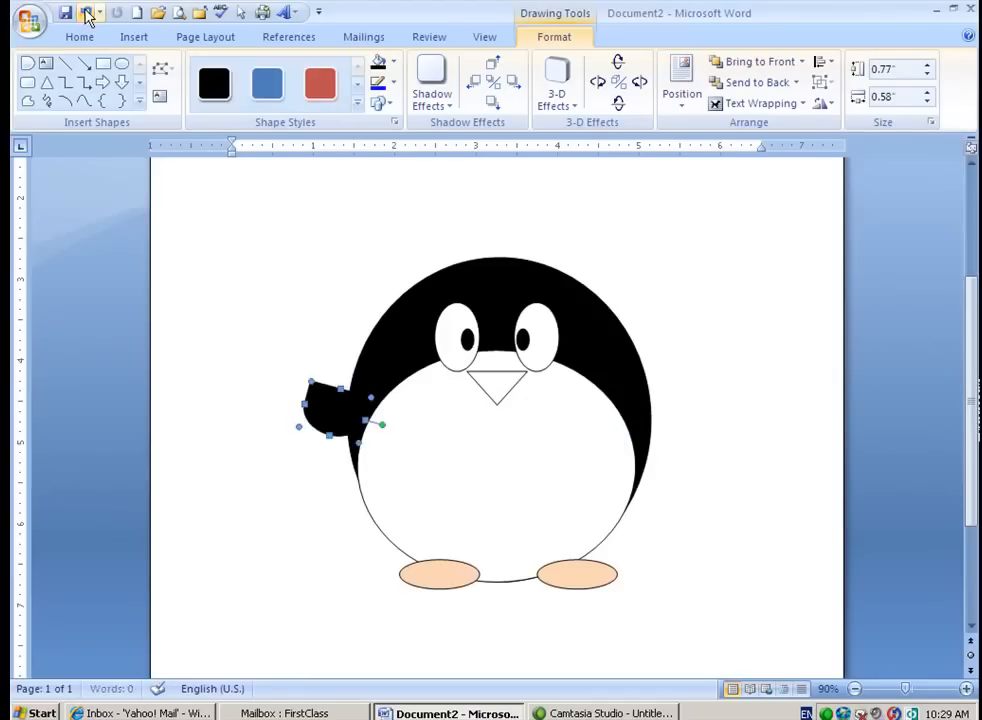
{"action": "left_click_drag", "start_coordinate": [340, 410], "coordinate": [664, 420]}
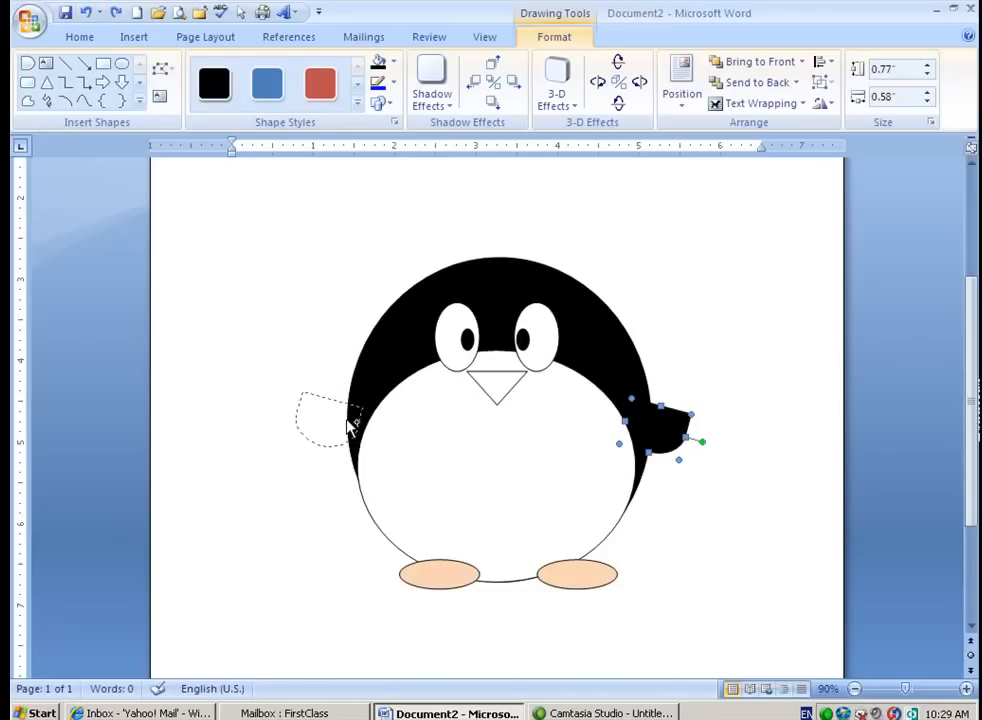
{"action": "left_click_drag", "start_coordinate": [660, 440], "coordinate": [330, 420]}
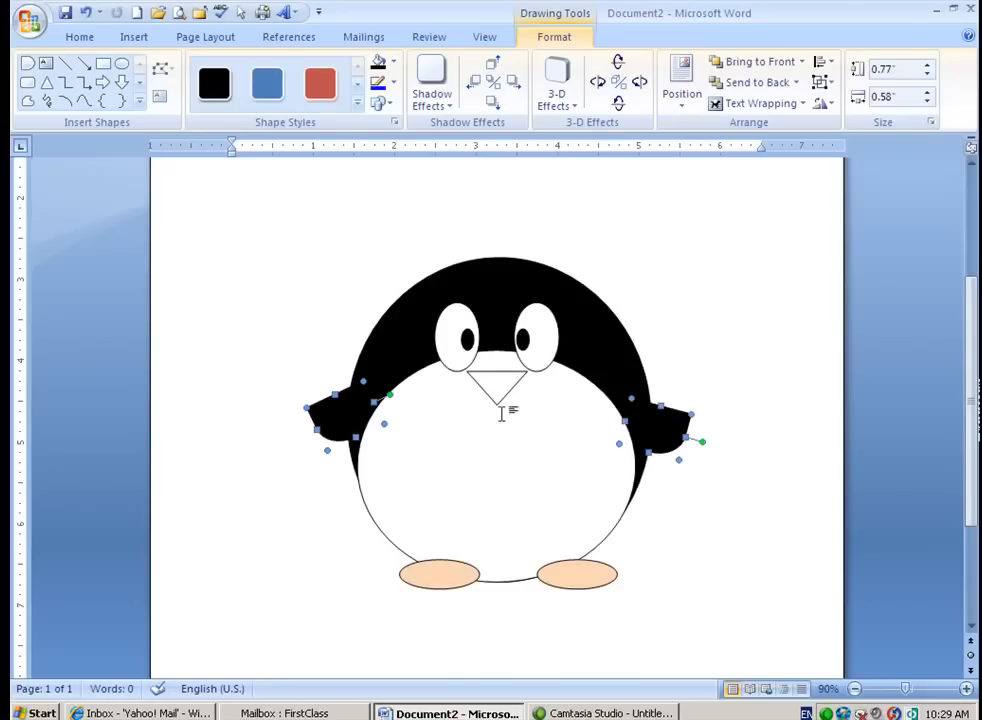
{"action": "left_click", "coordinate": [822, 62]}
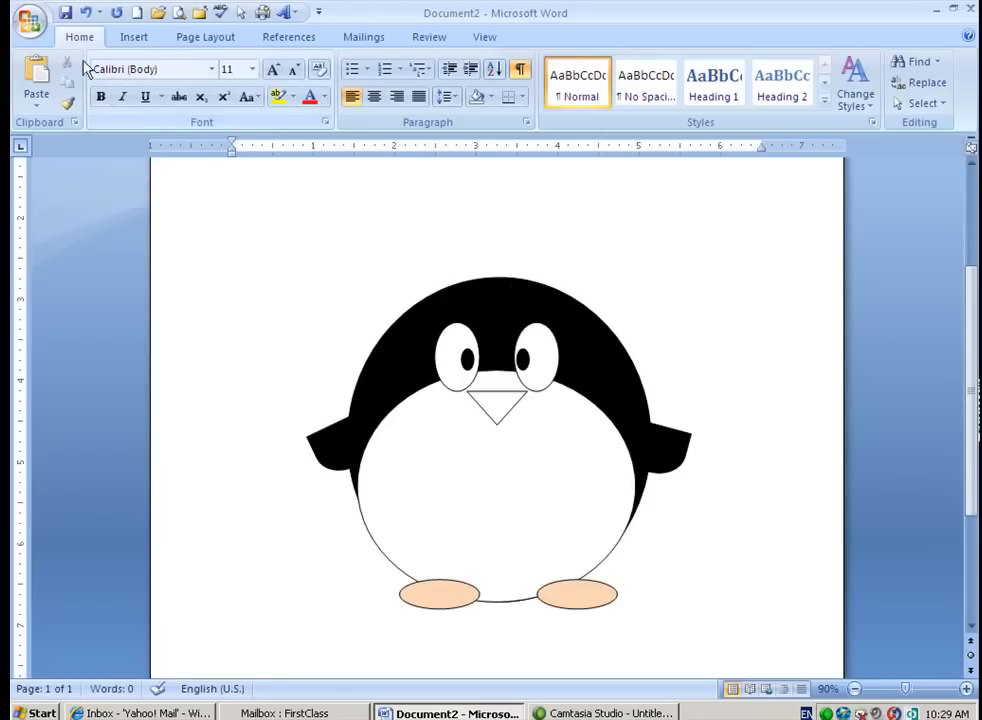
Step: Draw a rounded rectangle above the head and tilt it into place as the hat's brim
{"action": "left_click", "coordinate": [132, 36]}
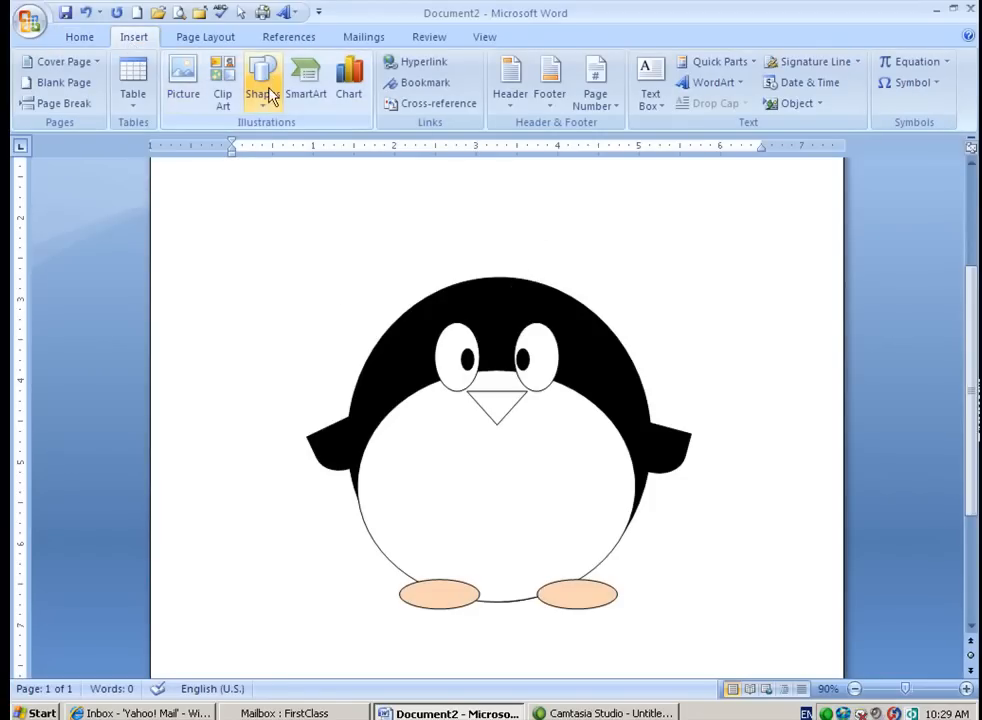
{"action": "left_click", "coordinate": [264, 80]}
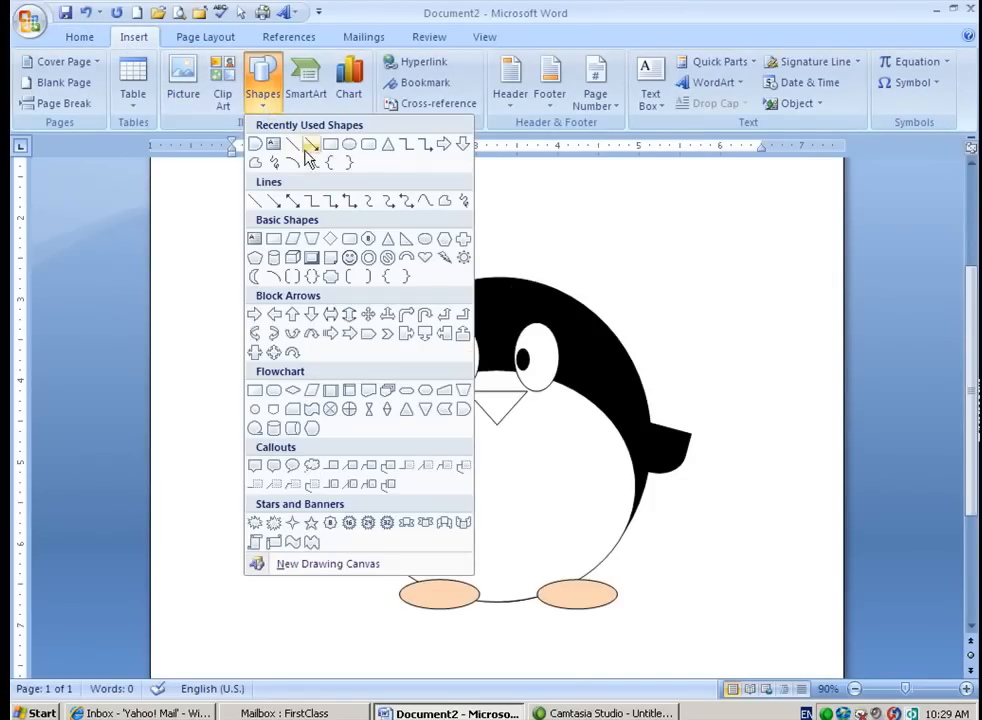
{"action": "mouse_move", "coordinate": [368, 144]}
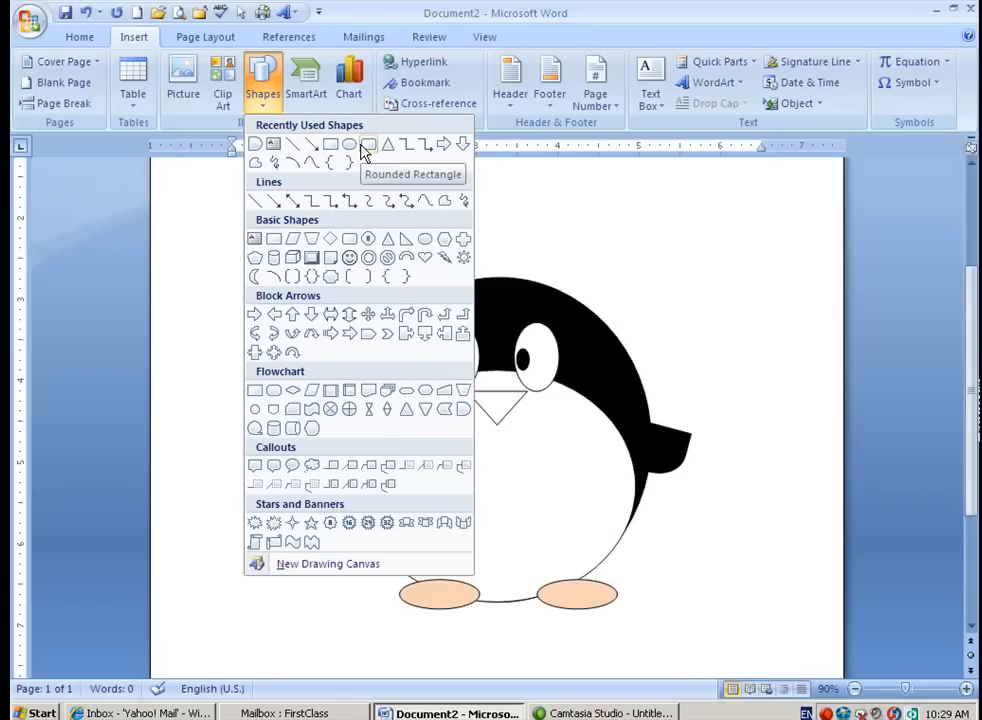
{"action": "left_click_drag", "start_coordinate": [490, 262], "coordinate": [610, 304]}
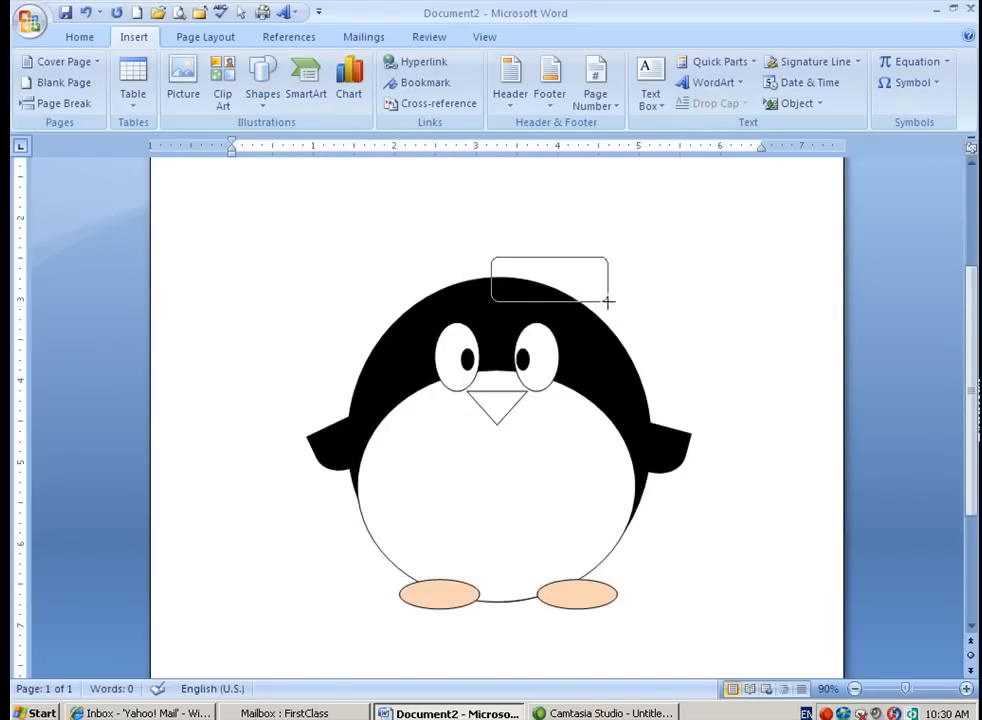
{"action": "left_click", "coordinate": [550, 280]}
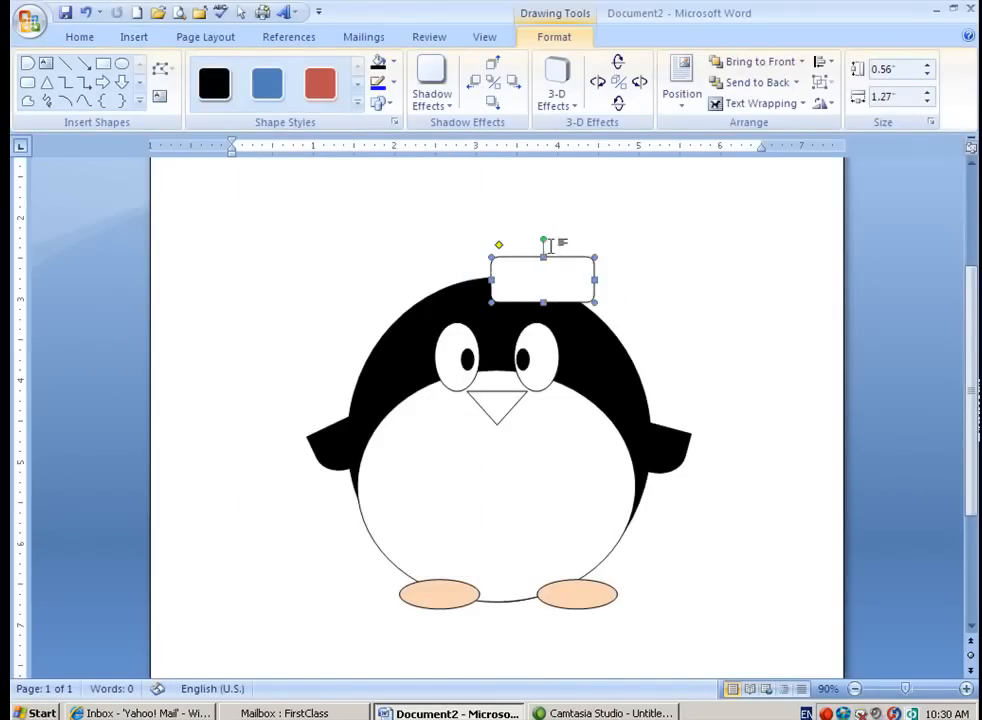
{"action": "left_click_drag", "start_coordinate": [544, 278], "coordinate": [544, 398]}
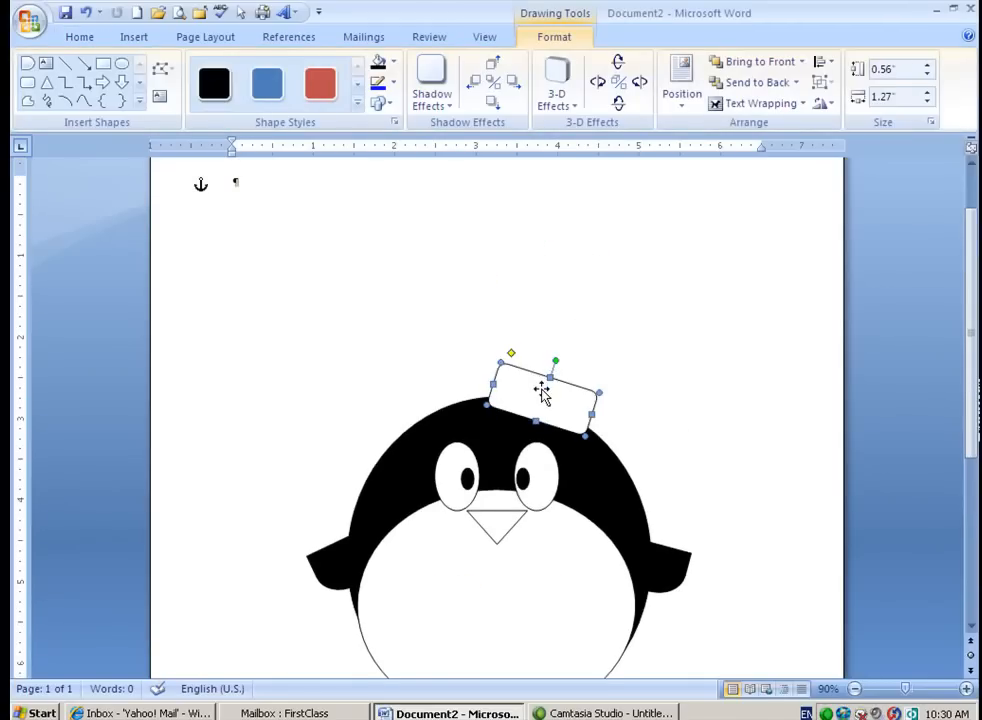
{"action": "left_click_drag", "start_coordinate": [540, 396], "coordinate": [544, 378]}
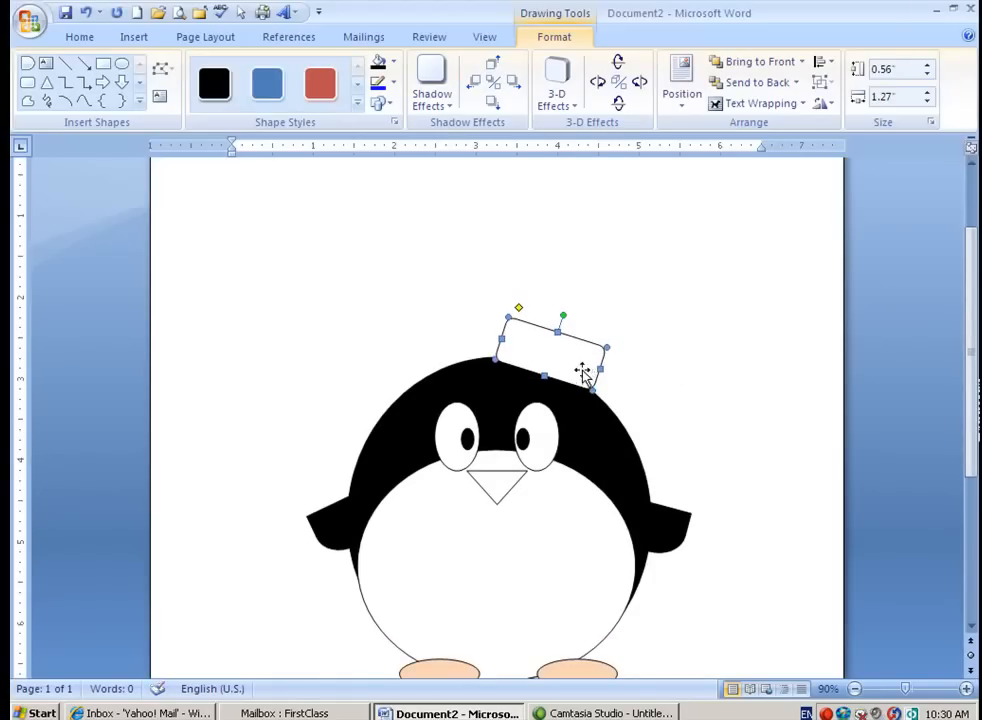
{"action": "left_click", "coordinate": [264, 248]}
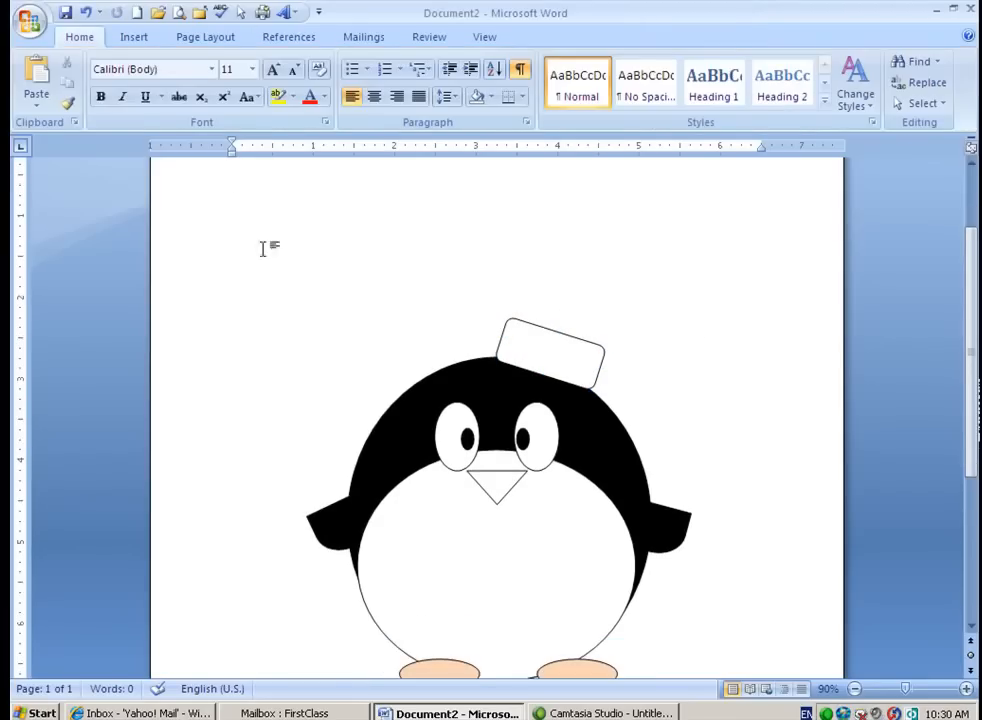
{"action": "mouse_move", "coordinate": [132, 36]}
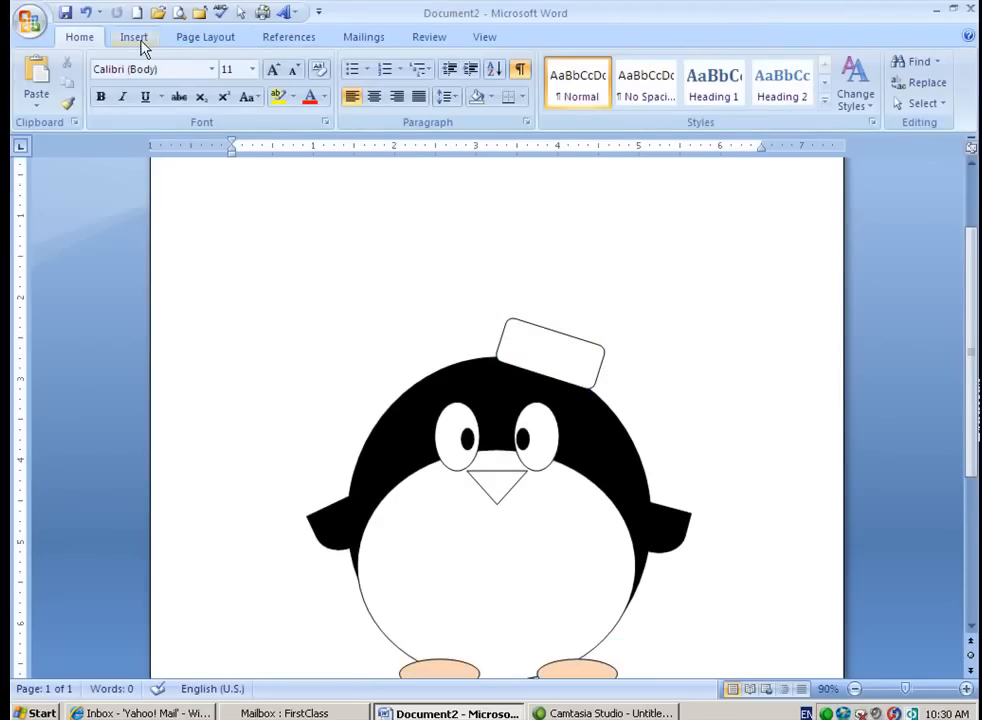
Step: Draw a freeform pointed hat top above the brim and fill it red
{"action": "left_click", "coordinate": [132, 36]}
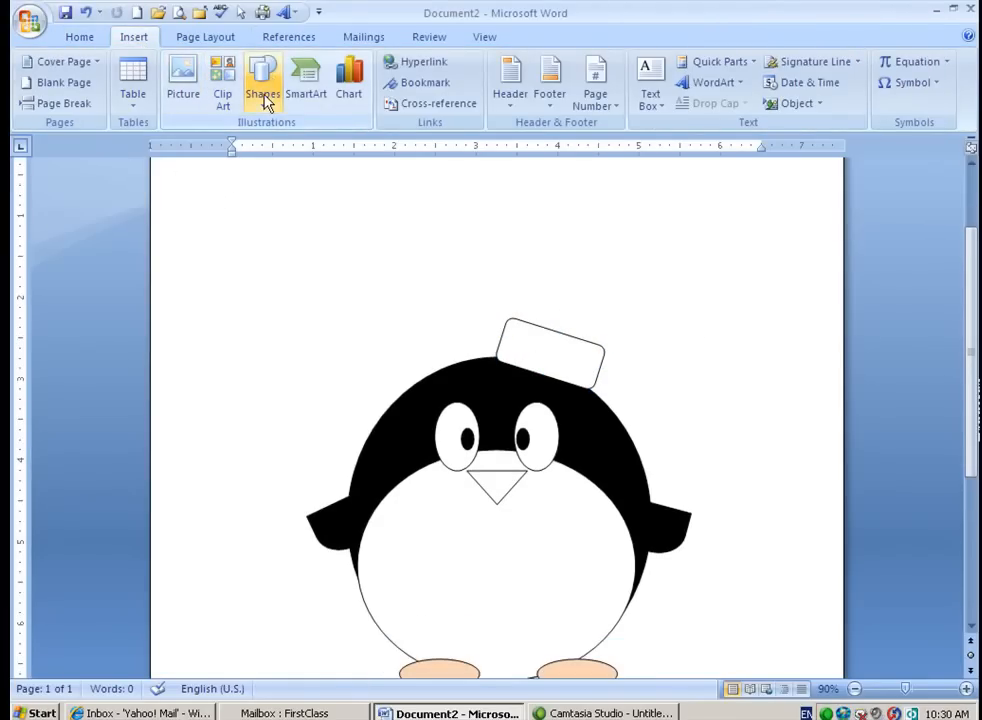
{"action": "left_click", "coordinate": [262, 78]}
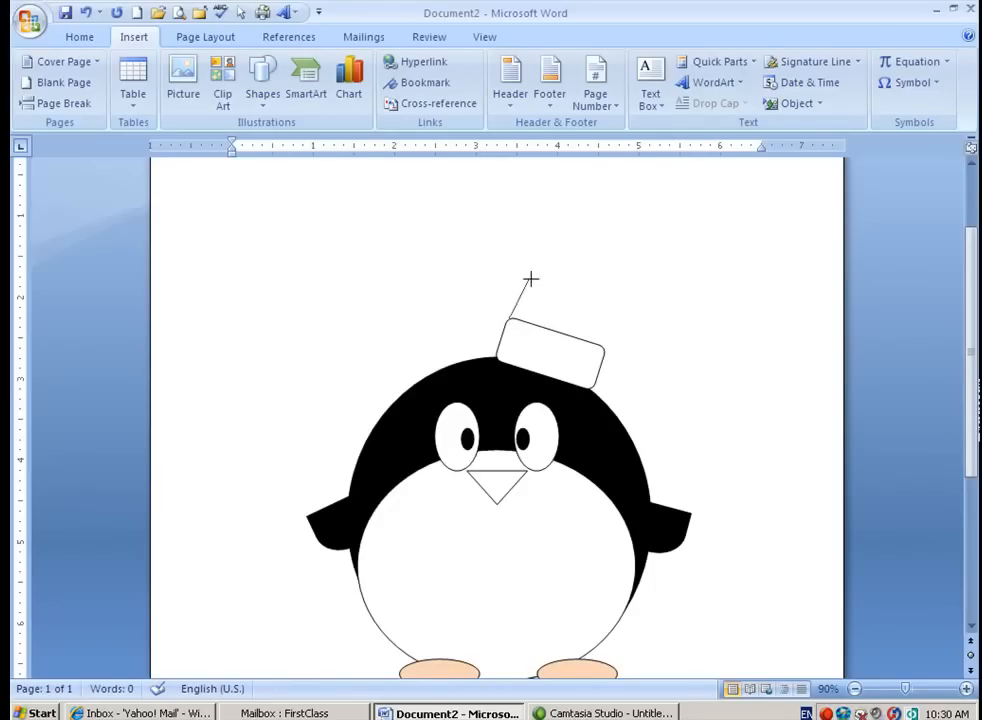
{"action": "mouse_move", "coordinate": [528, 288]}
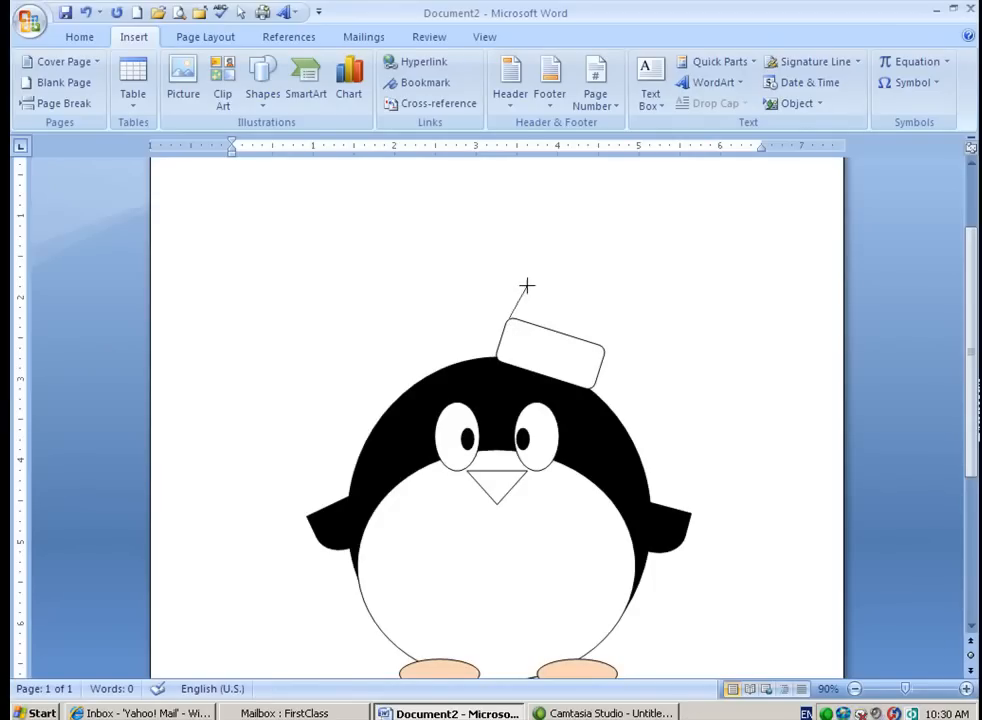
{"action": "mouse_move", "coordinate": [552, 280]}
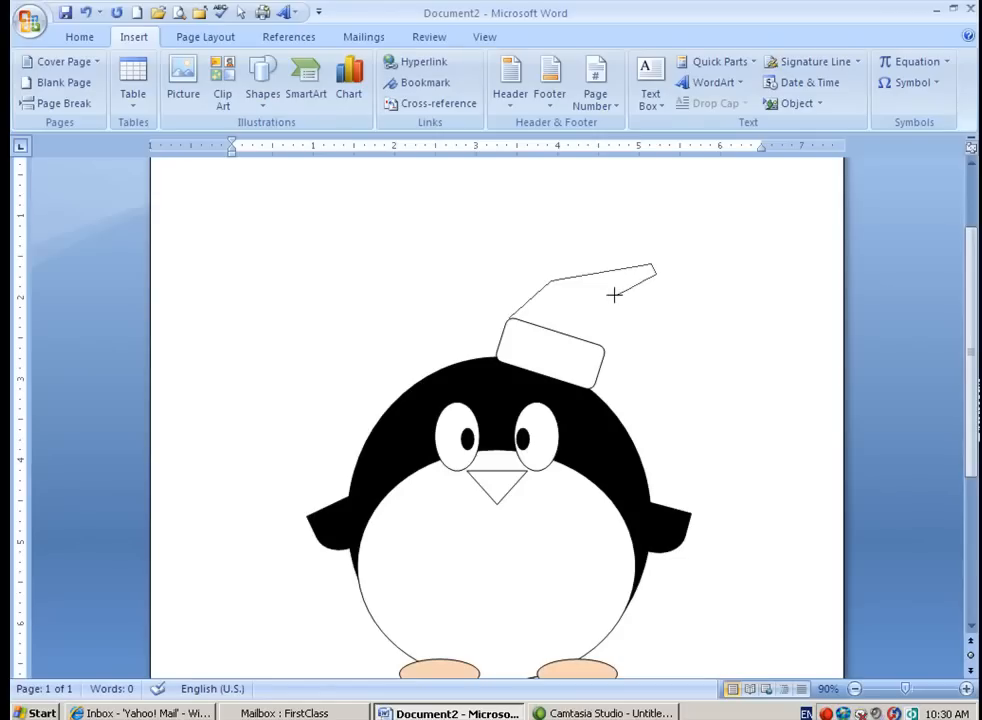
{"action": "left_click_drag", "start_coordinate": [616, 294], "coordinate": [604, 348]}
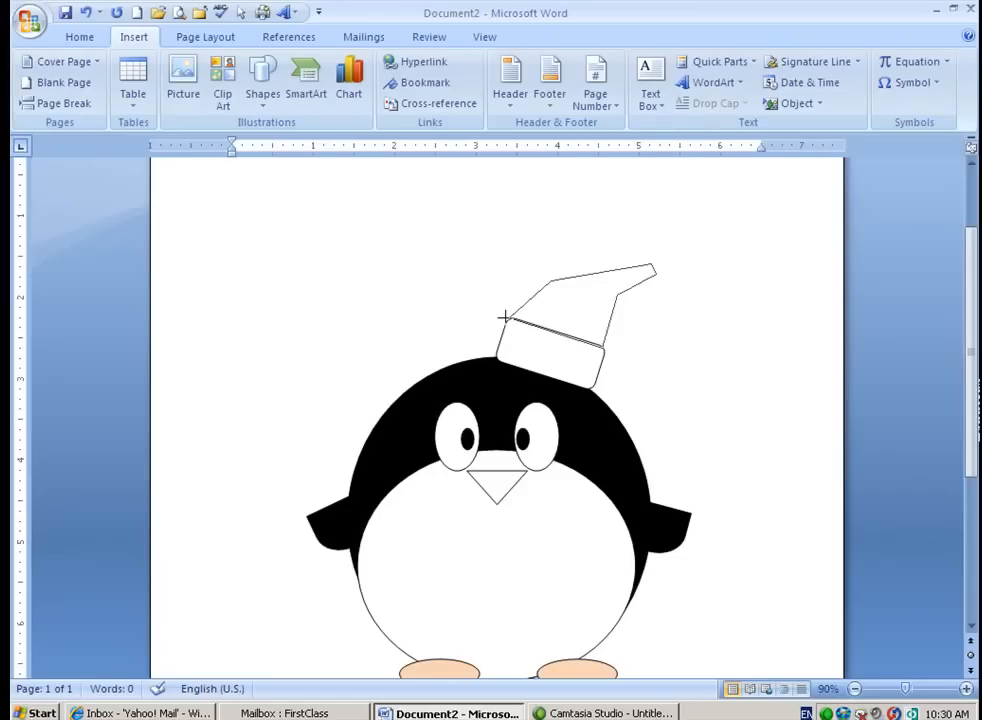
{"action": "left_click", "coordinate": [550, 320]}
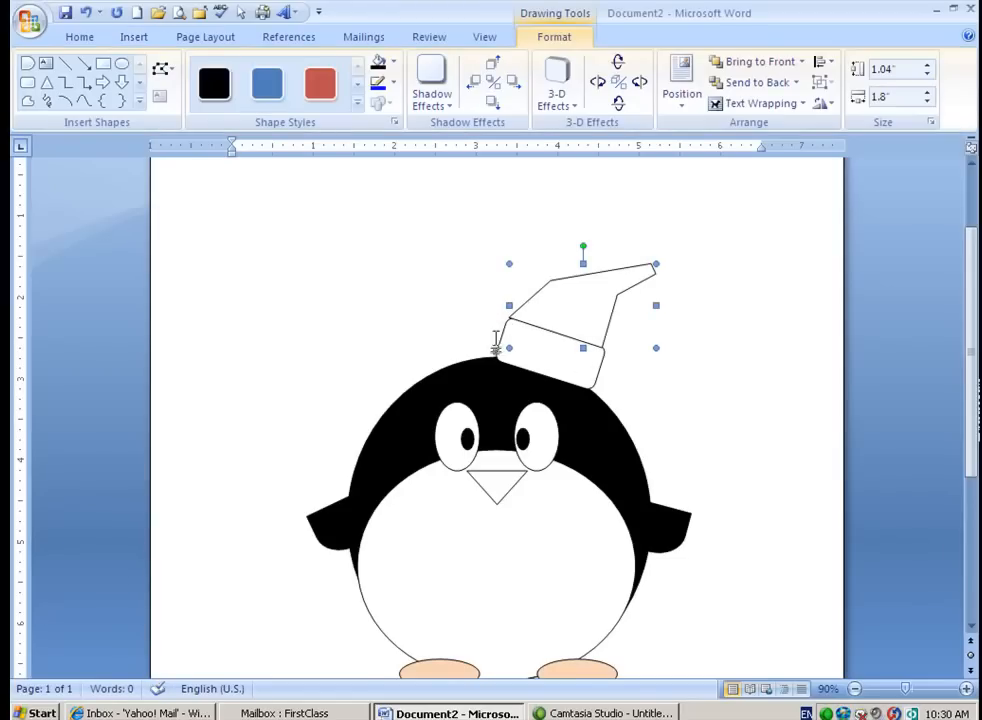
{"action": "left_click", "coordinate": [384, 62]}
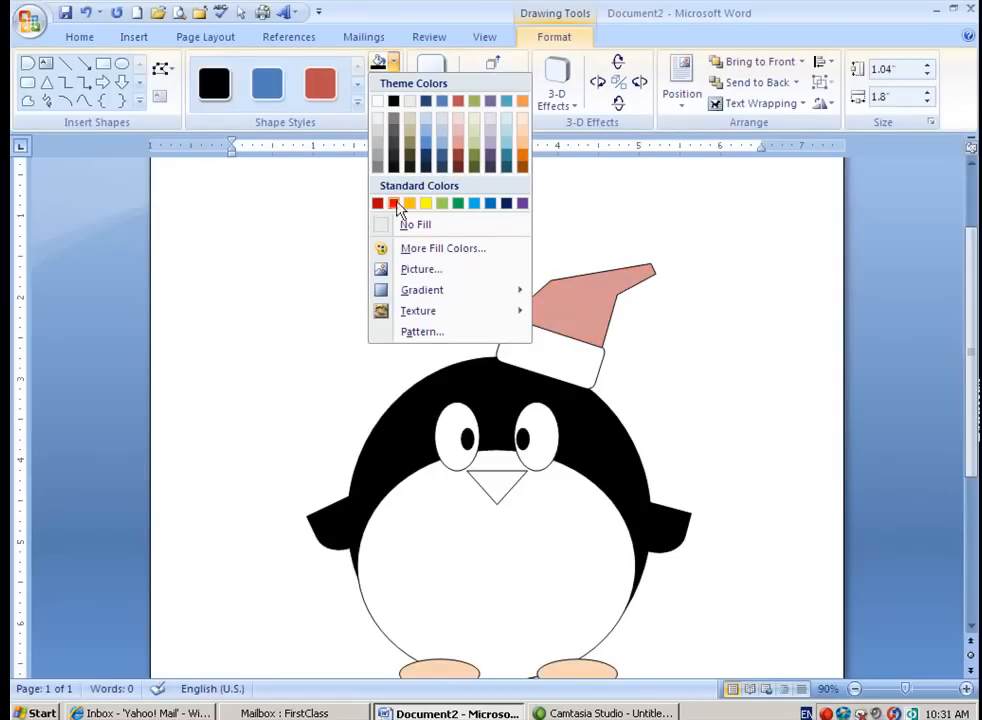
{"action": "left_click", "coordinate": [378, 204]}
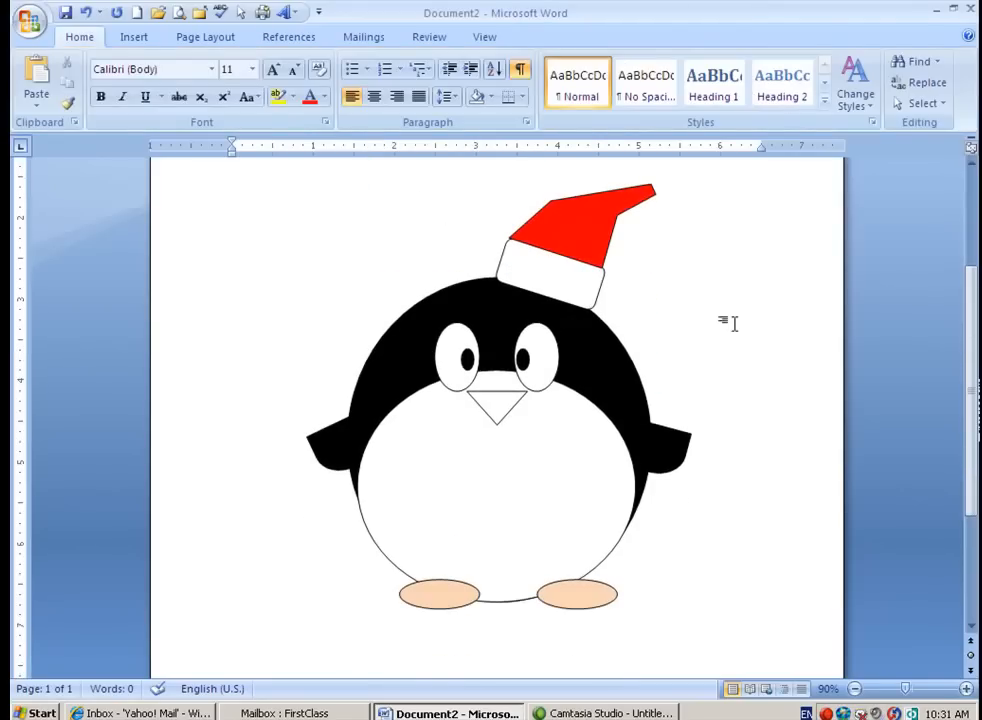
{"action": "mouse_move", "coordinate": [740, 308]}
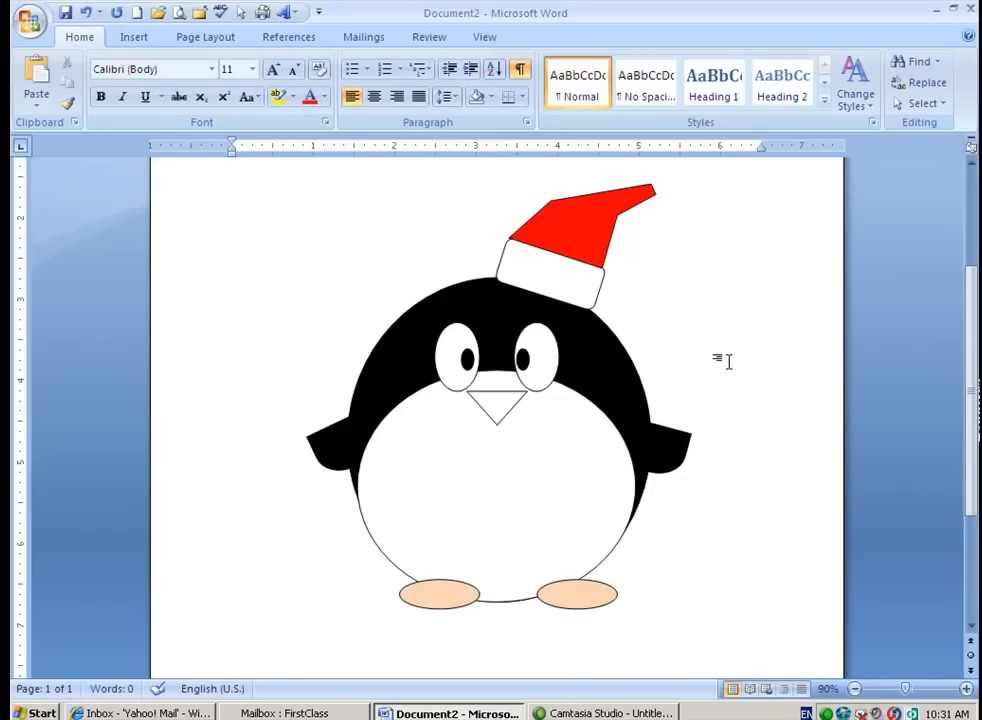
{"action": "mouse_move", "coordinate": [344, 248]}
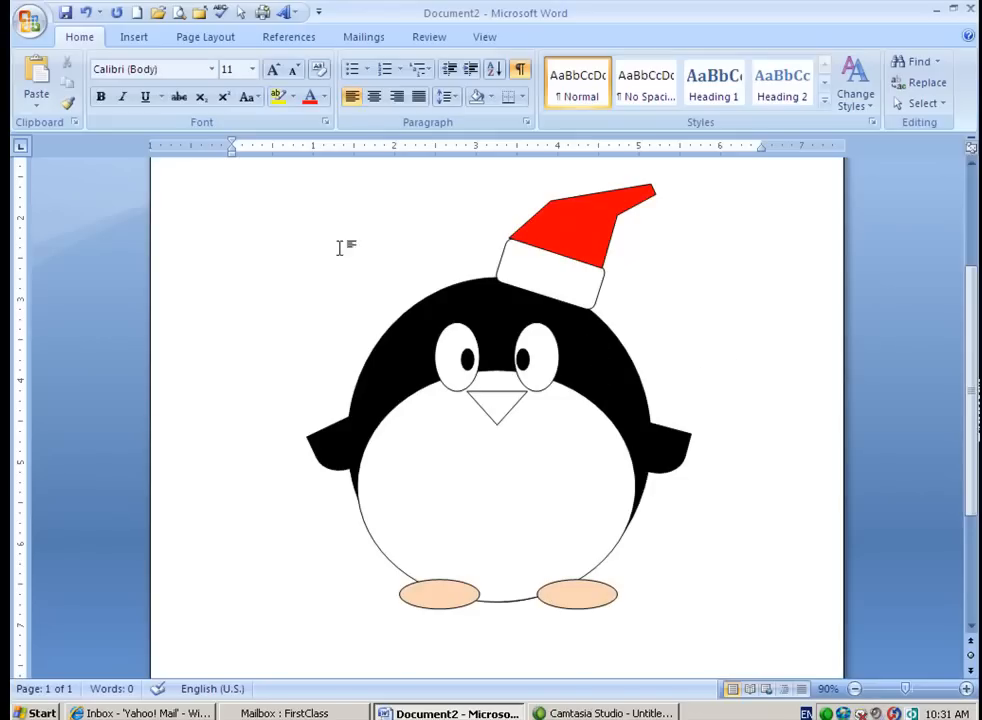
Step: Select all the penguin's drawing objects, group them into one and head to the Start menu
{"action": "left_click", "coordinate": [922, 104]}
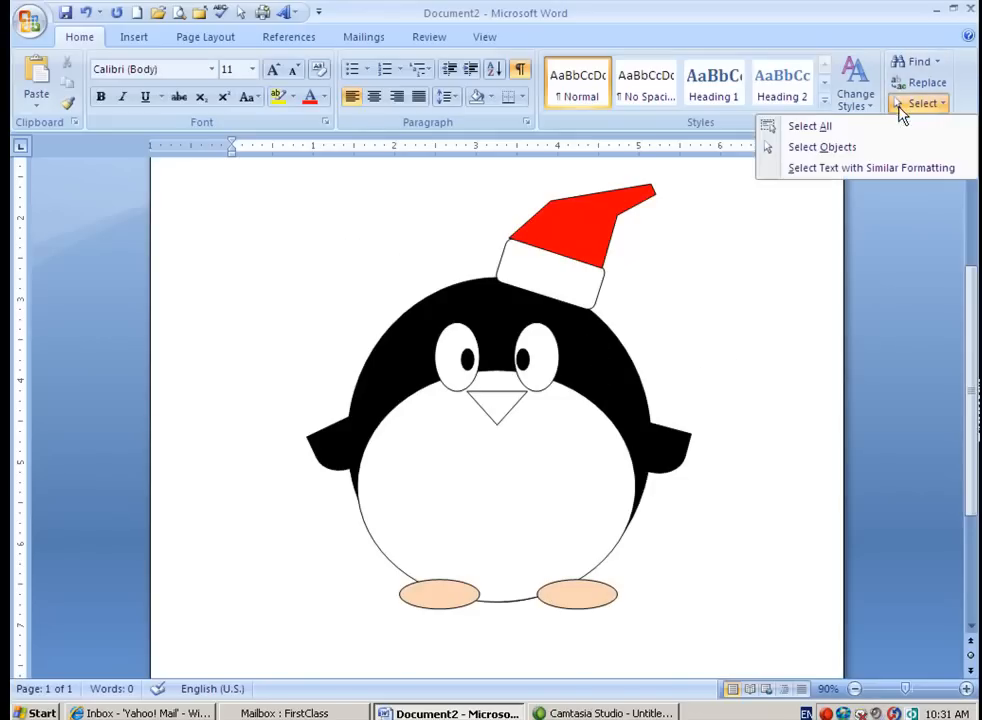
{"action": "mouse_move", "coordinate": [822, 148]}
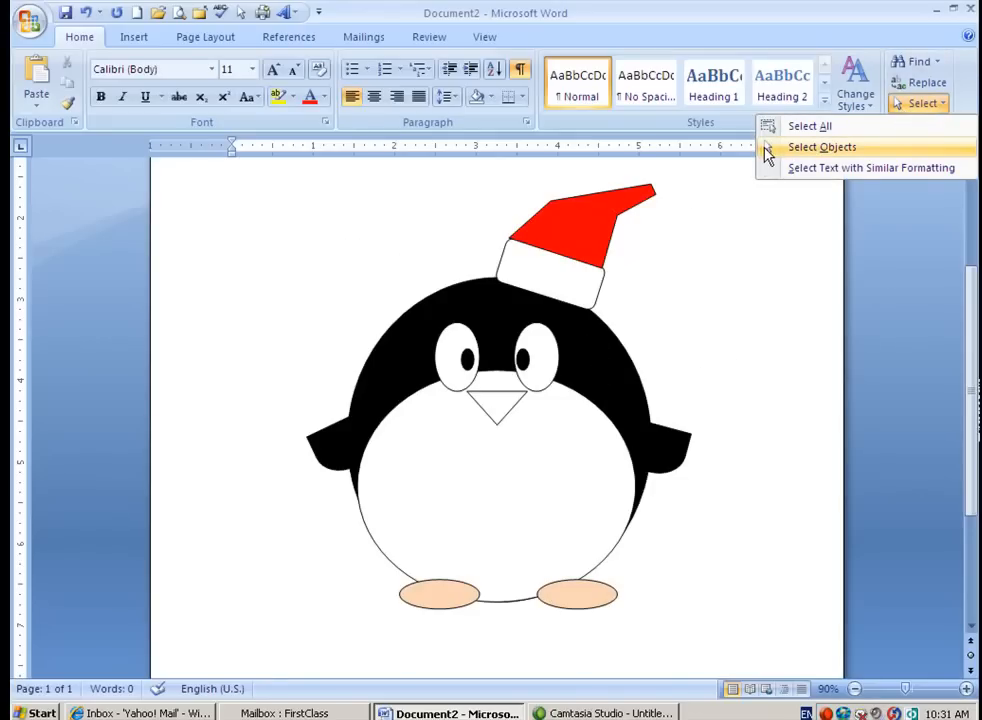
{"action": "left_click", "coordinate": [820, 148]}
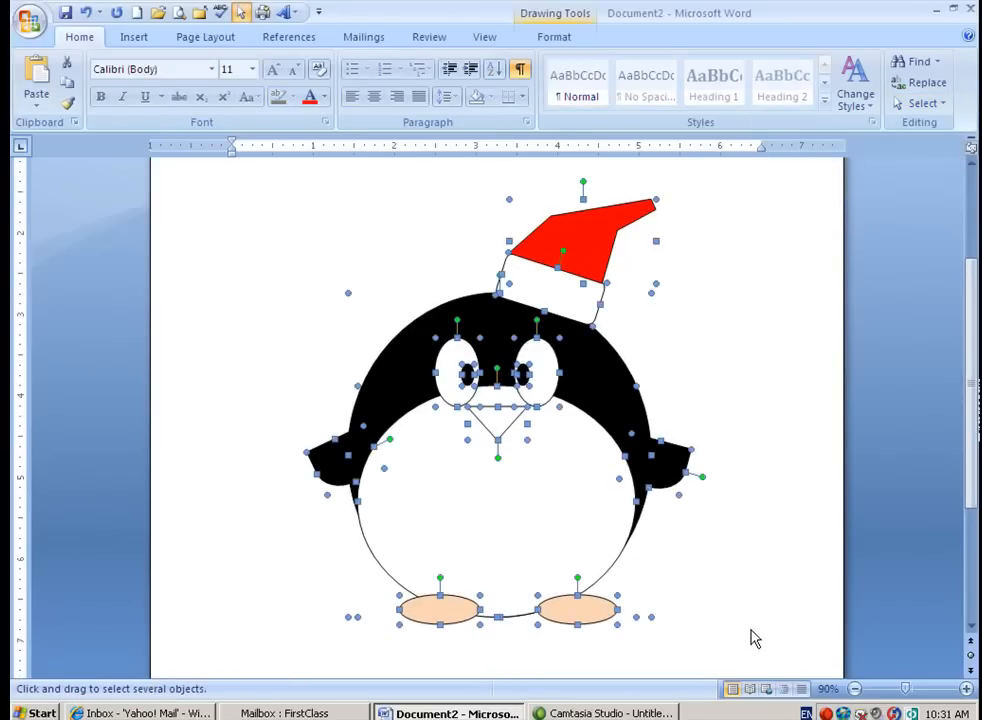
{"action": "mouse_move", "coordinate": [616, 456]}
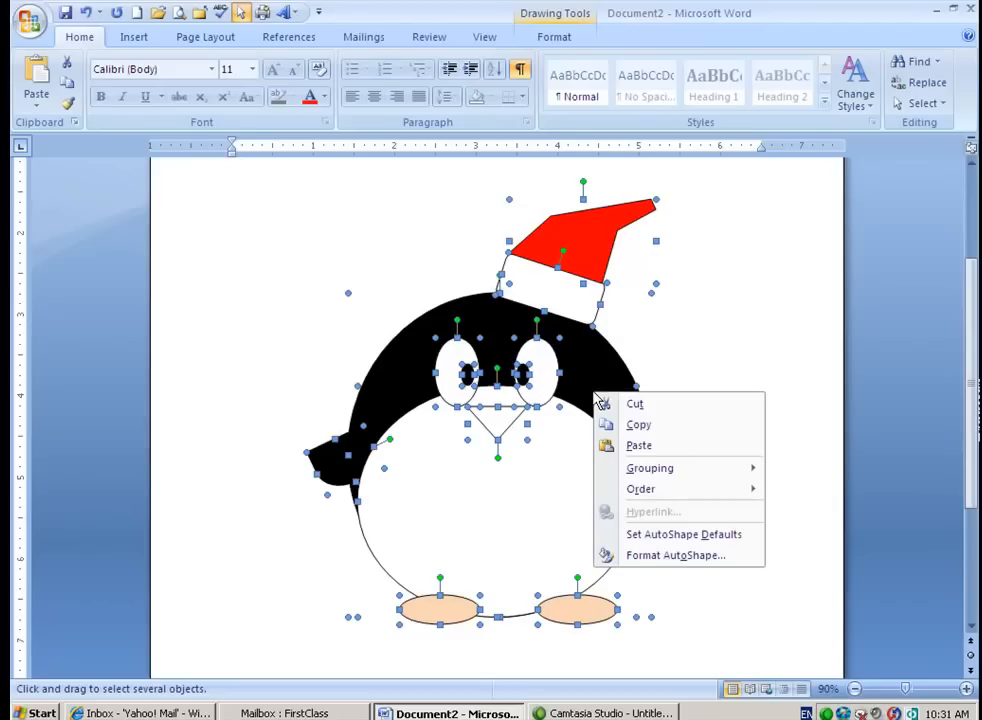
{"action": "left_click", "coordinate": [650, 468]}
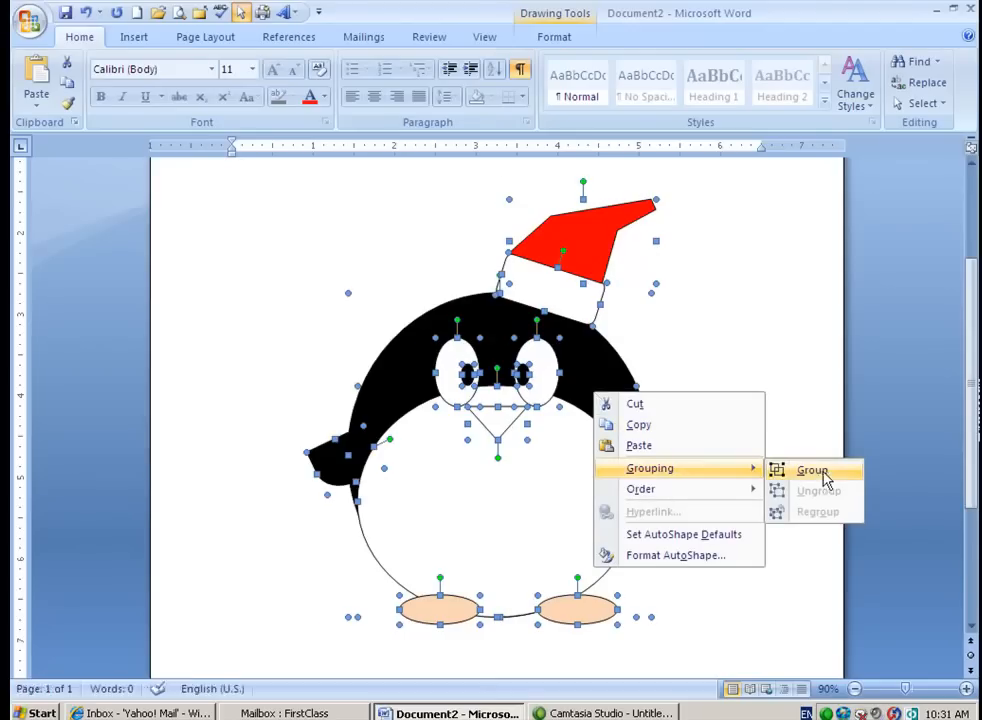
{"action": "left_click", "coordinate": [812, 470]}
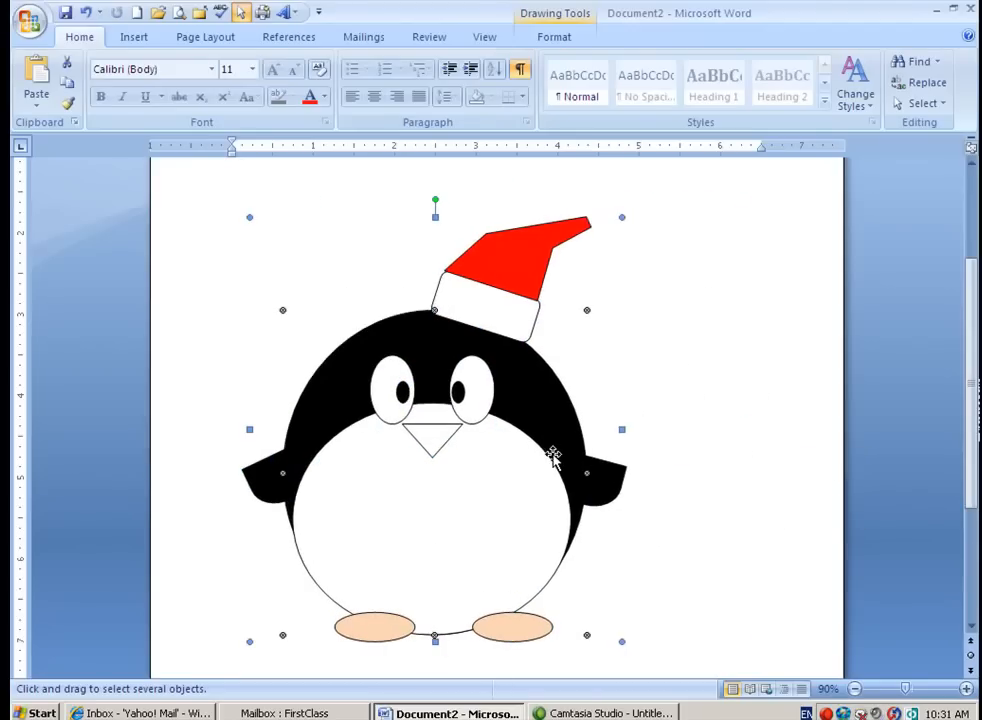
{"action": "mouse_move", "coordinate": [622, 216]}
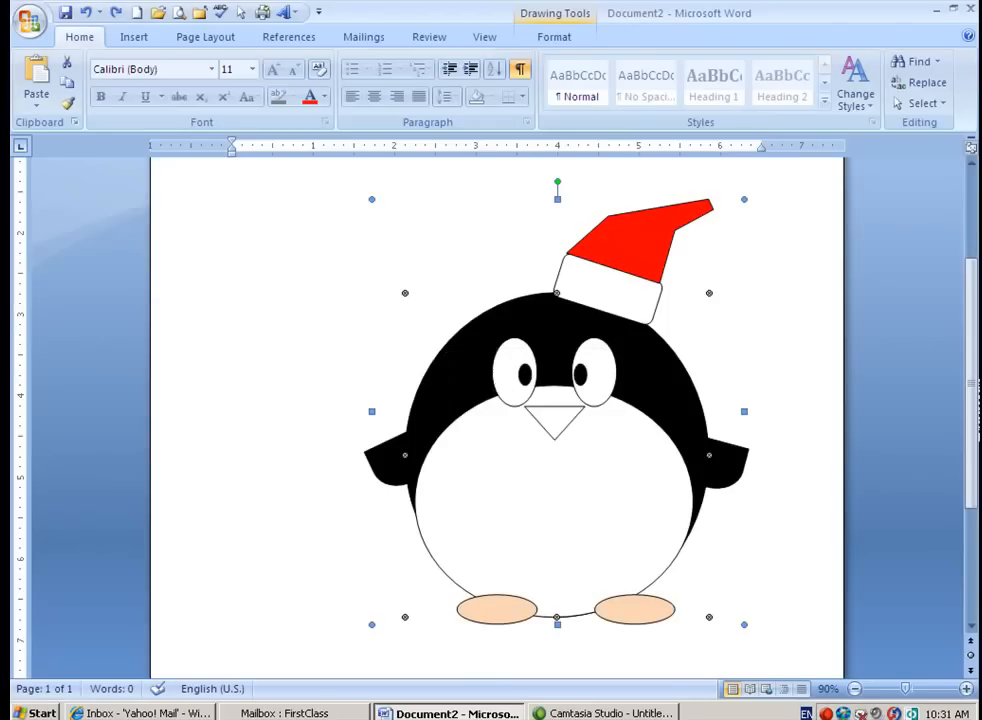
{"action": "left_click", "coordinate": [30, 712]}
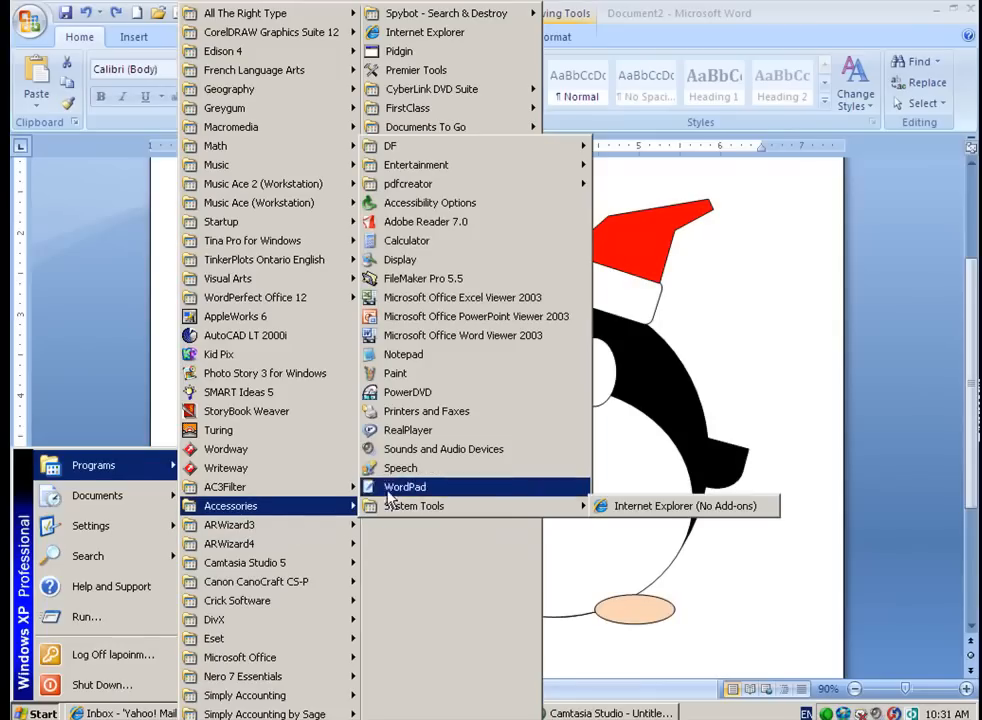
{"action": "mouse_move", "coordinate": [400, 468]}
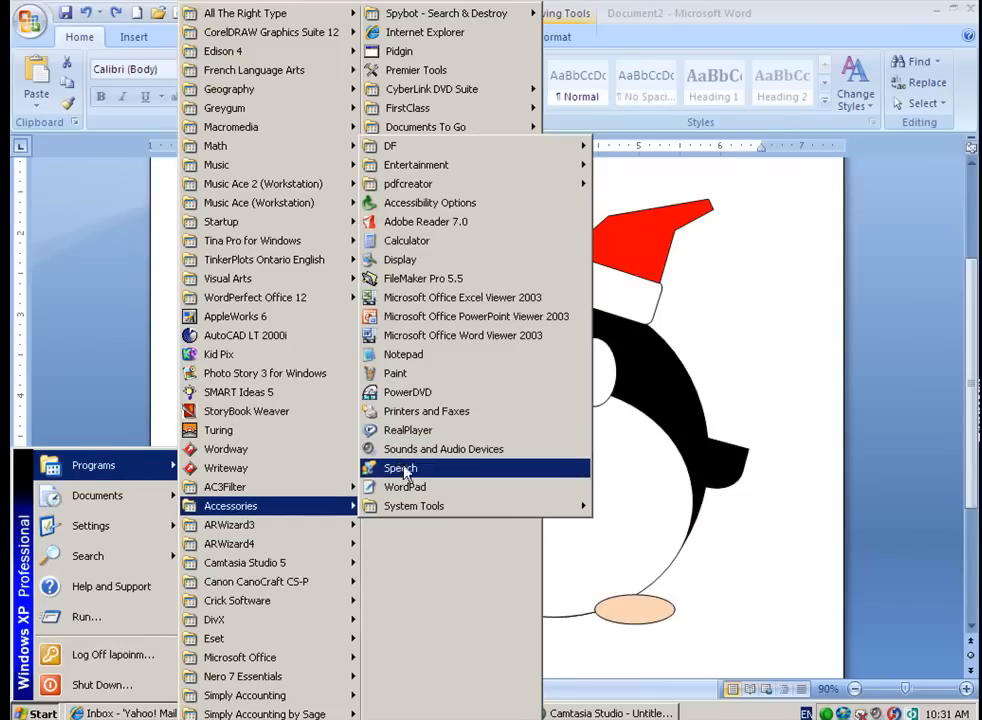
Step: Launch Paint from Accessories and paste the copied Santa penguin onto its canvas
{"action": "left_click", "coordinate": [396, 374]}
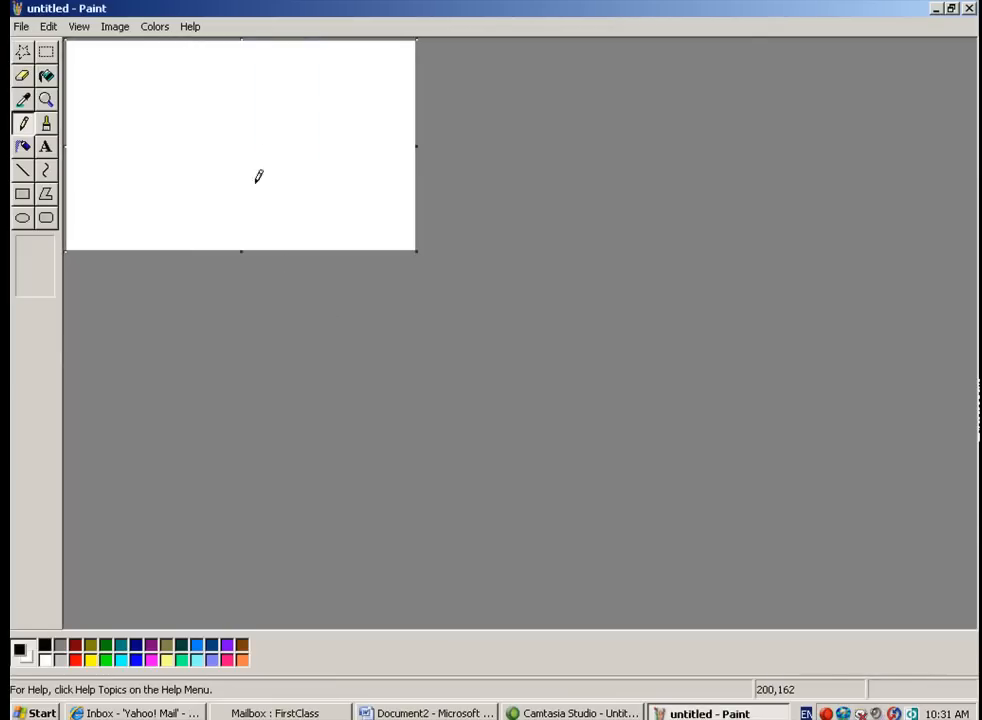
{"action": "left_click", "coordinate": [48, 26]}
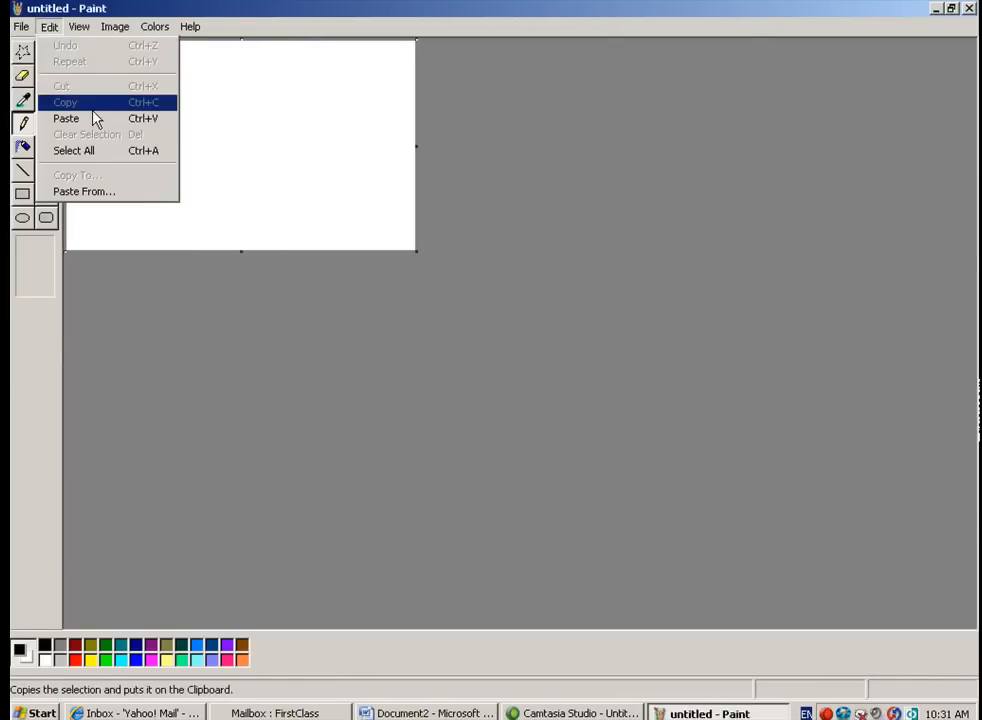
{"action": "left_click", "coordinate": [66, 118]}
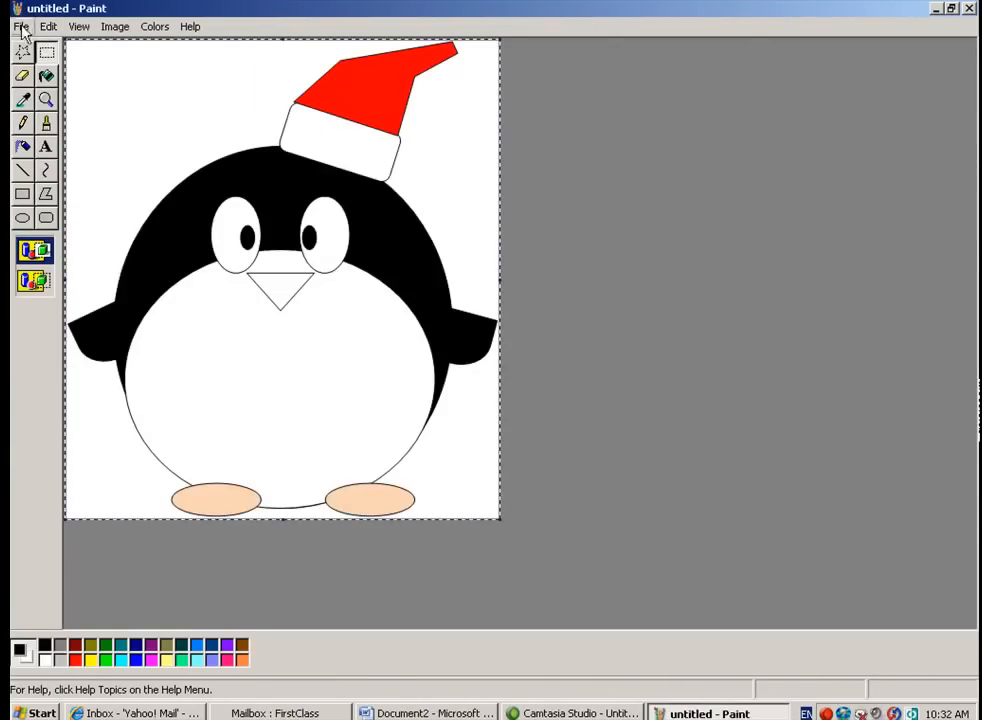
Step: Save the penguin picture to the M: home drive as a JPEG named penny
{"action": "left_click", "coordinate": [20, 26]}
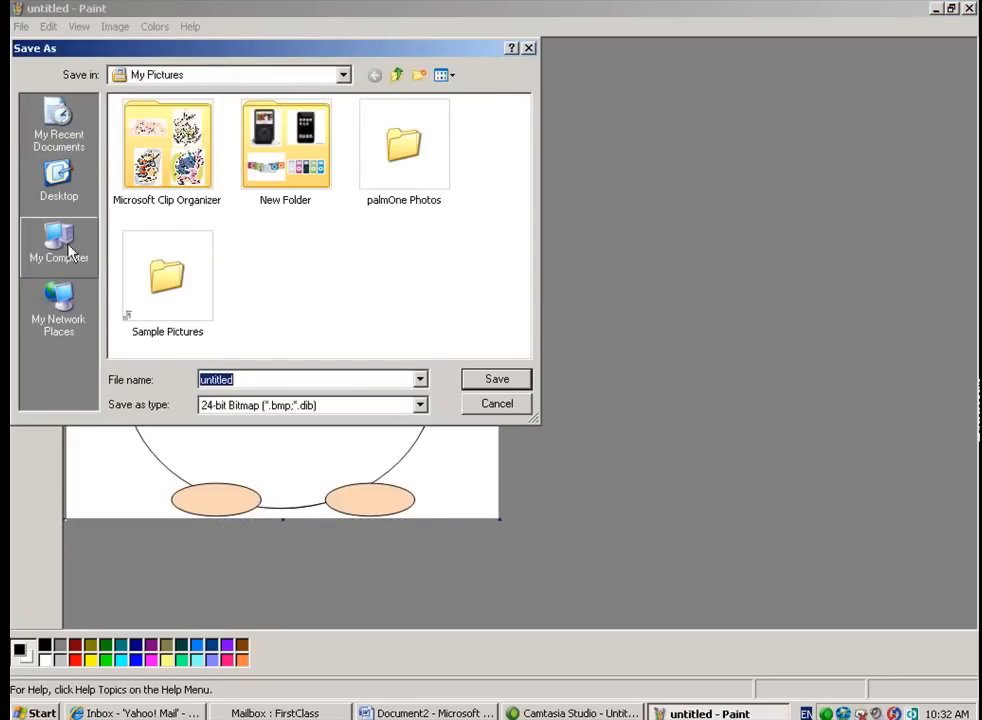
{"action": "left_click", "coordinate": [58, 244]}
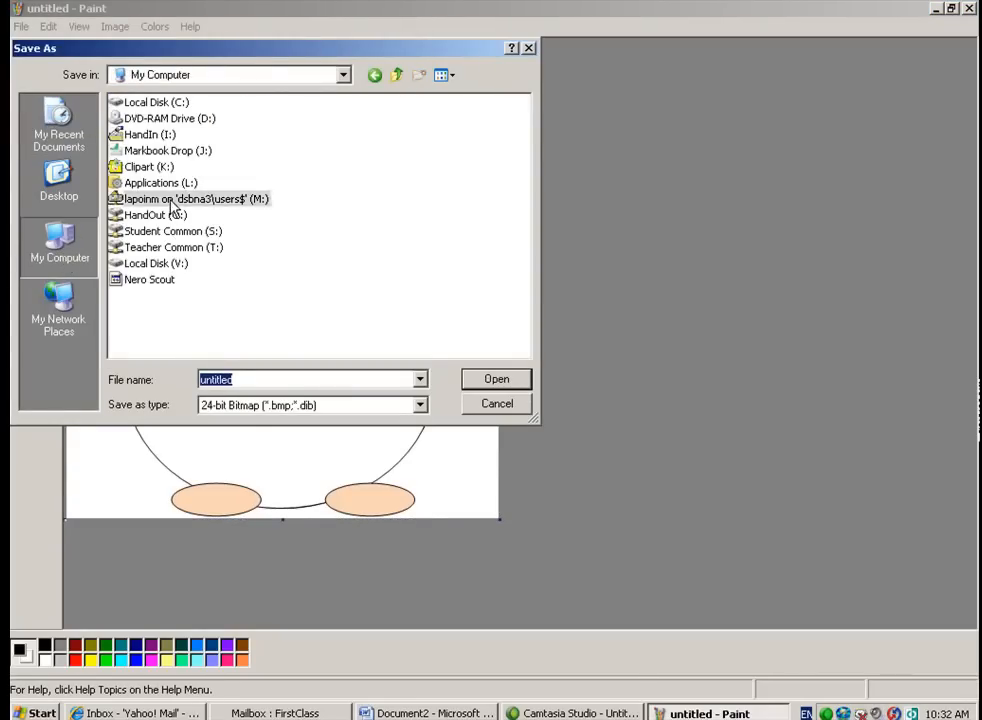
{"action": "double_click", "coordinate": [196, 198]}
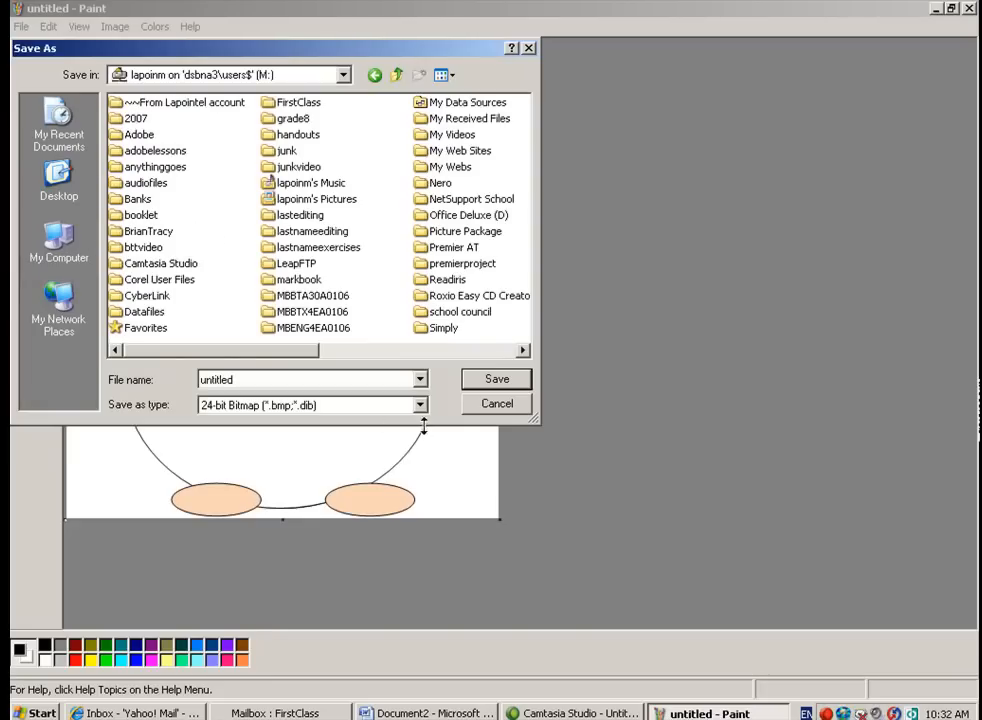
{"action": "left_click", "coordinate": [420, 404]}
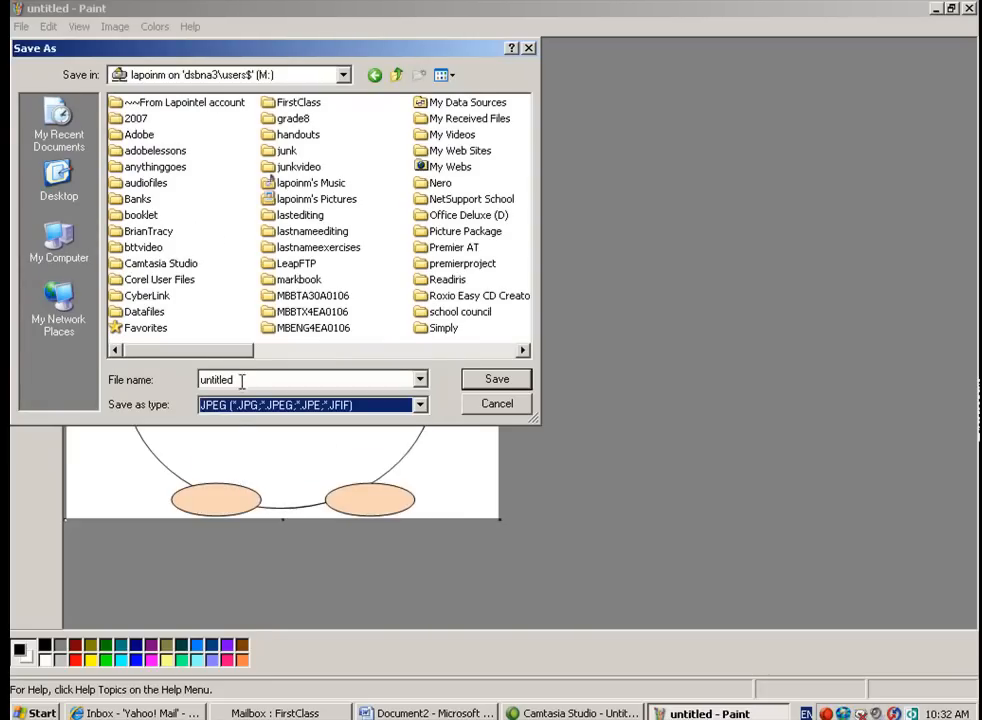
{"action": "type", "text": "p"}
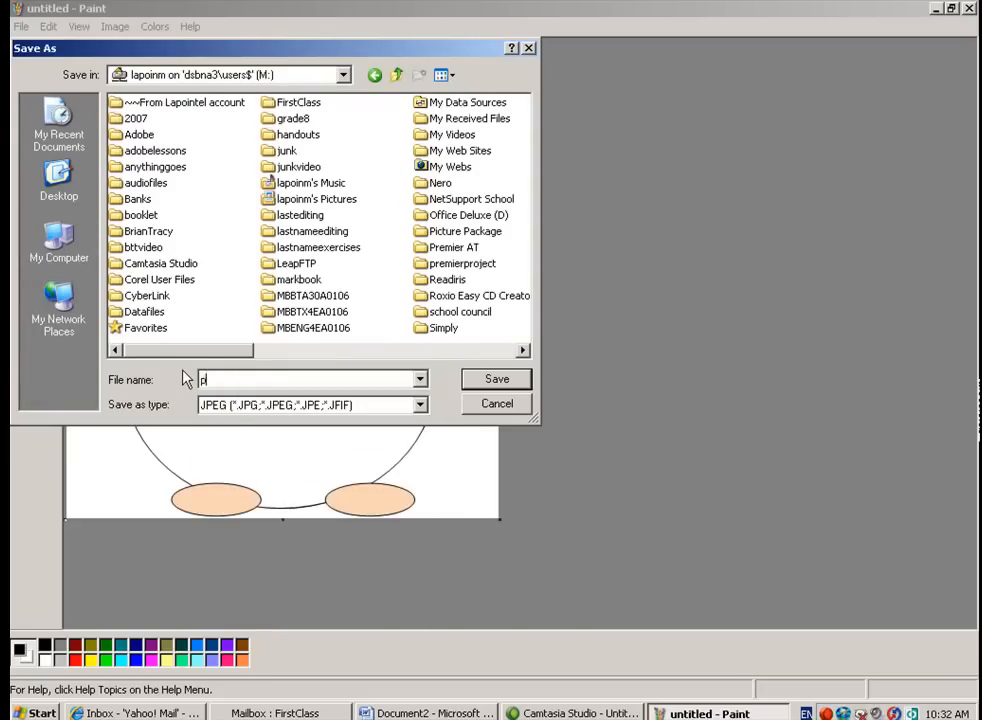
{"action": "type", "text": "enny"}
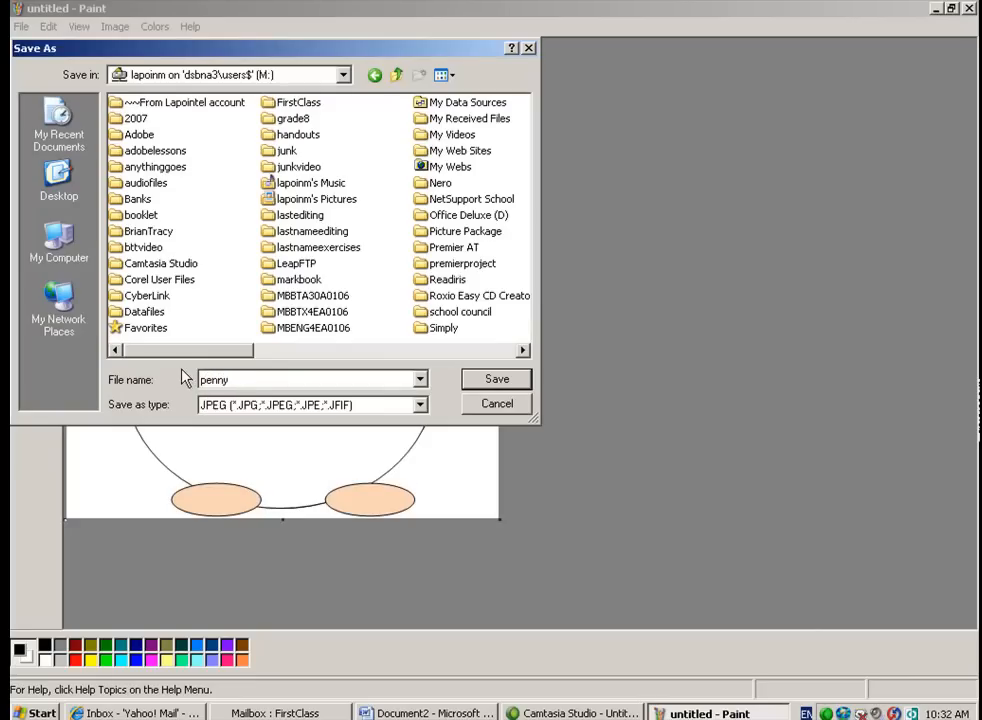
{"action": "left_click", "coordinate": [496, 380]}
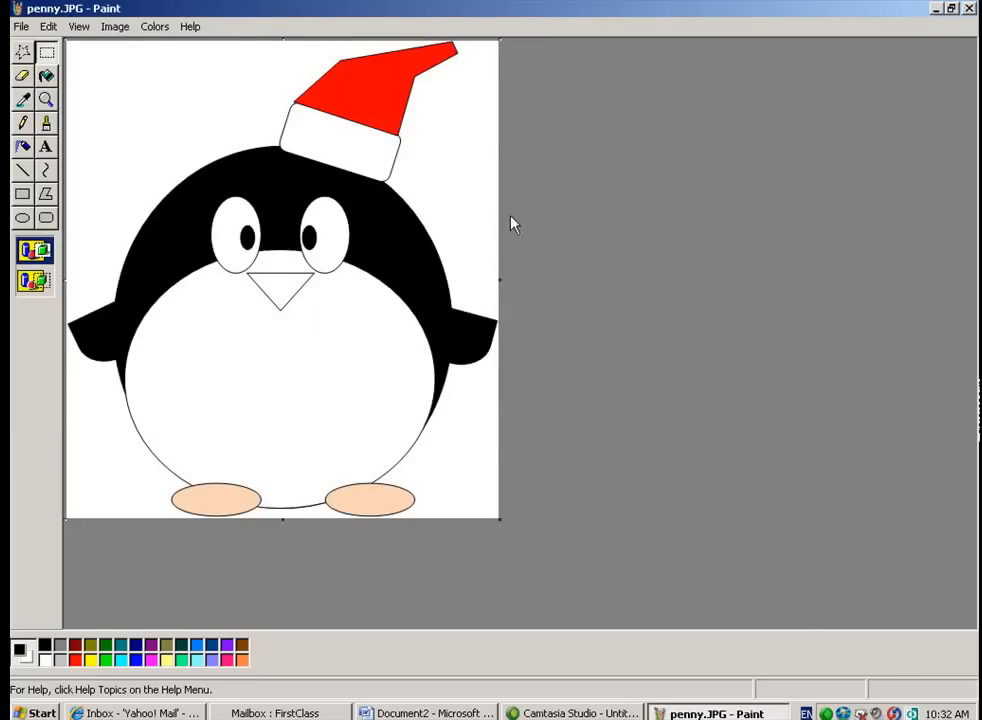
{"action": "mouse_move", "coordinate": [680, 316]}
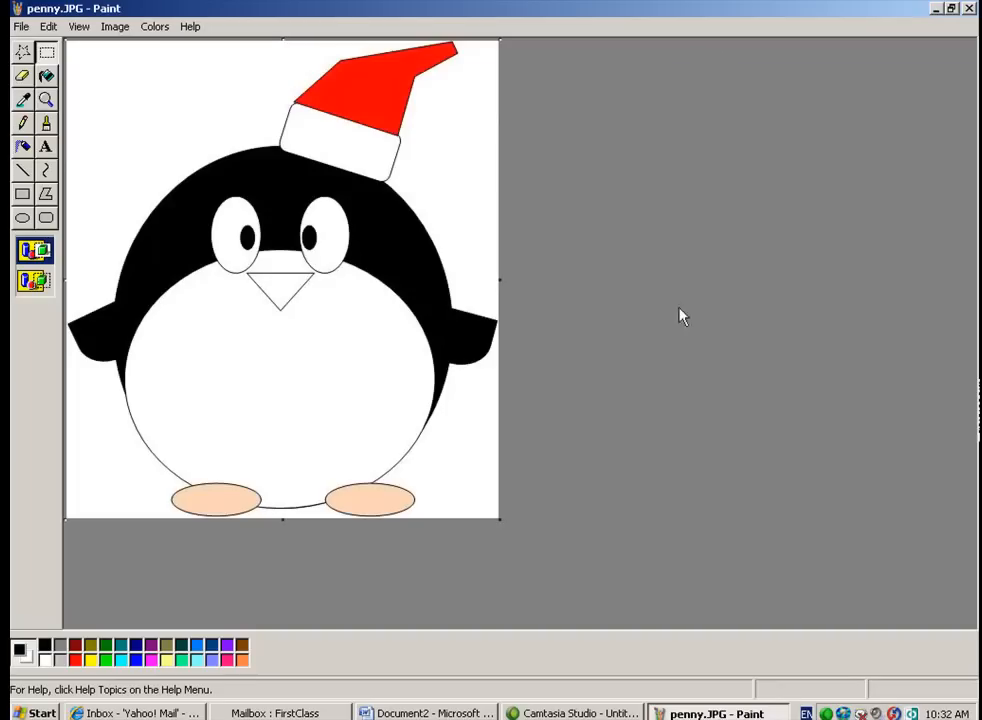
{"action": "mouse_move", "coordinate": [500, 280]}
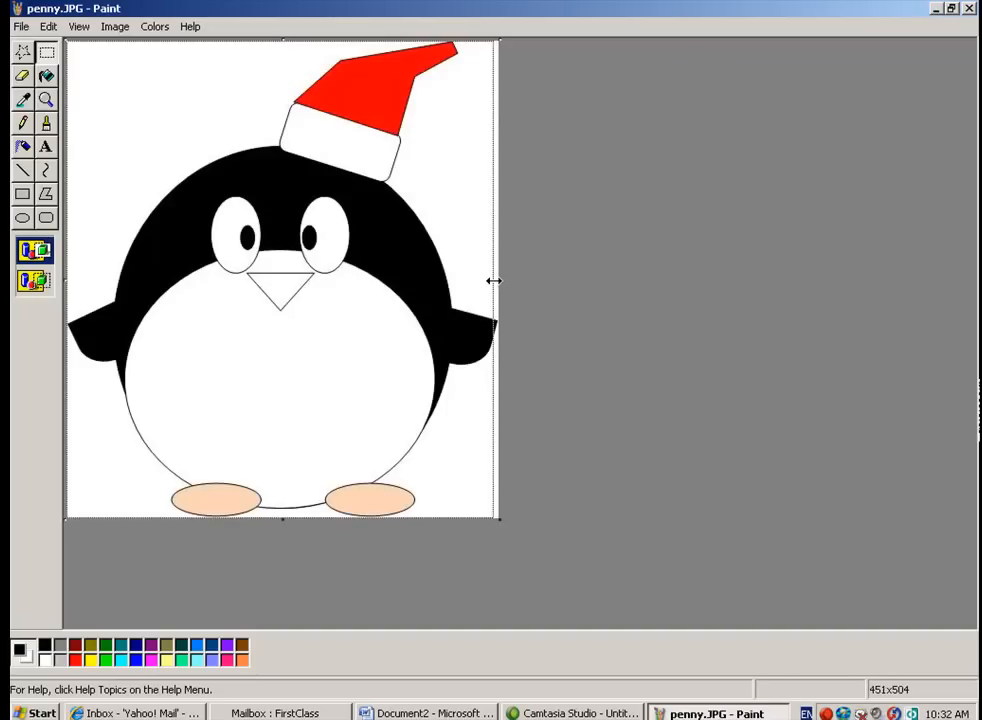
{"action": "mouse_move", "coordinate": [308, 542]}
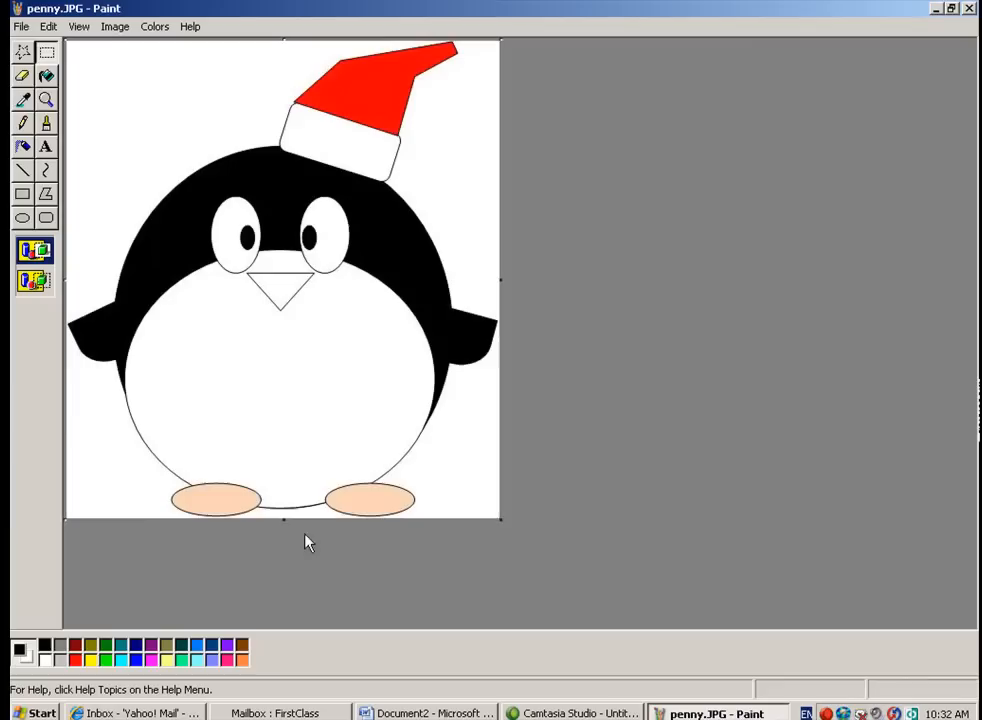
{"action": "mouse_move", "coordinate": [238, 416]}
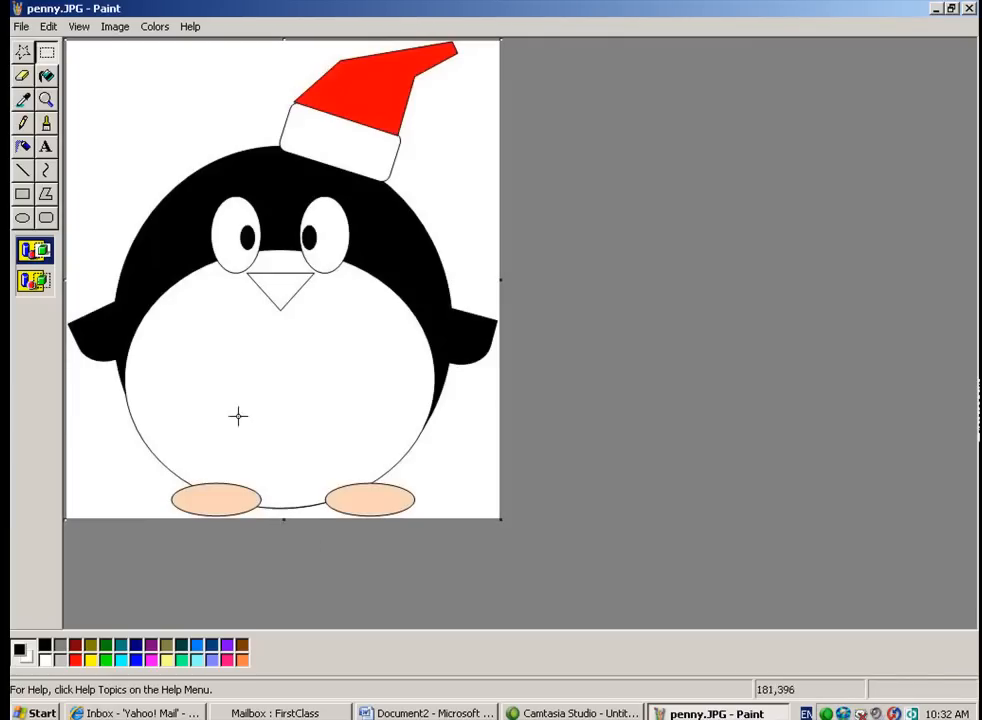
{"action": "mouse_move", "coordinate": [44, 50]}
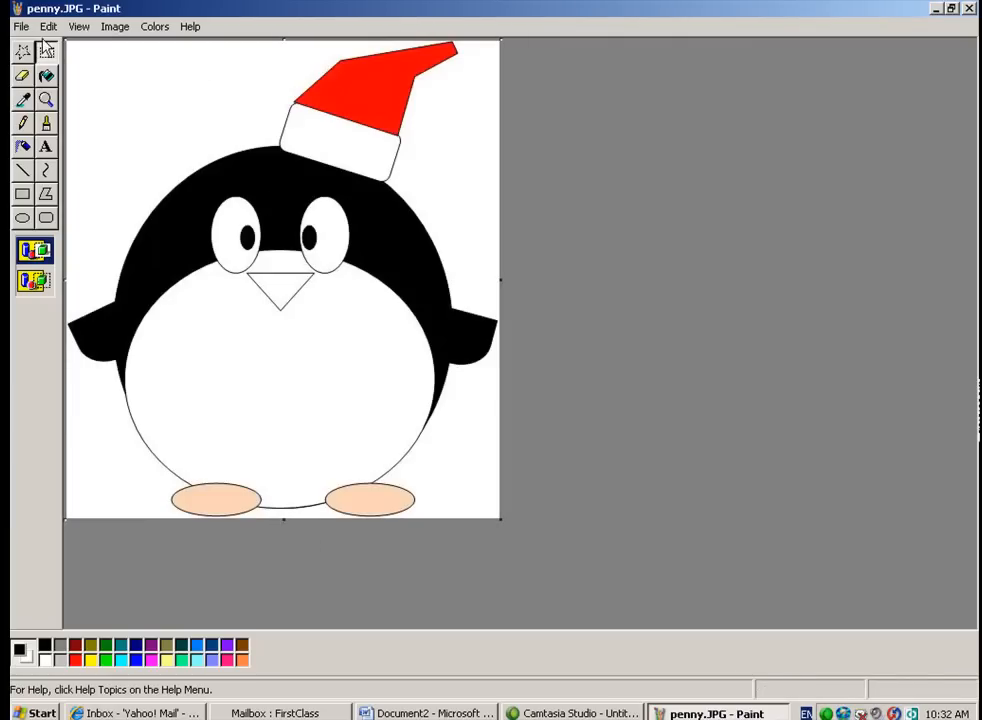
{"action": "mouse_move", "coordinate": [156, 32]}
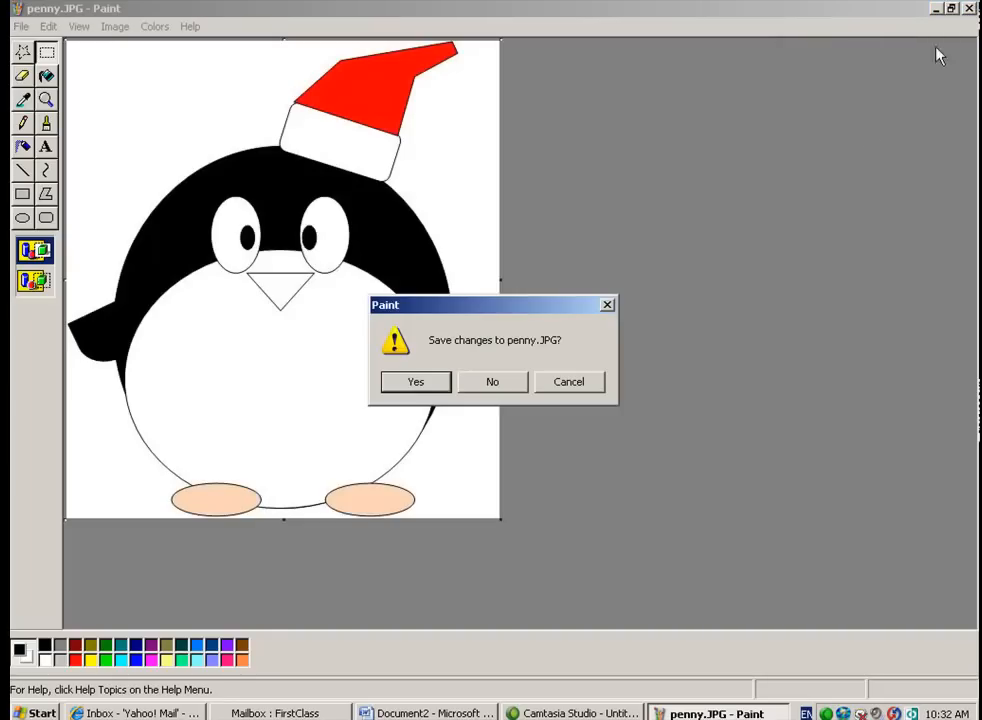
Step: Answer the 'Save changes to penny.JPG?' prompt so Paint closes
{"action": "left_click", "coordinate": [492, 380]}
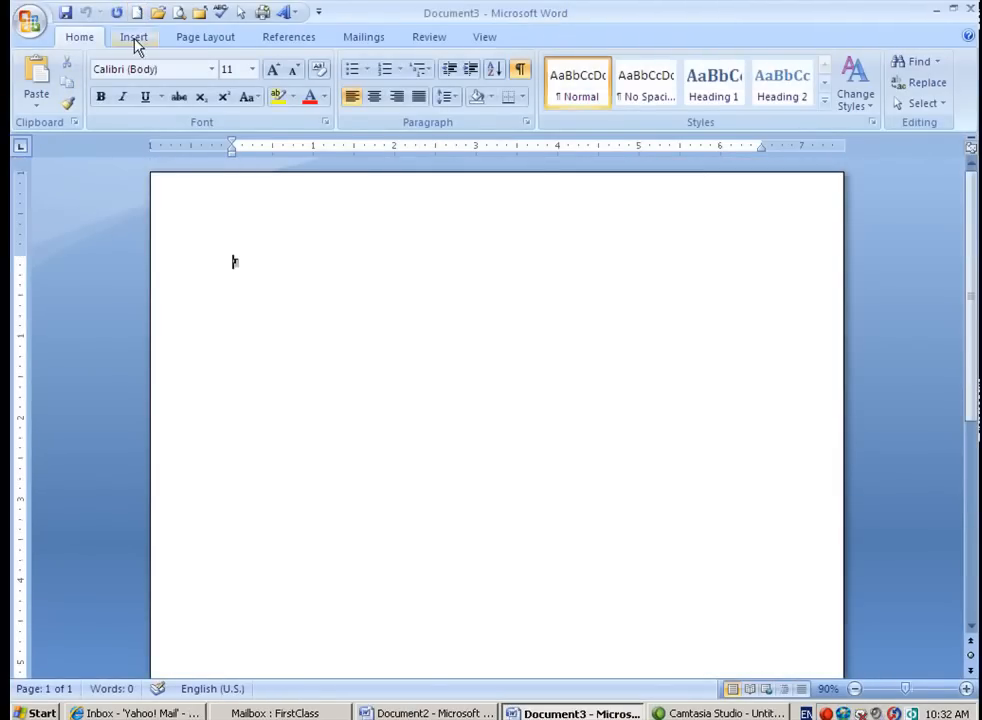
Step: Start Insert Picture from file and browse My Documents down to penny.JPG
{"action": "left_click", "coordinate": [132, 36]}
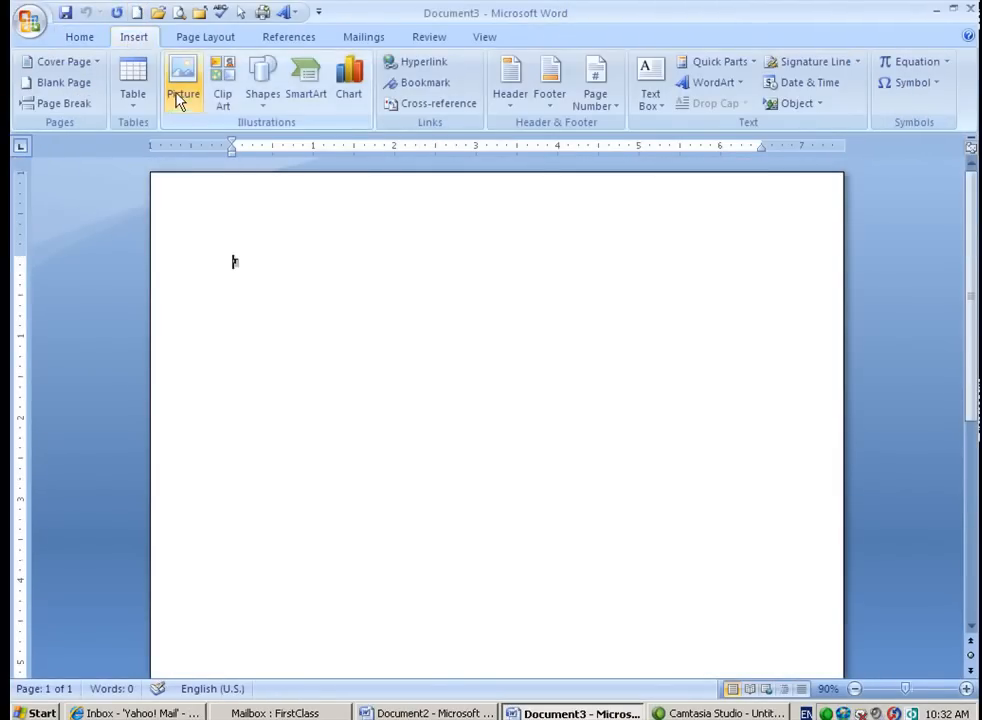
{"action": "left_click", "coordinate": [182, 76]}
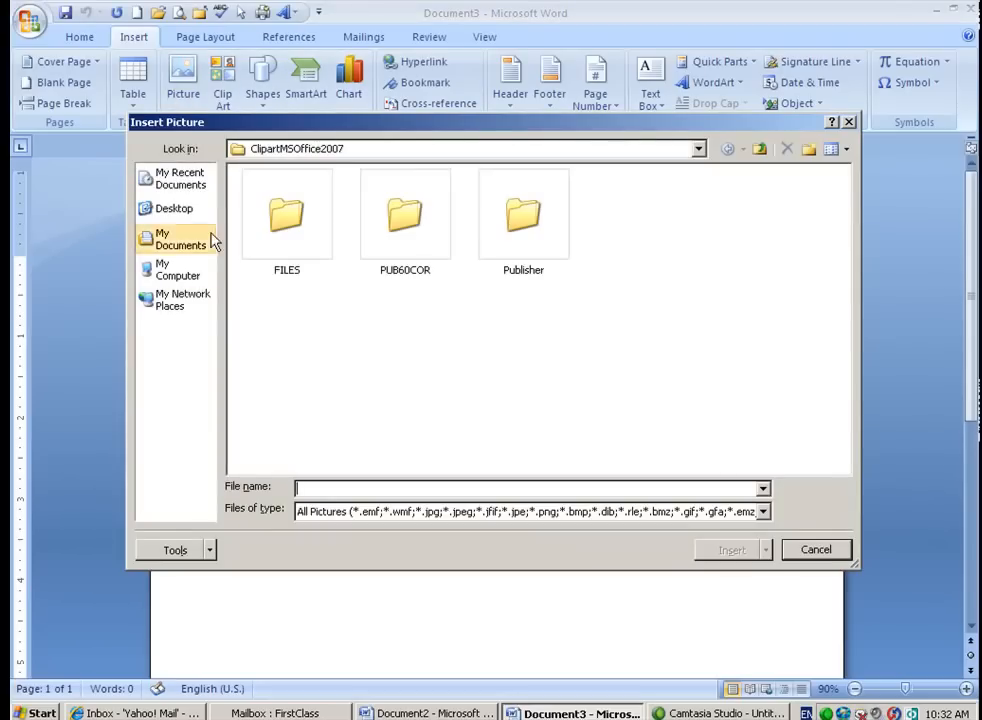
{"action": "left_click", "coordinate": [180, 240]}
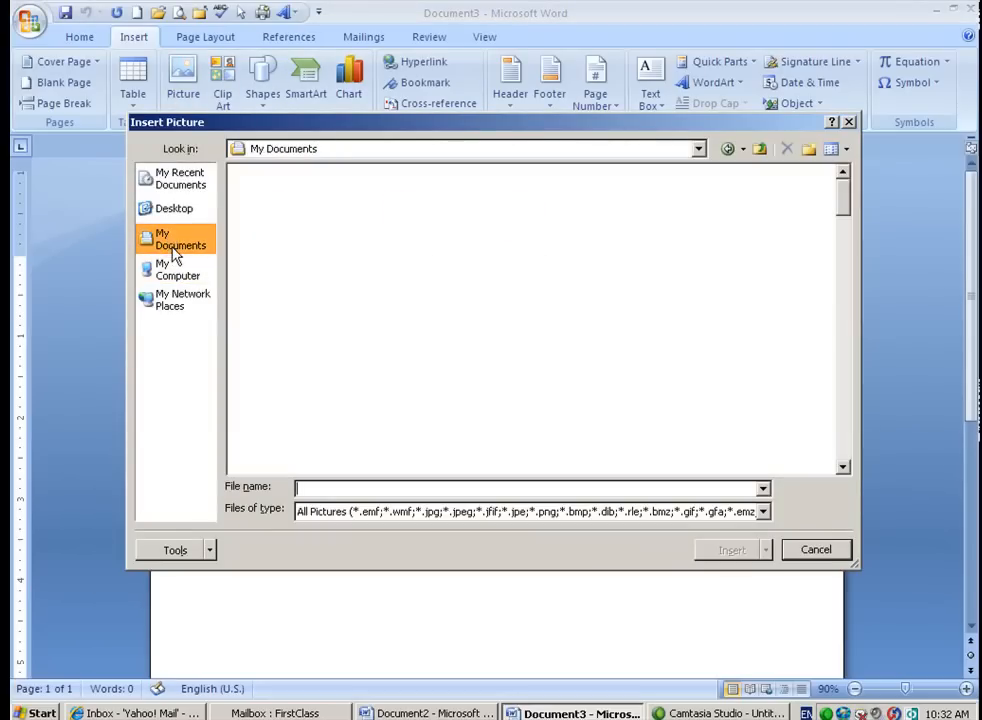
{"action": "left_click", "coordinate": [180, 240]}
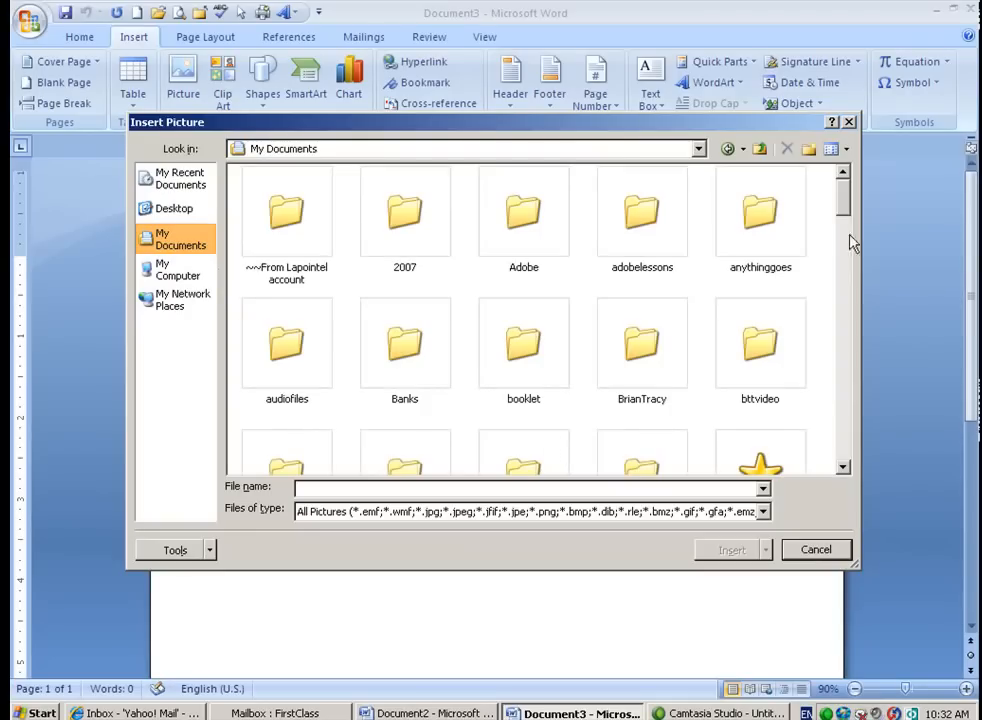
{"action": "scroll", "scroll_direction": "down", "scroll_amount": 3}
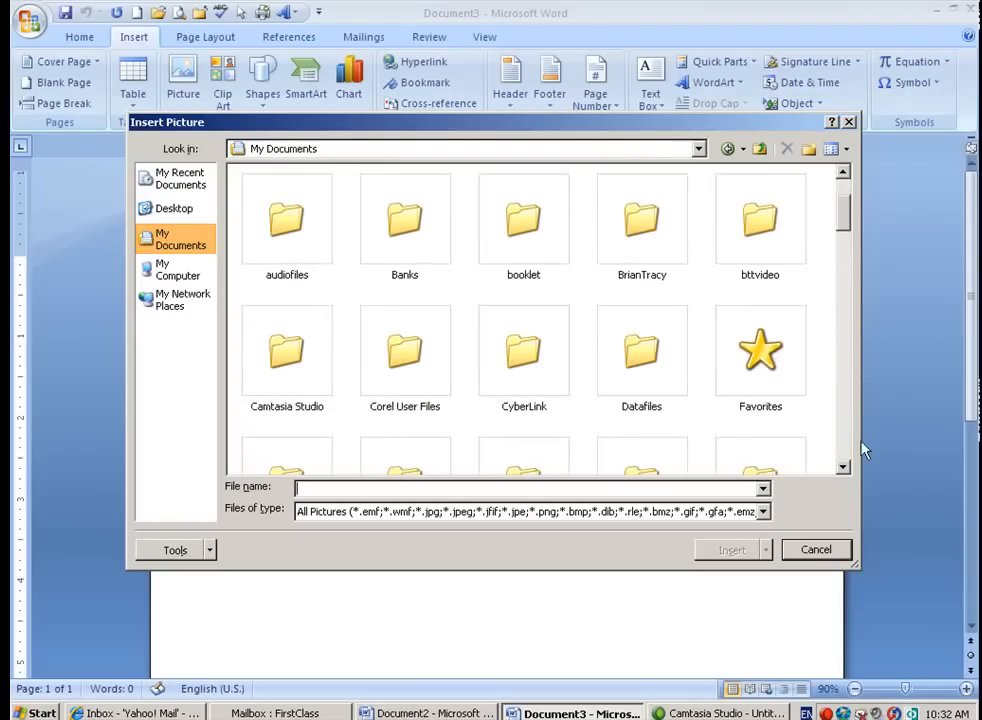
{"action": "scroll", "scroll_direction": "down", "scroll_amount": 3}
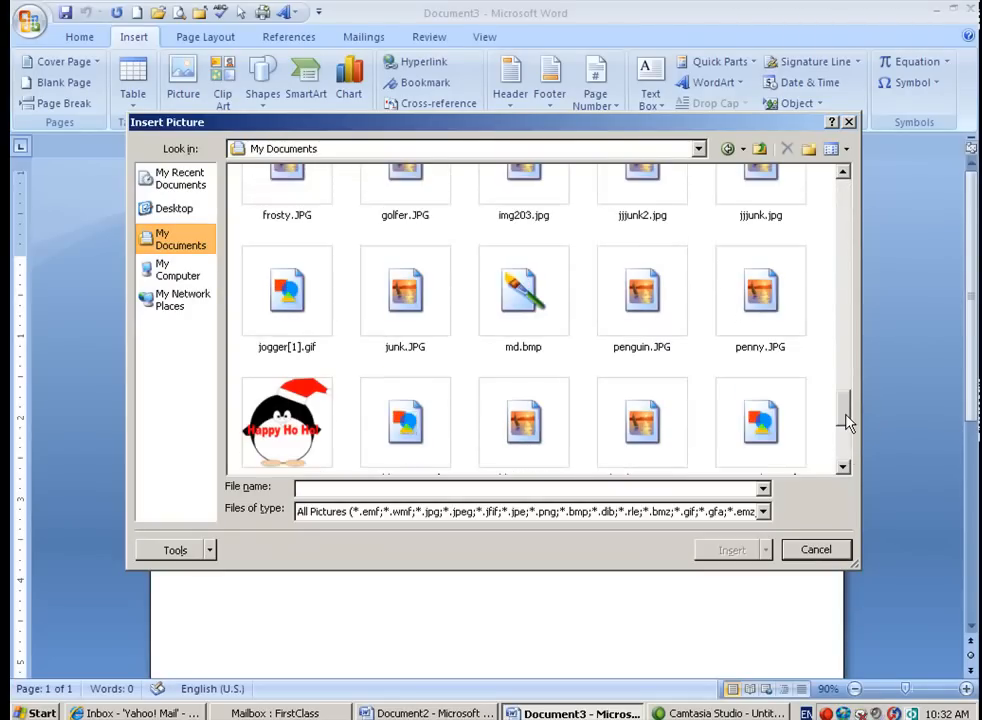
{"action": "scroll", "scroll_direction": "up", "scroll_amount": 3}
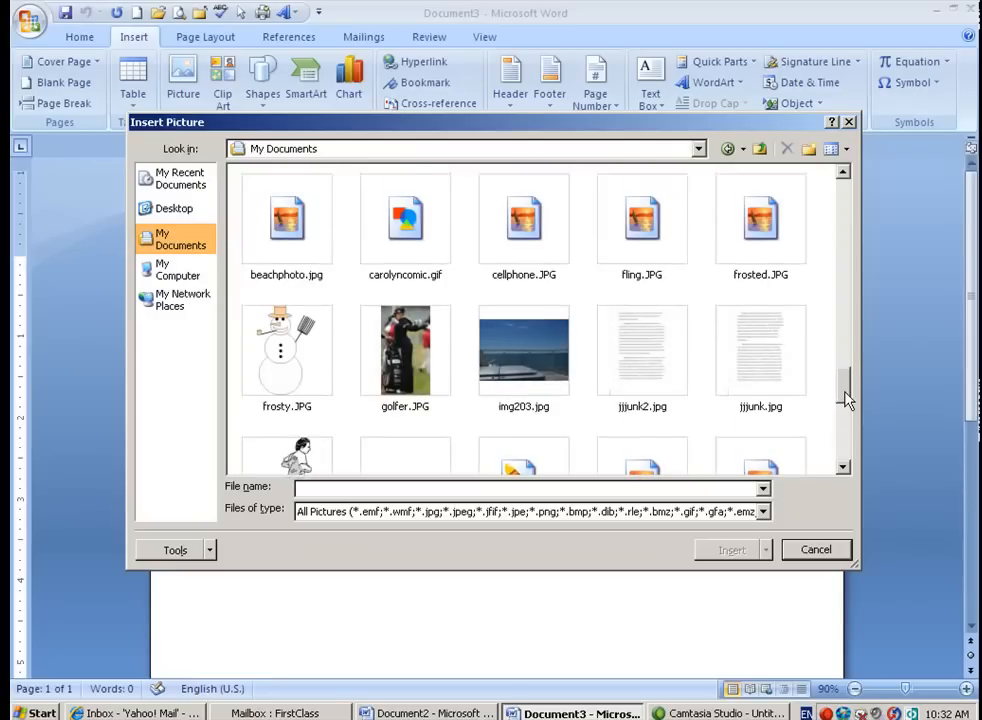
{"action": "scroll", "scroll_direction": "down", "scroll_amount": 3}
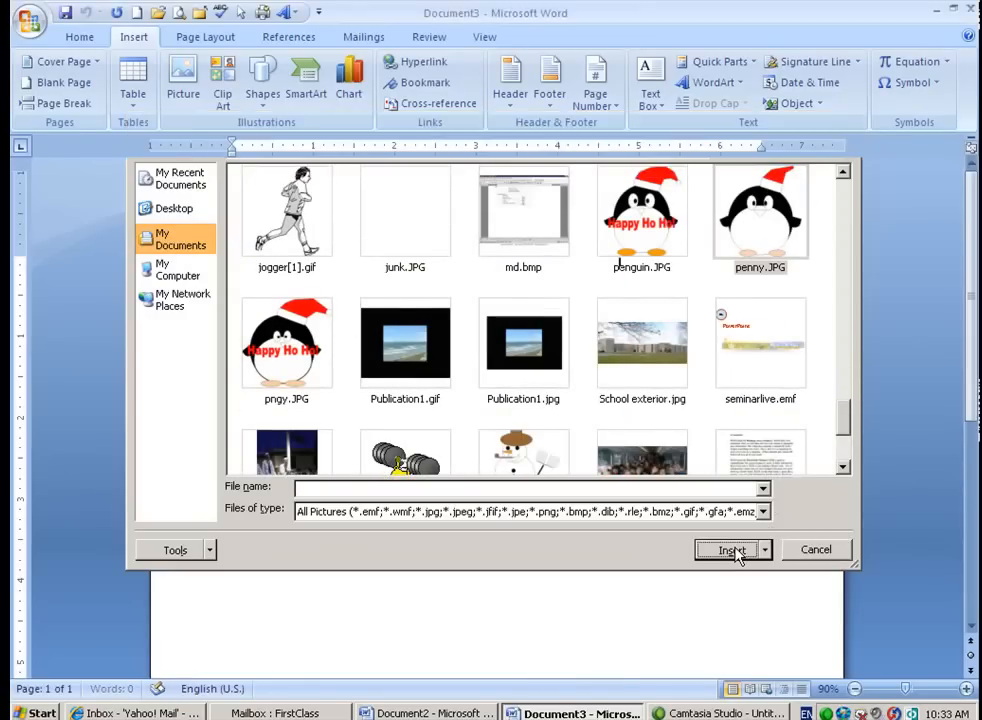
Step: Insert penny.JPG onto the page and drag its corner to about three-quarters size
{"action": "left_click", "coordinate": [732, 550]}
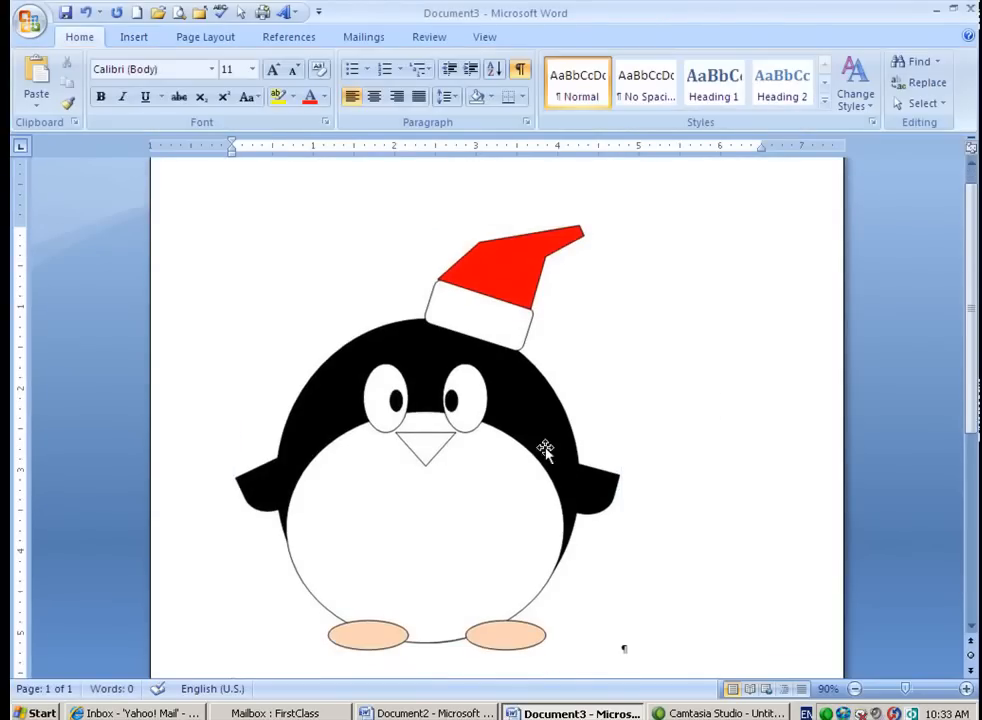
{"action": "left_click", "coordinate": [430, 450]}
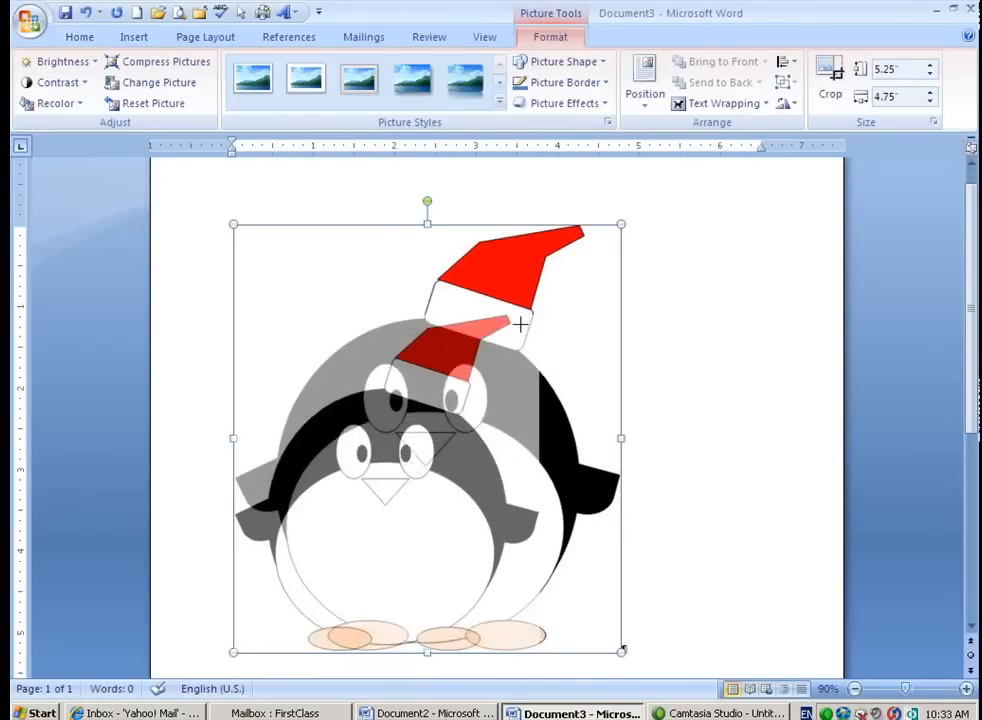
{"action": "left_click_drag", "start_coordinate": [620, 650], "coordinate": [528, 548]}
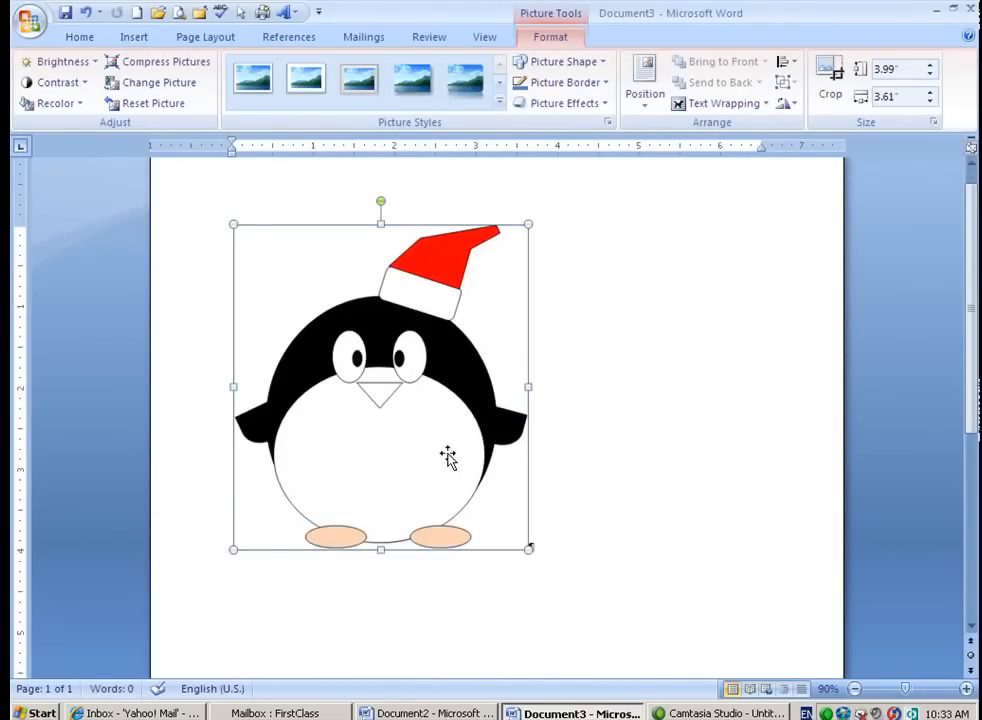
{"action": "mouse_move", "coordinate": [470, 370]}
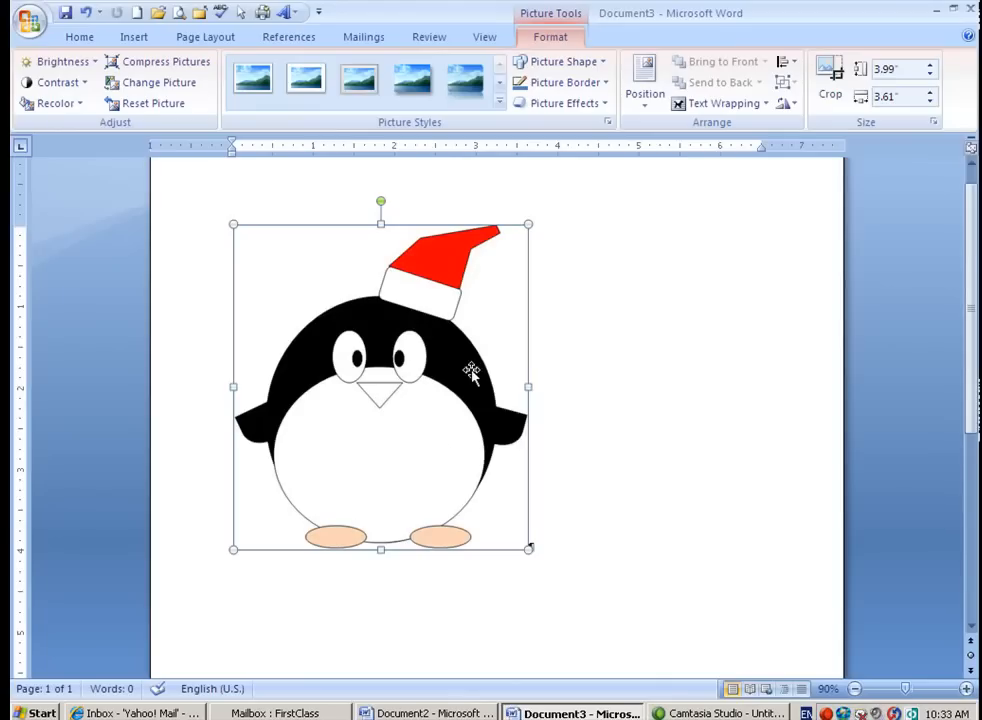
{"action": "mouse_move", "coordinate": [404, 410]}
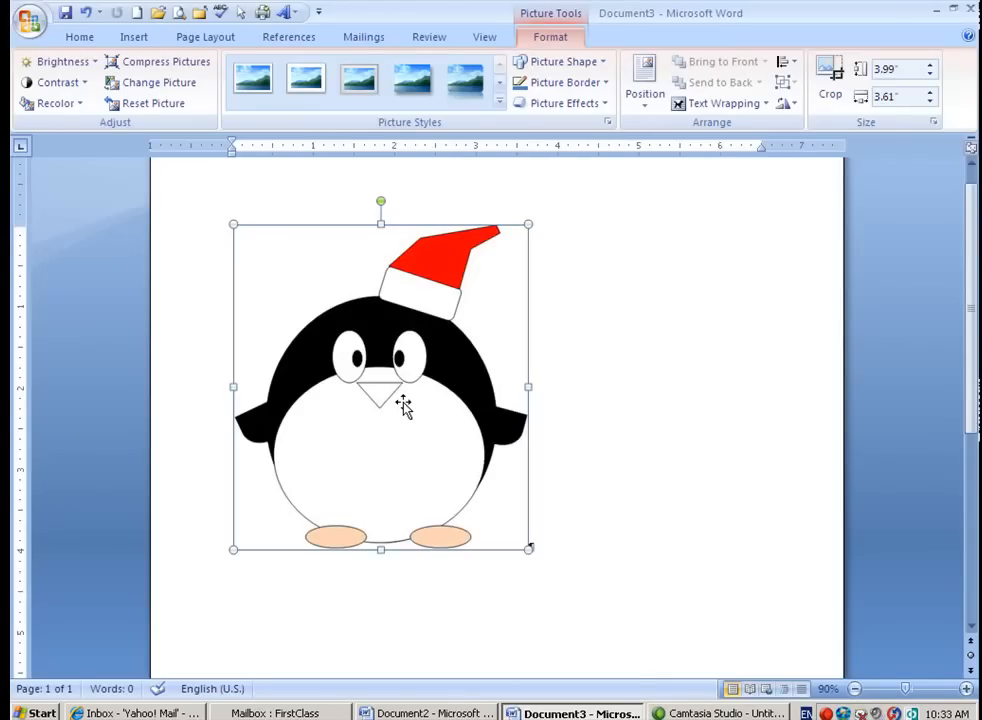
{"action": "mouse_move", "coordinate": [448, 378]}
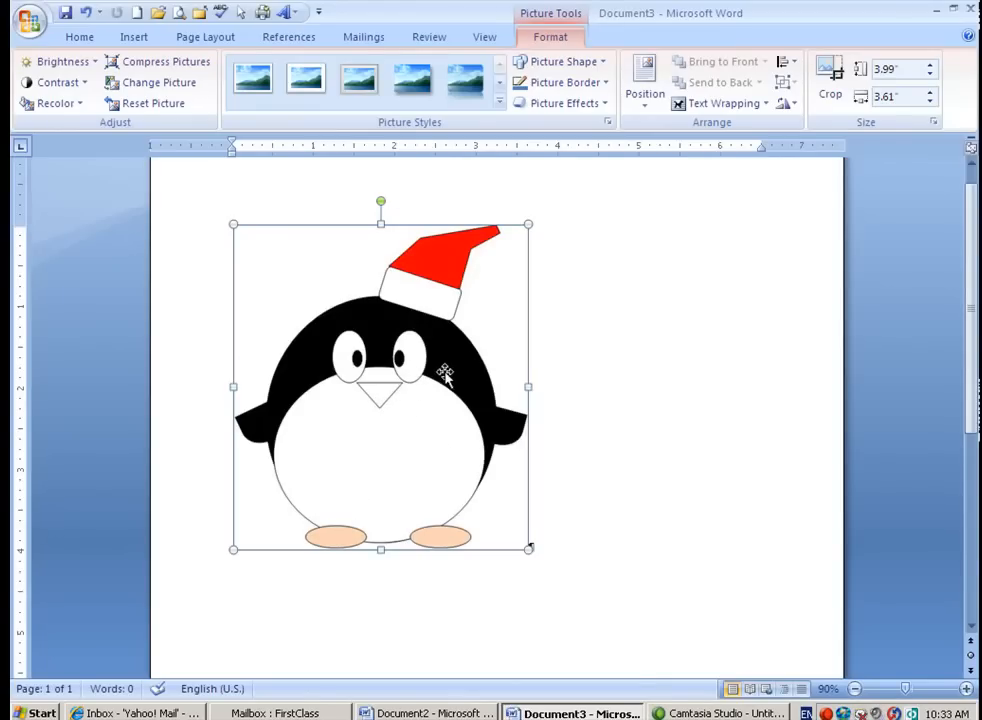
{"action": "mouse_move", "coordinate": [548, 374]}
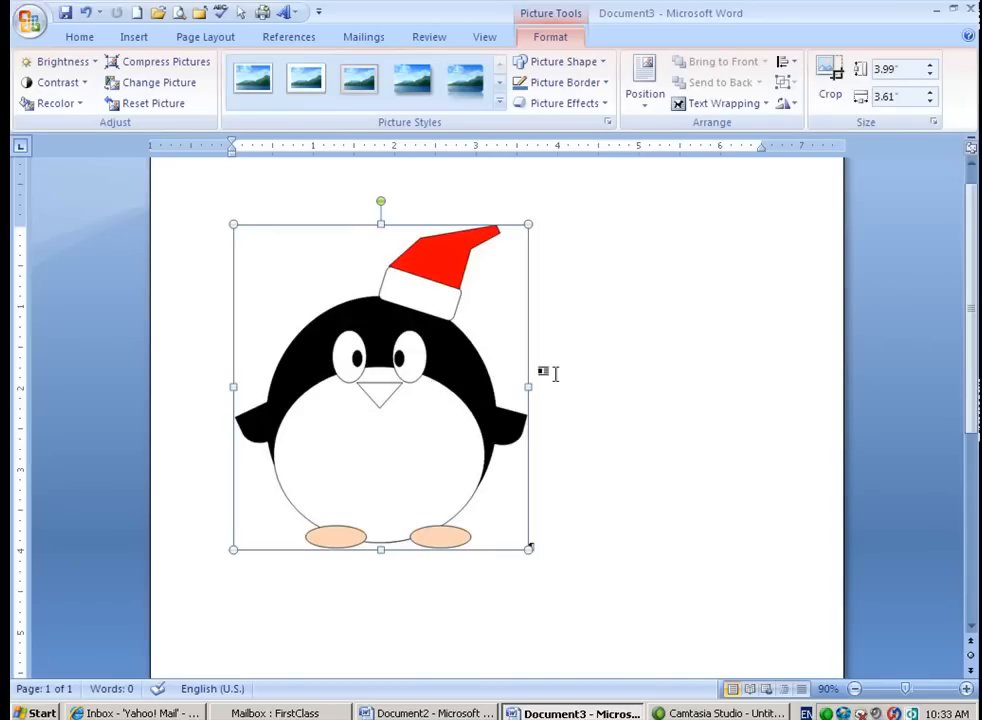
{"action": "mouse_move", "coordinate": [622, 444]}
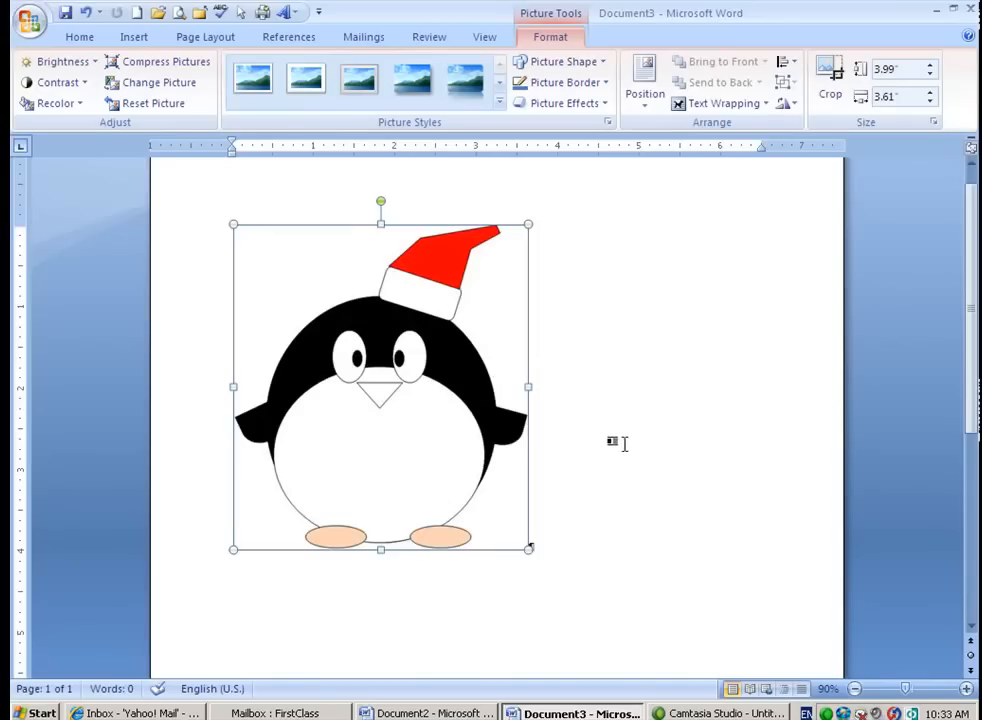
{"action": "mouse_move", "coordinate": [524, 448]}
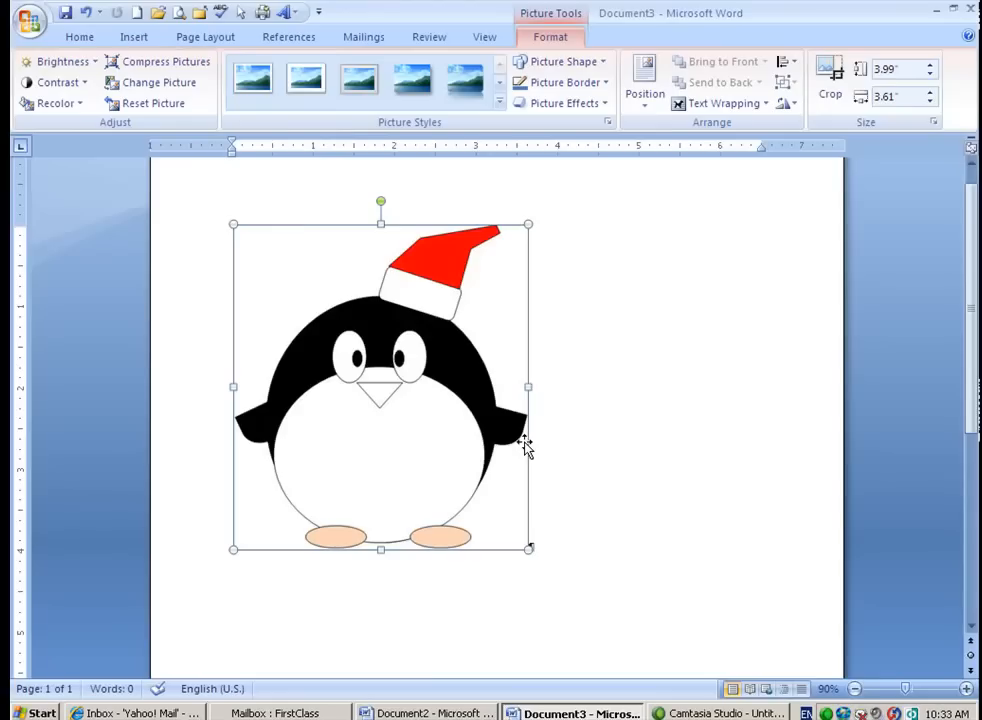
{"action": "mouse_move", "coordinate": [564, 432]}
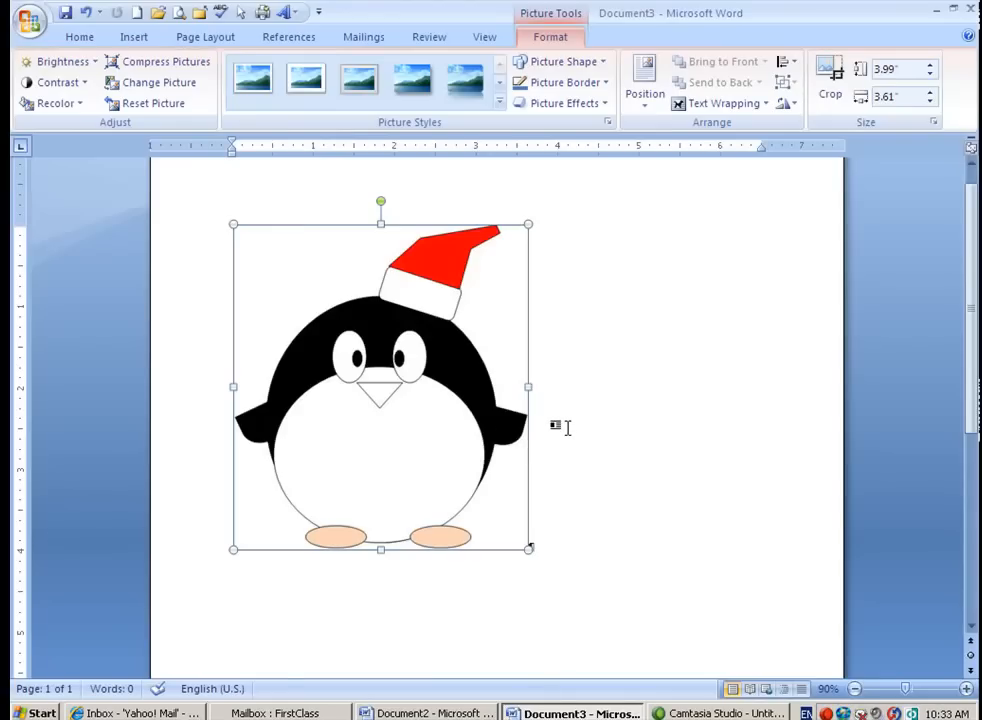
{"action": "mouse_move", "coordinate": [440, 418]}
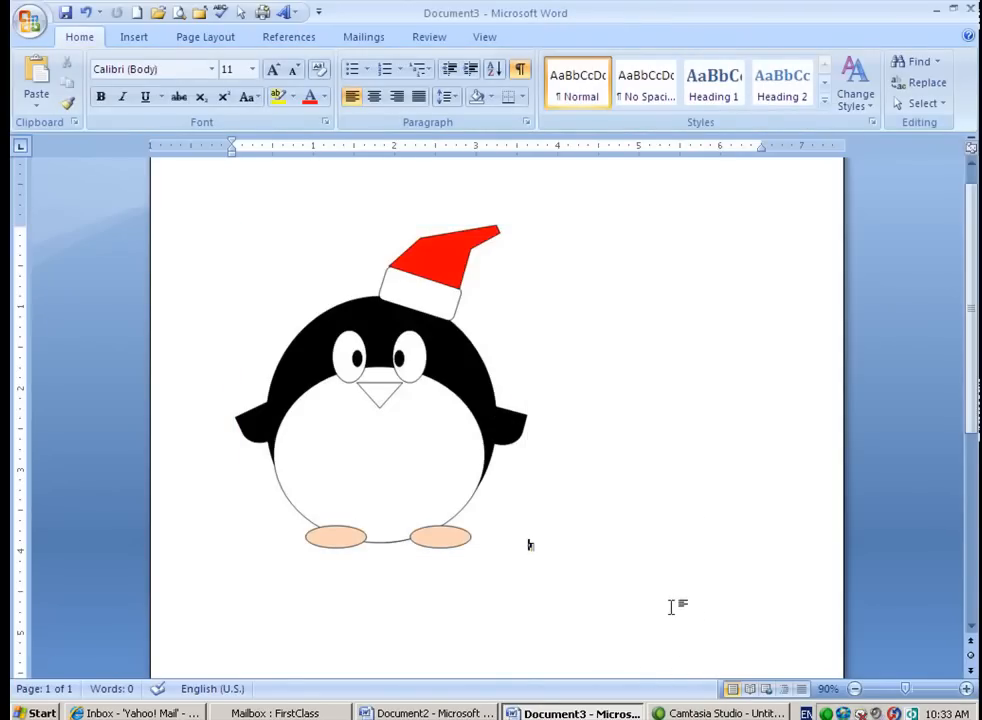
{"action": "mouse_move", "coordinate": [694, 630]}
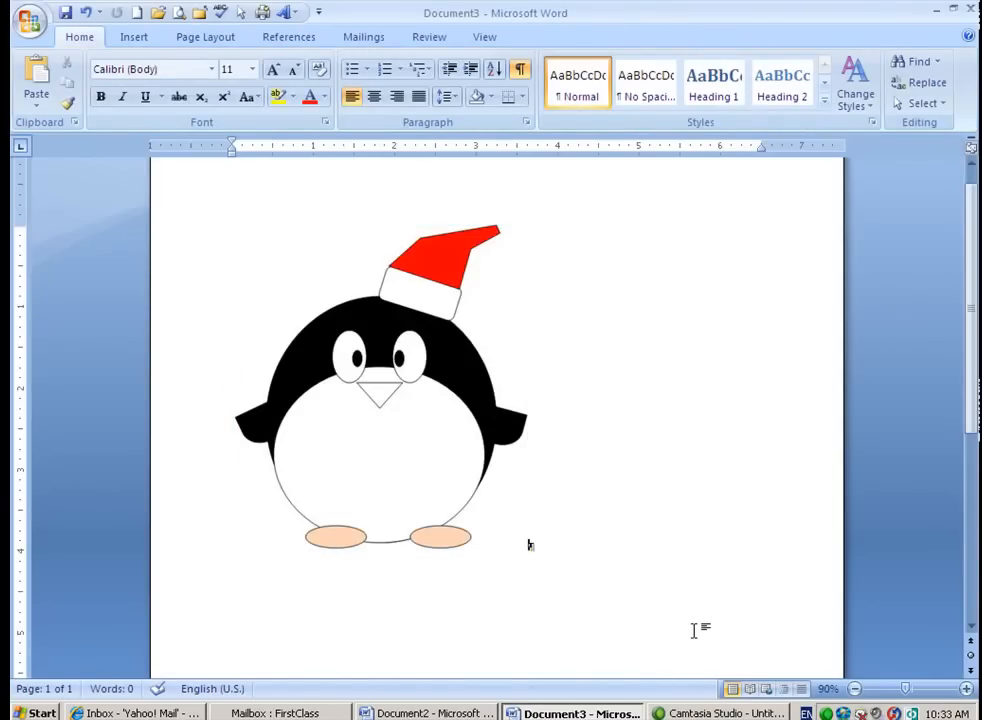